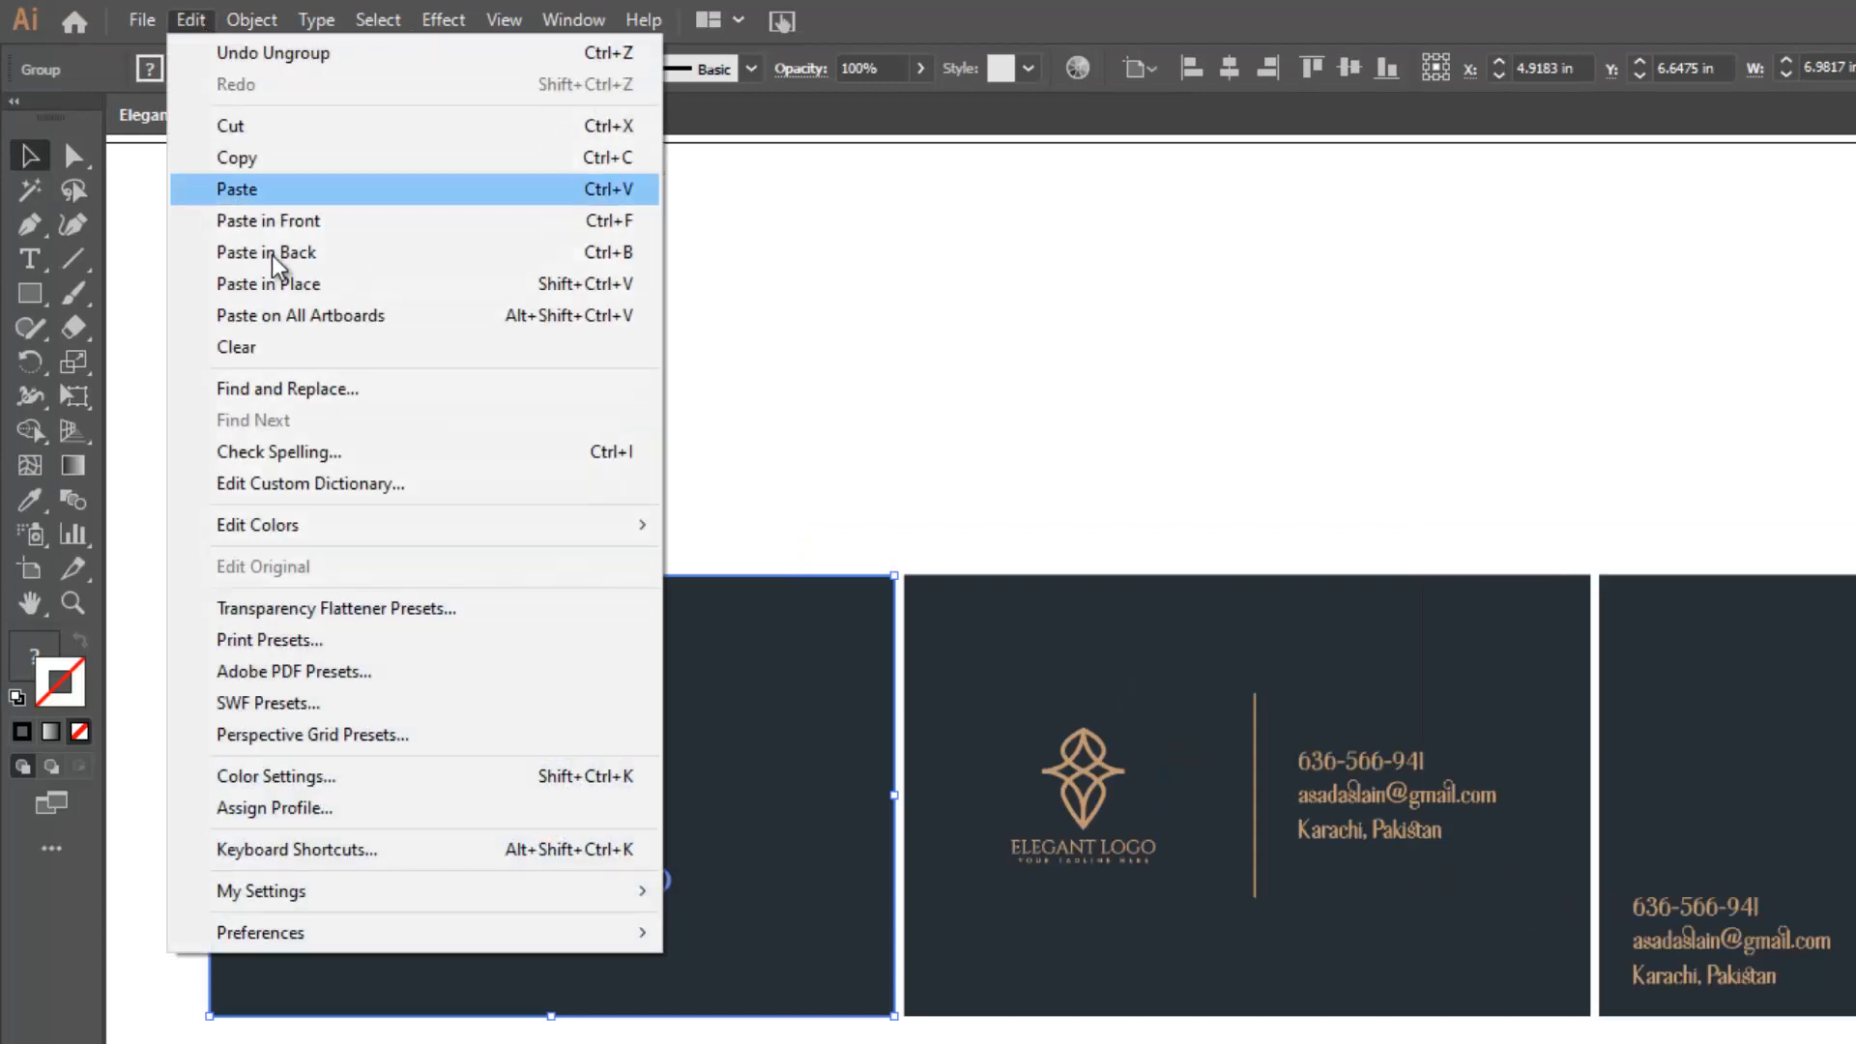
Copy the selected gold-logo card artwork in Illustrator for pasting into the Photoshop mockup
click(236, 188)
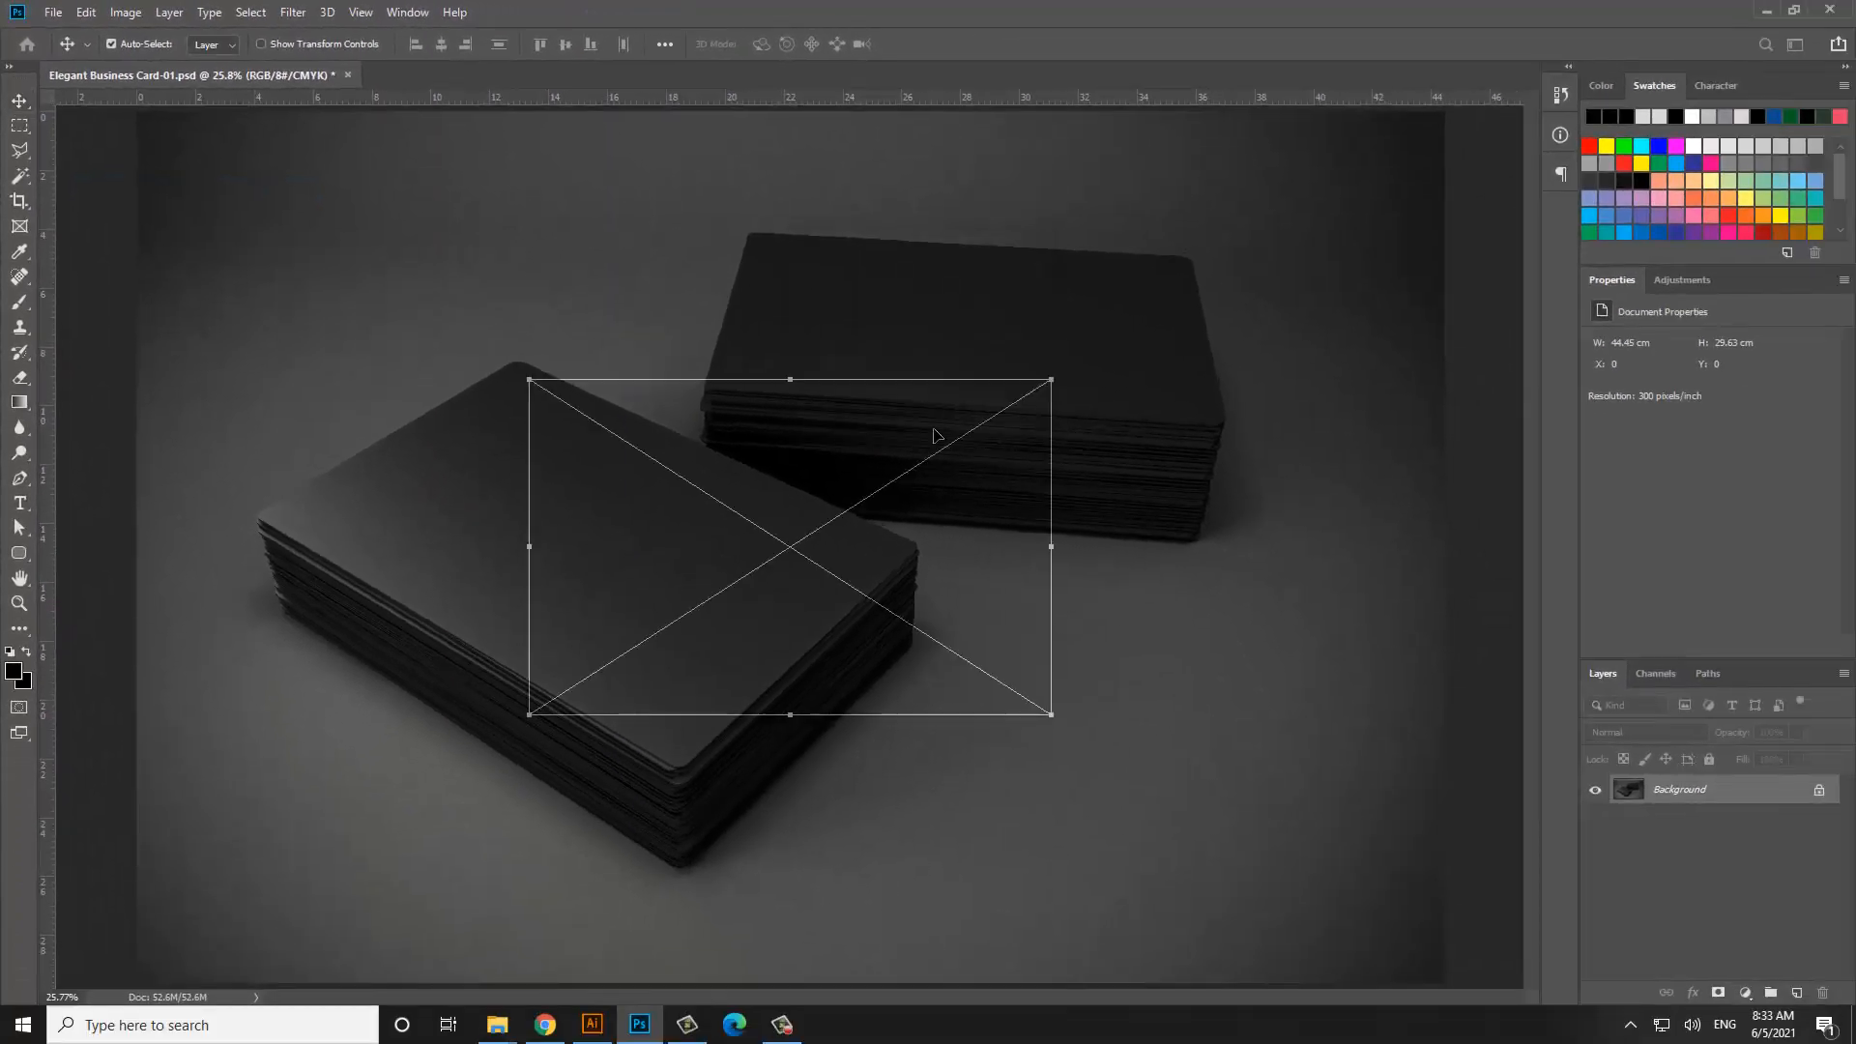
Distort the pasted artwork so all four corners sit on the rear card stack's top face
right_click(1680, 789)
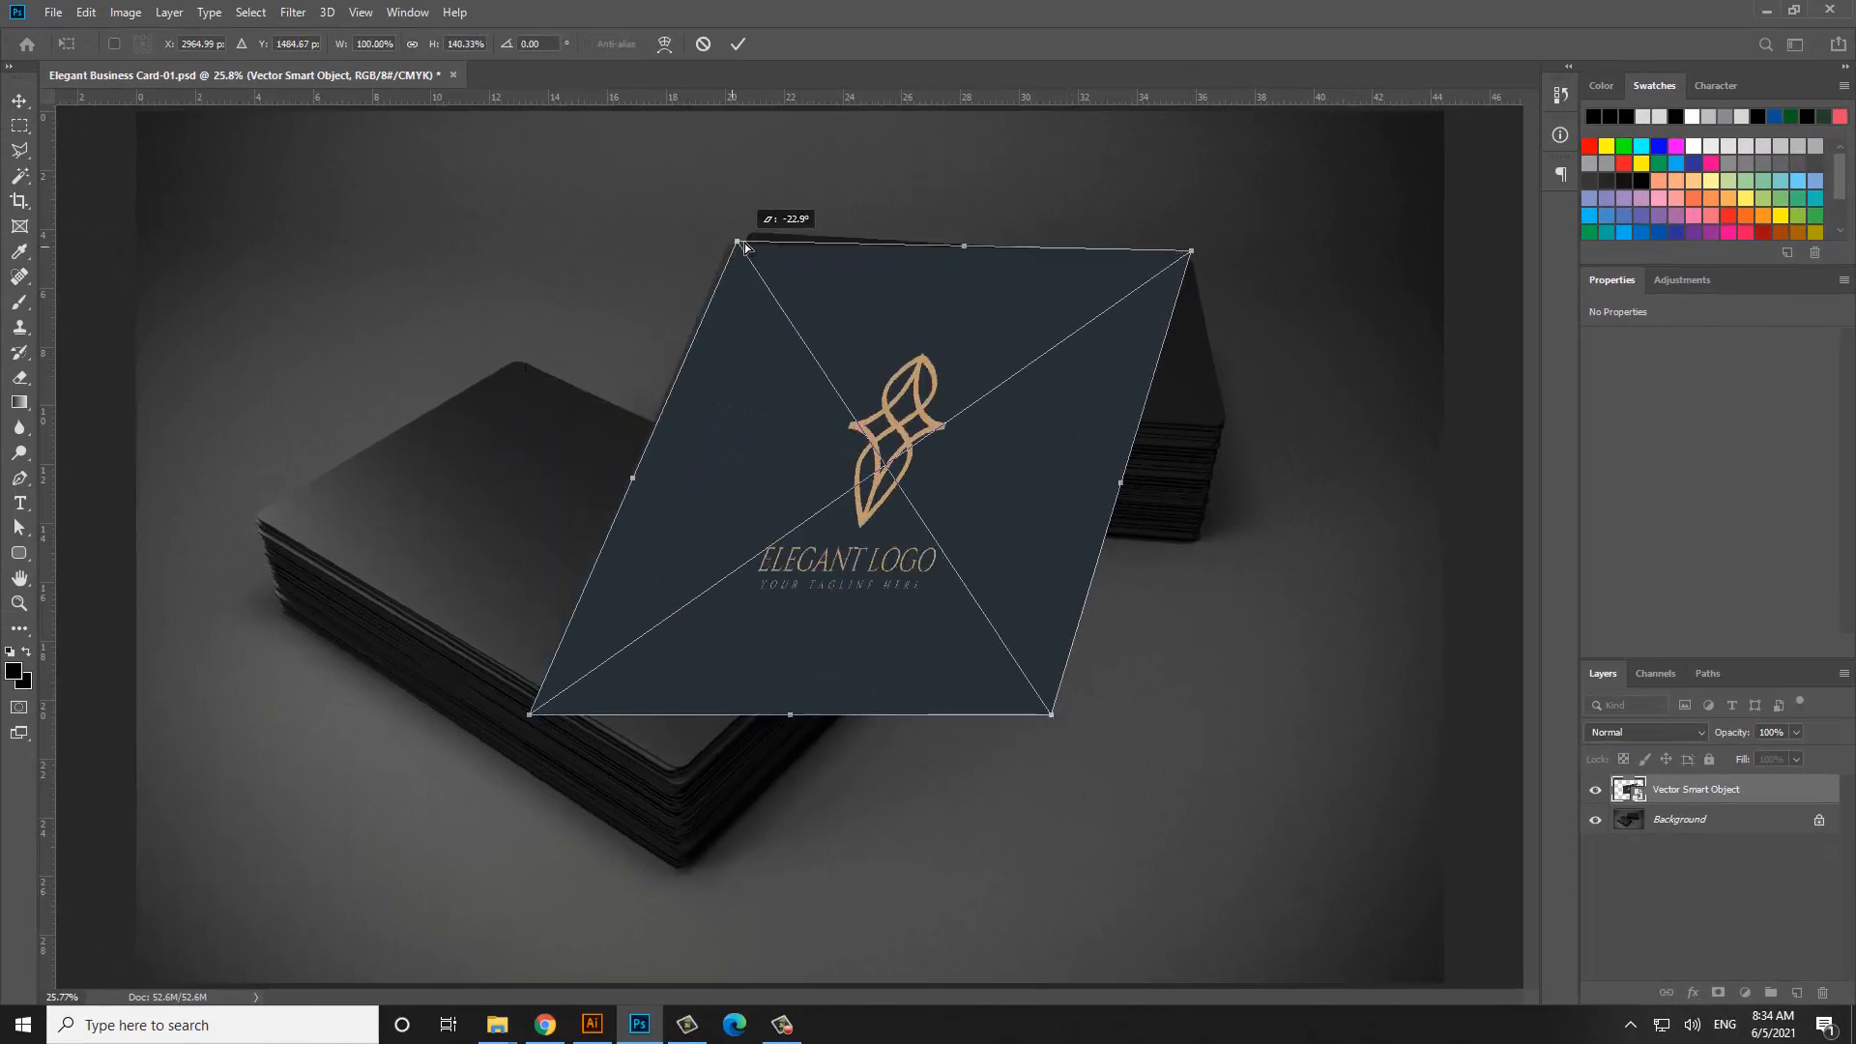
drag(1190, 256, 1205, 508)
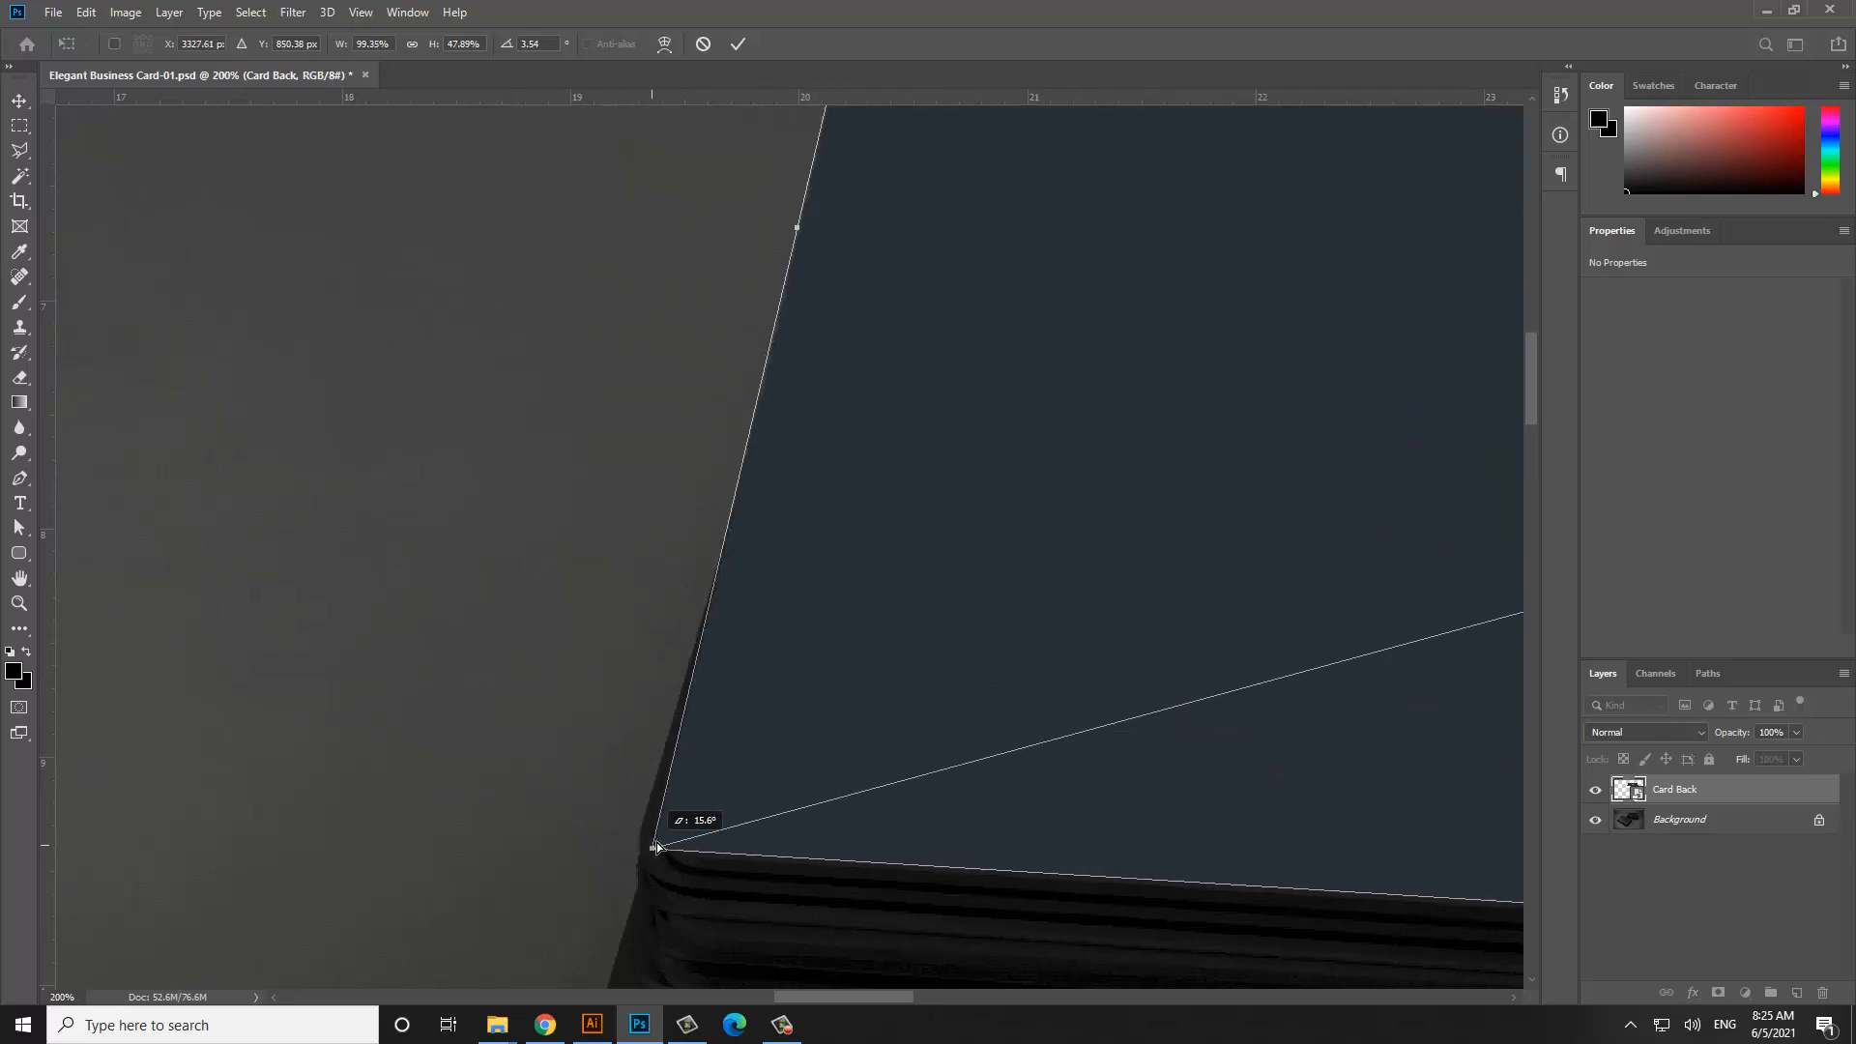
drag(658, 847, 893, 530)
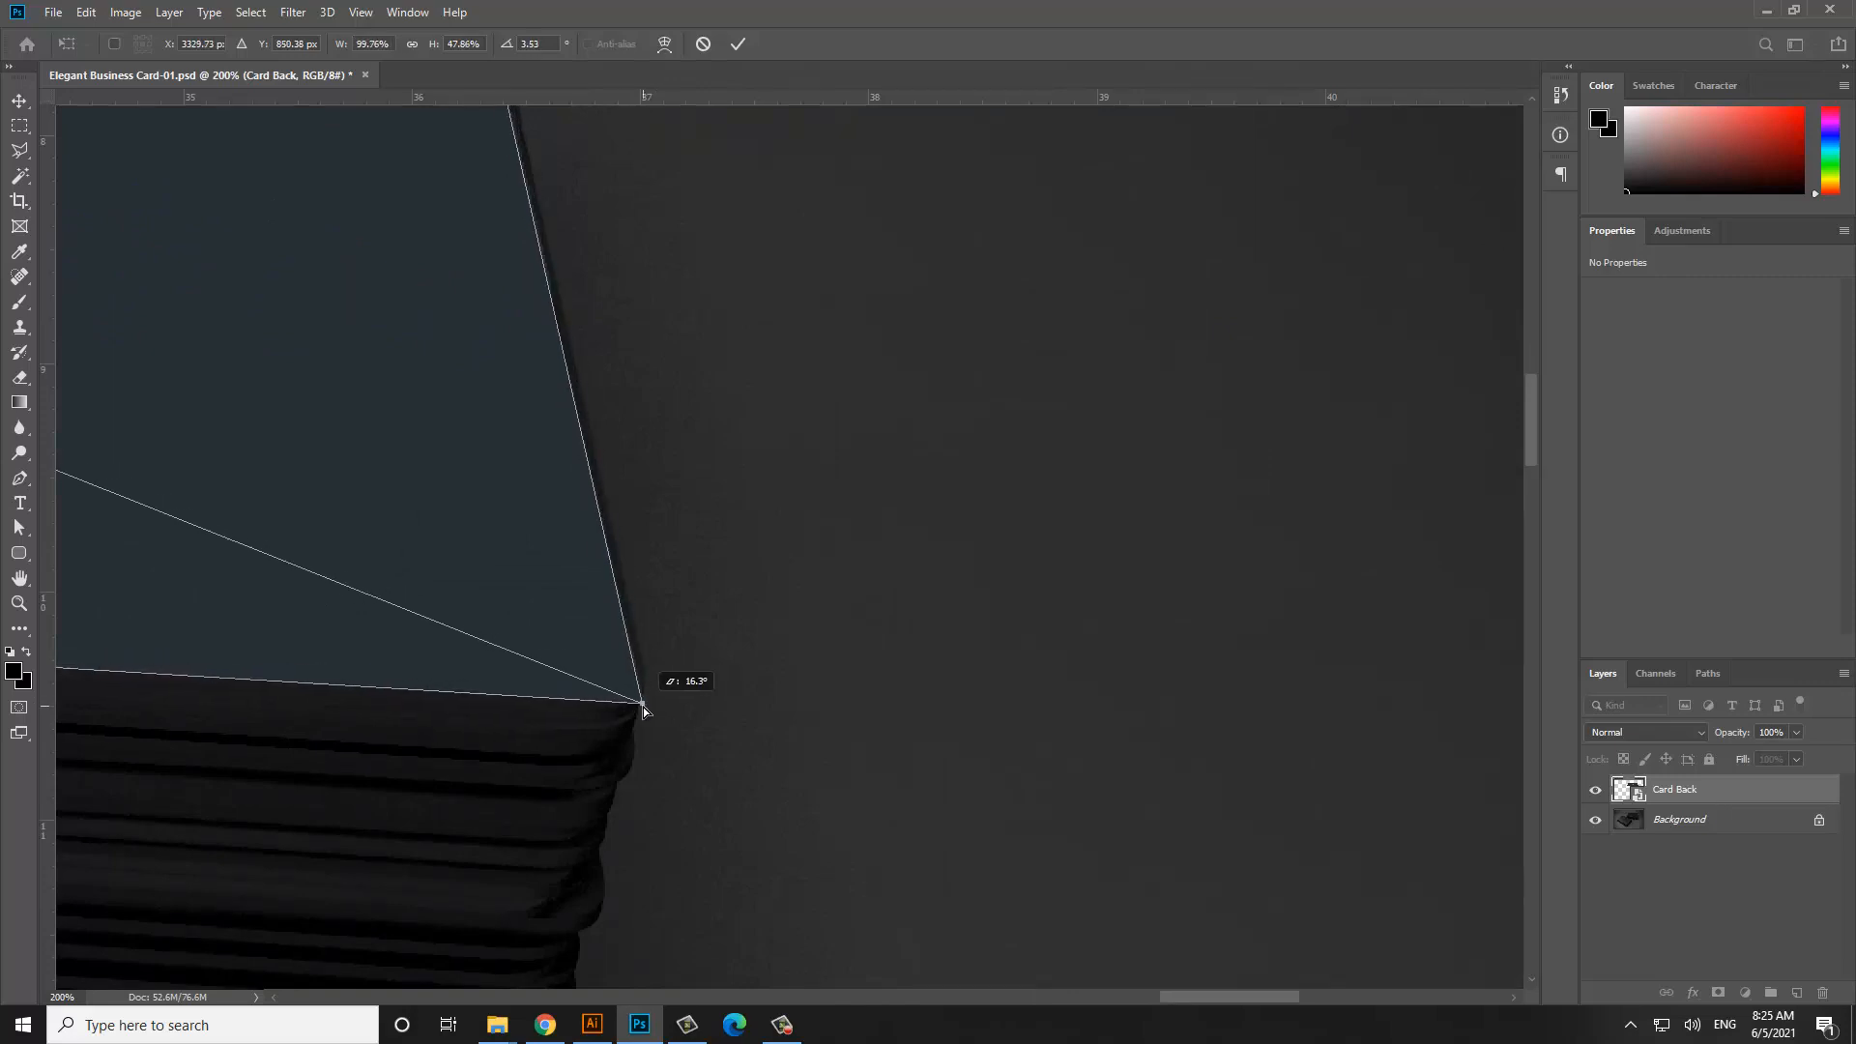
drag(642, 710, 658, 698)
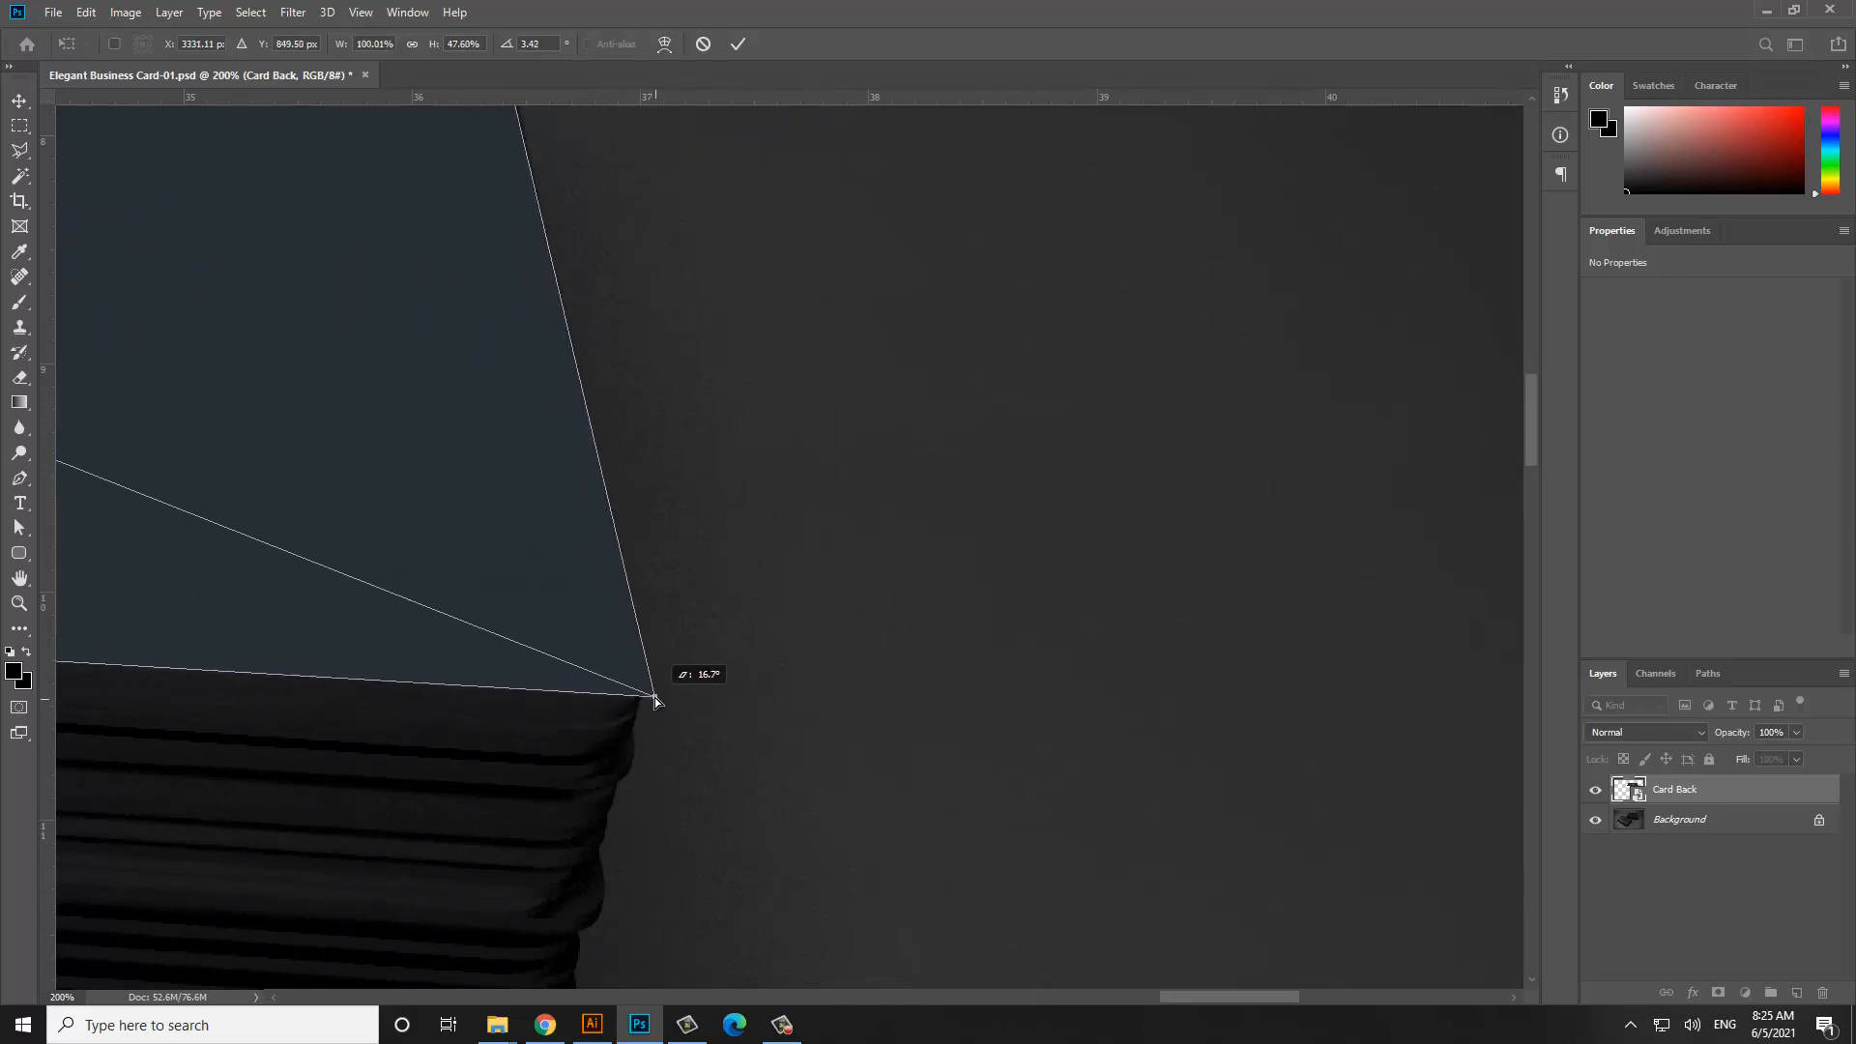
drag(654, 698, 650, 719)
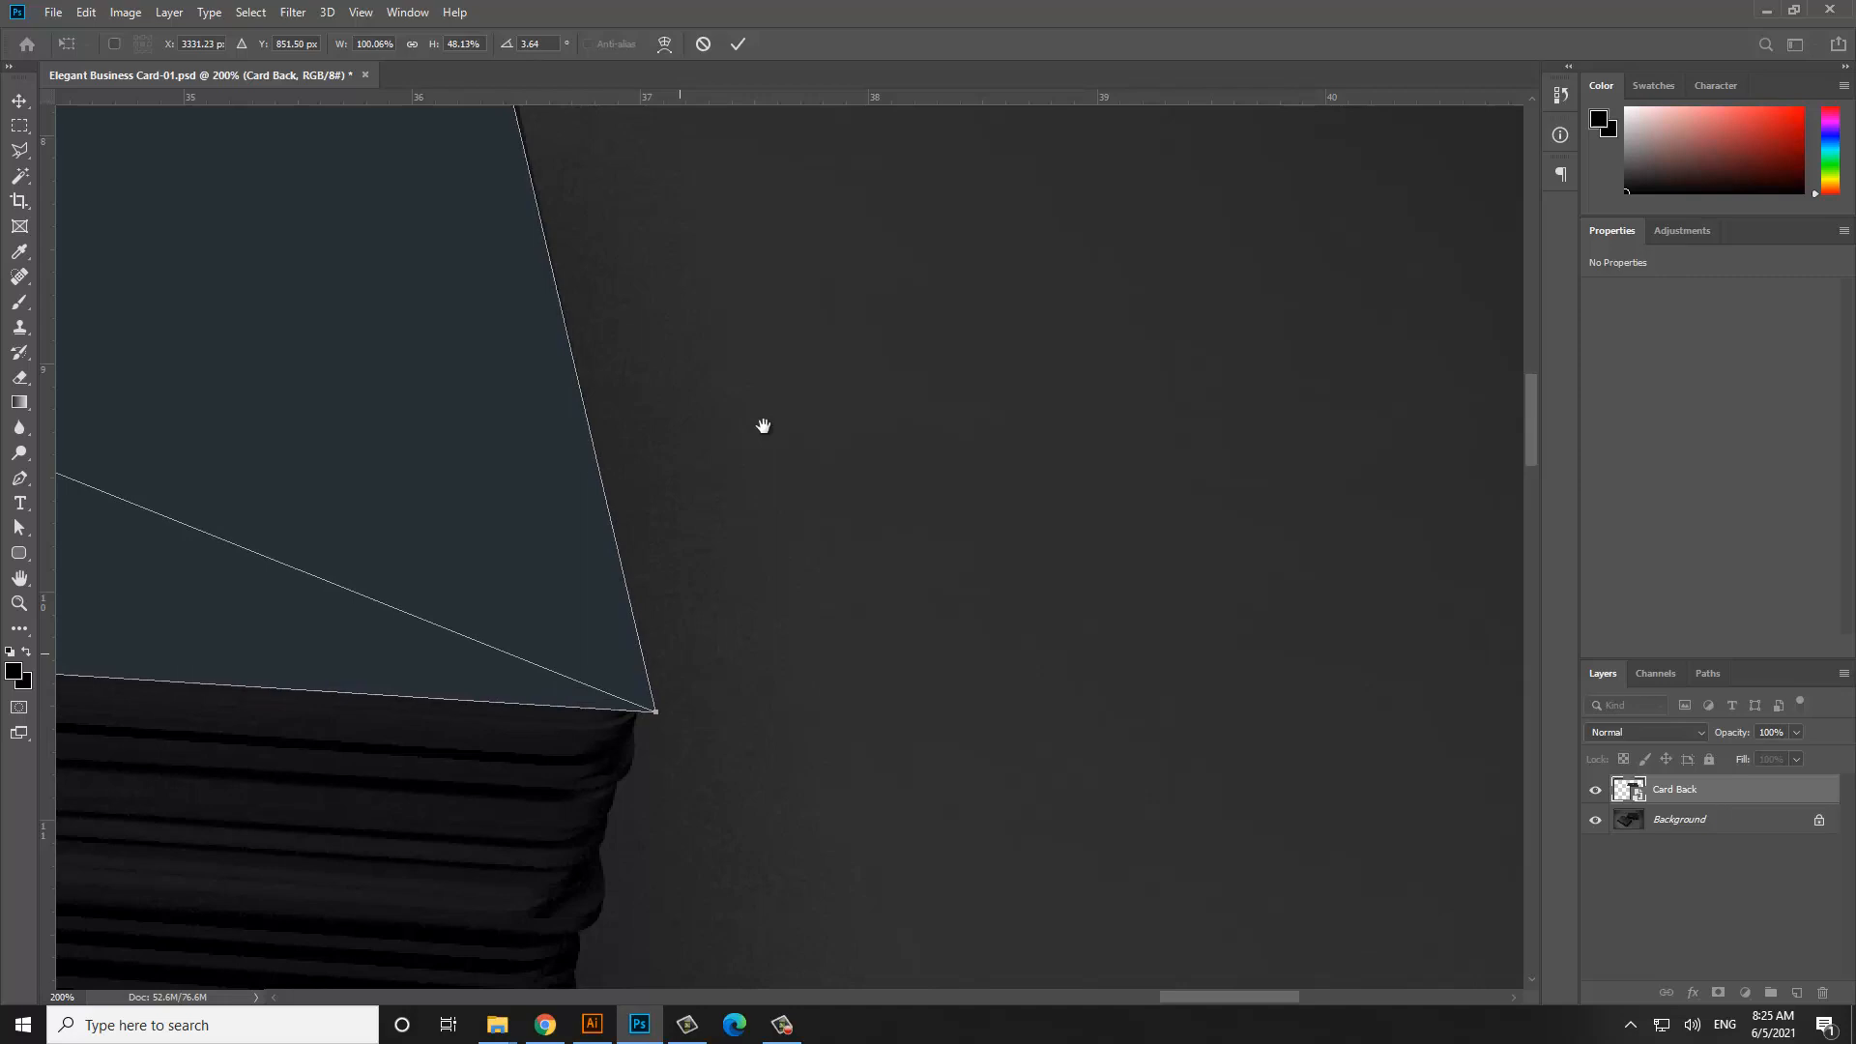
drag(764, 425, 789, 335)
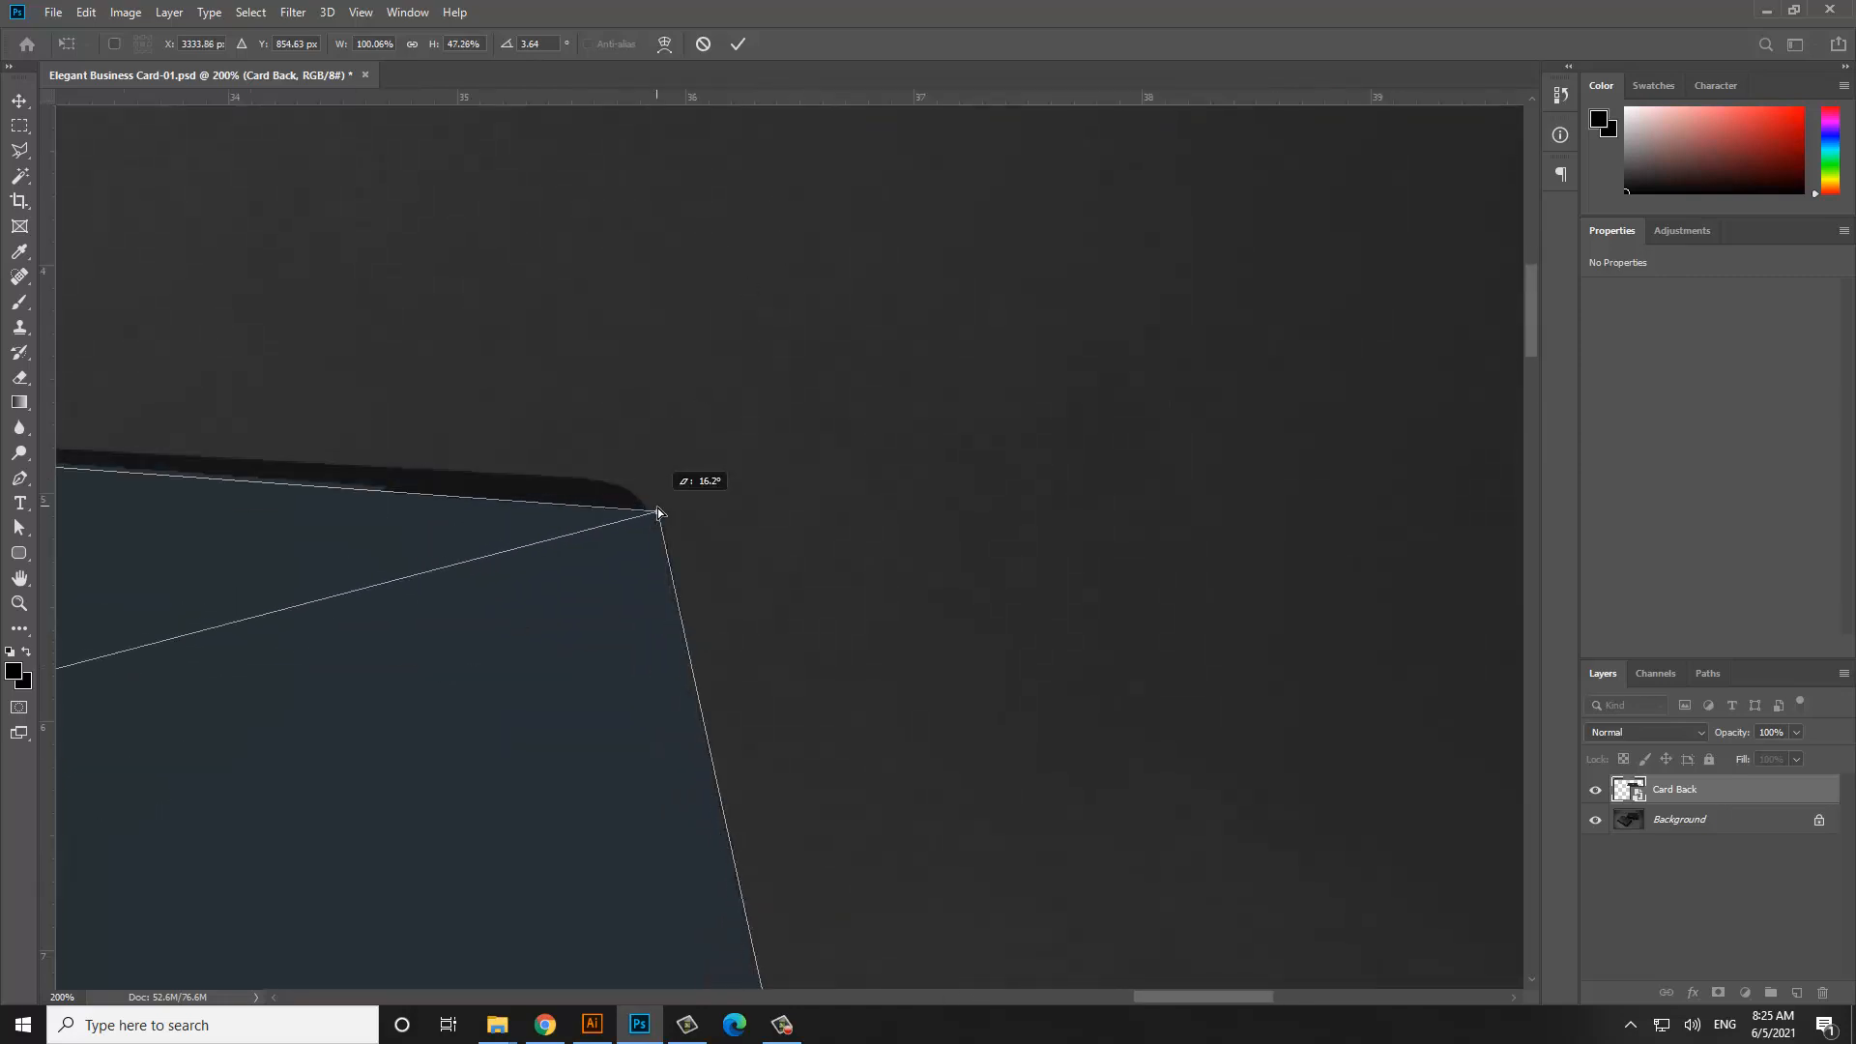
drag(657, 512, 653, 483)
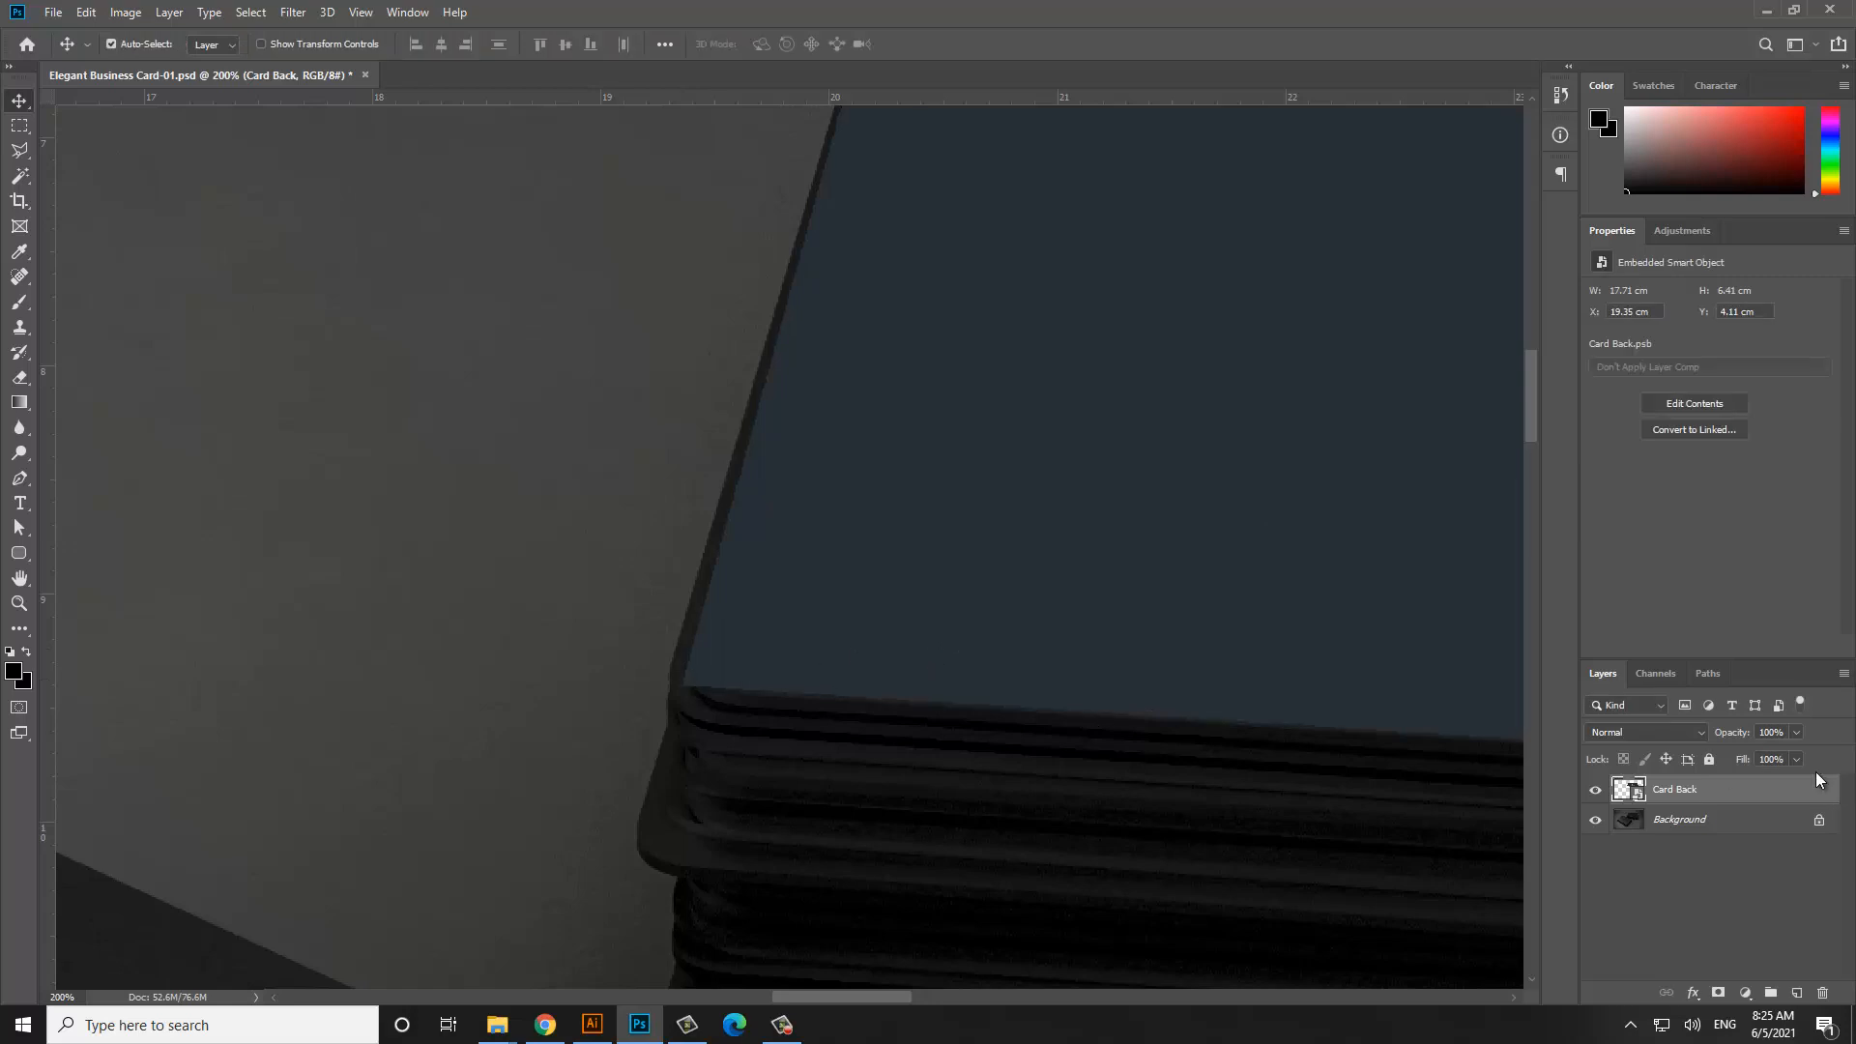
Prepare the Card Back layer for masking the artwork overhanging the rounded corners
double_click(1674, 789)
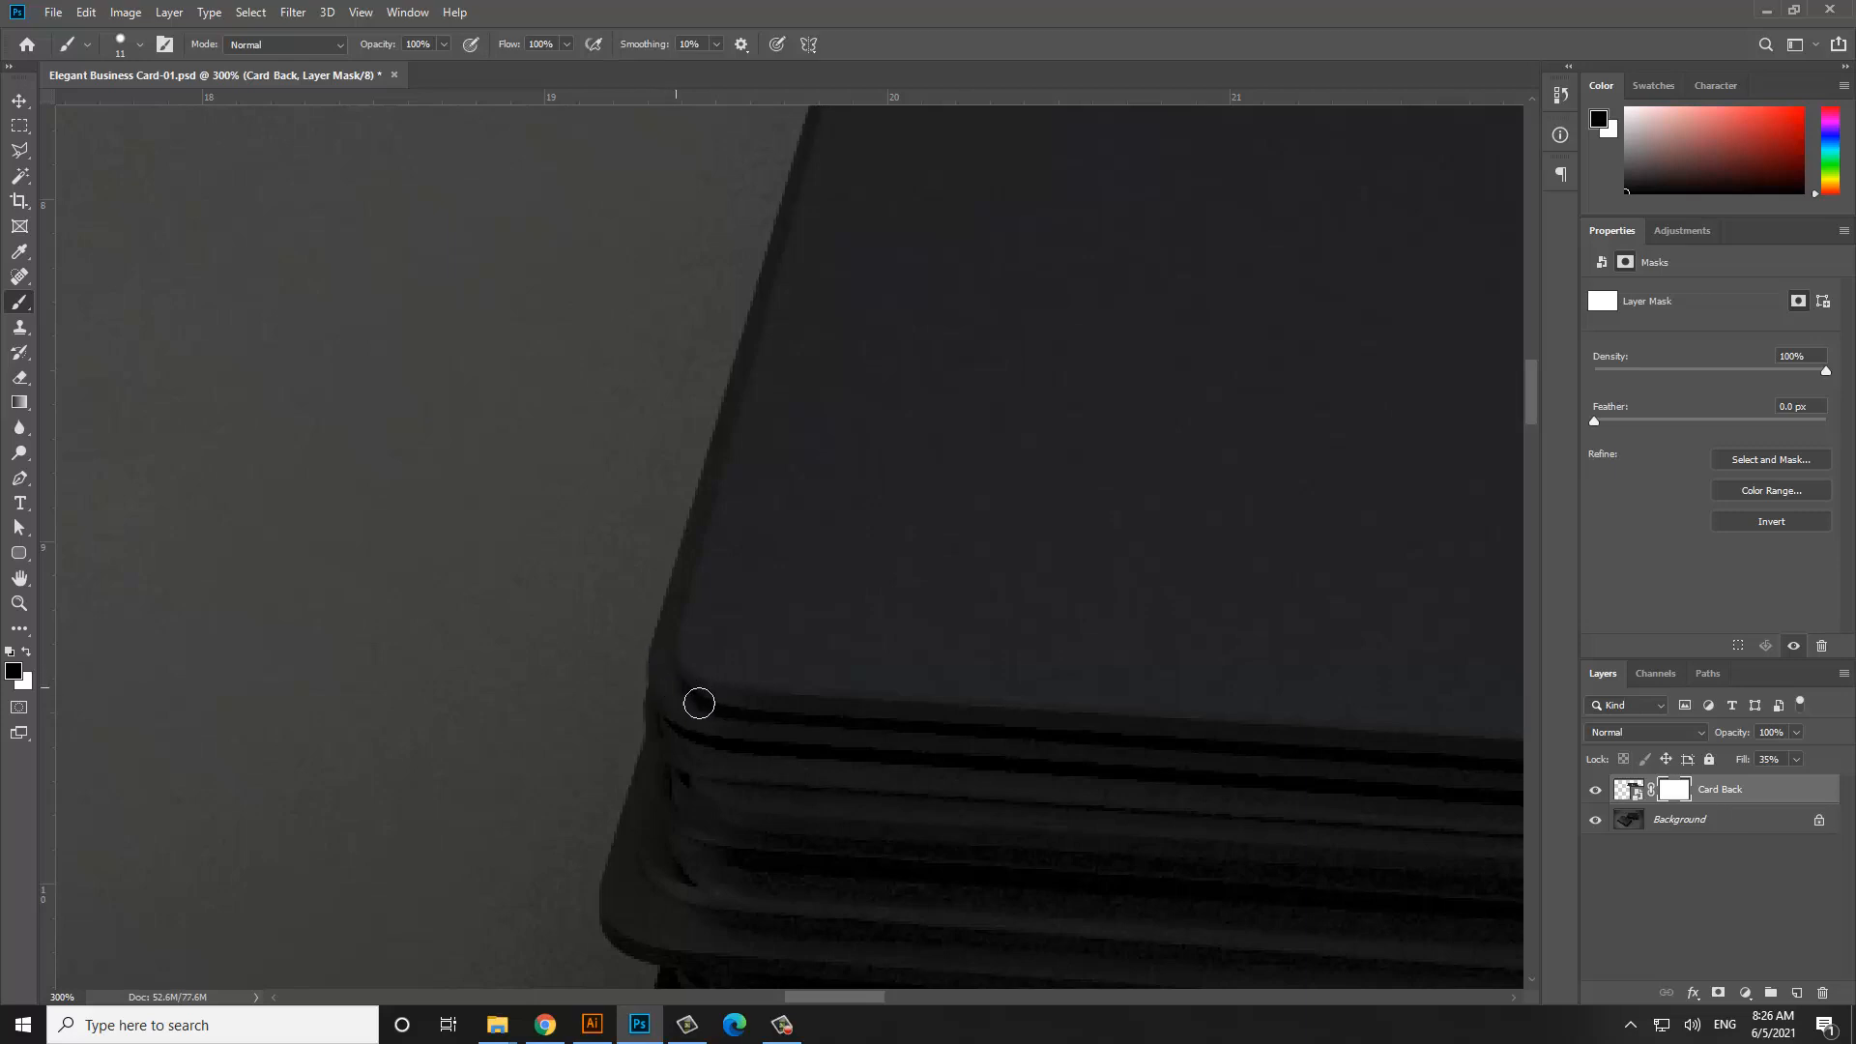
mouse_move(617, 673)
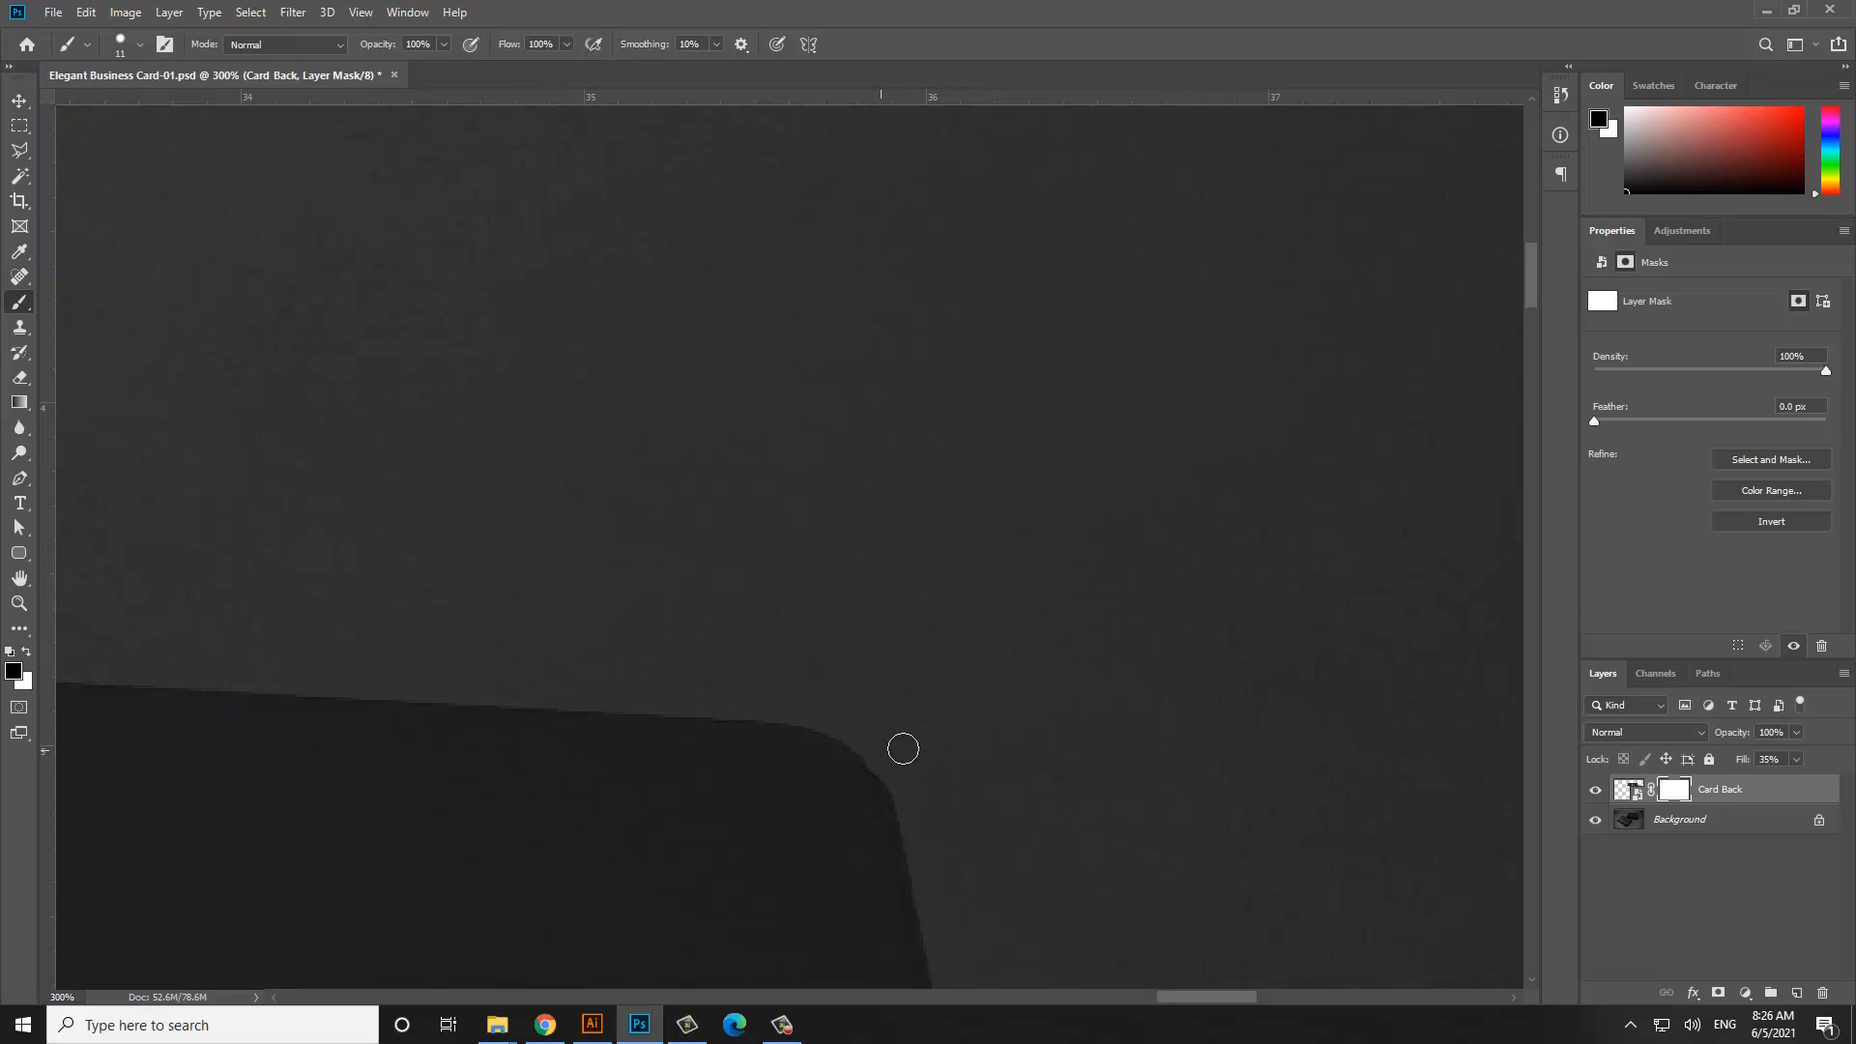
mouse_move(874, 747)
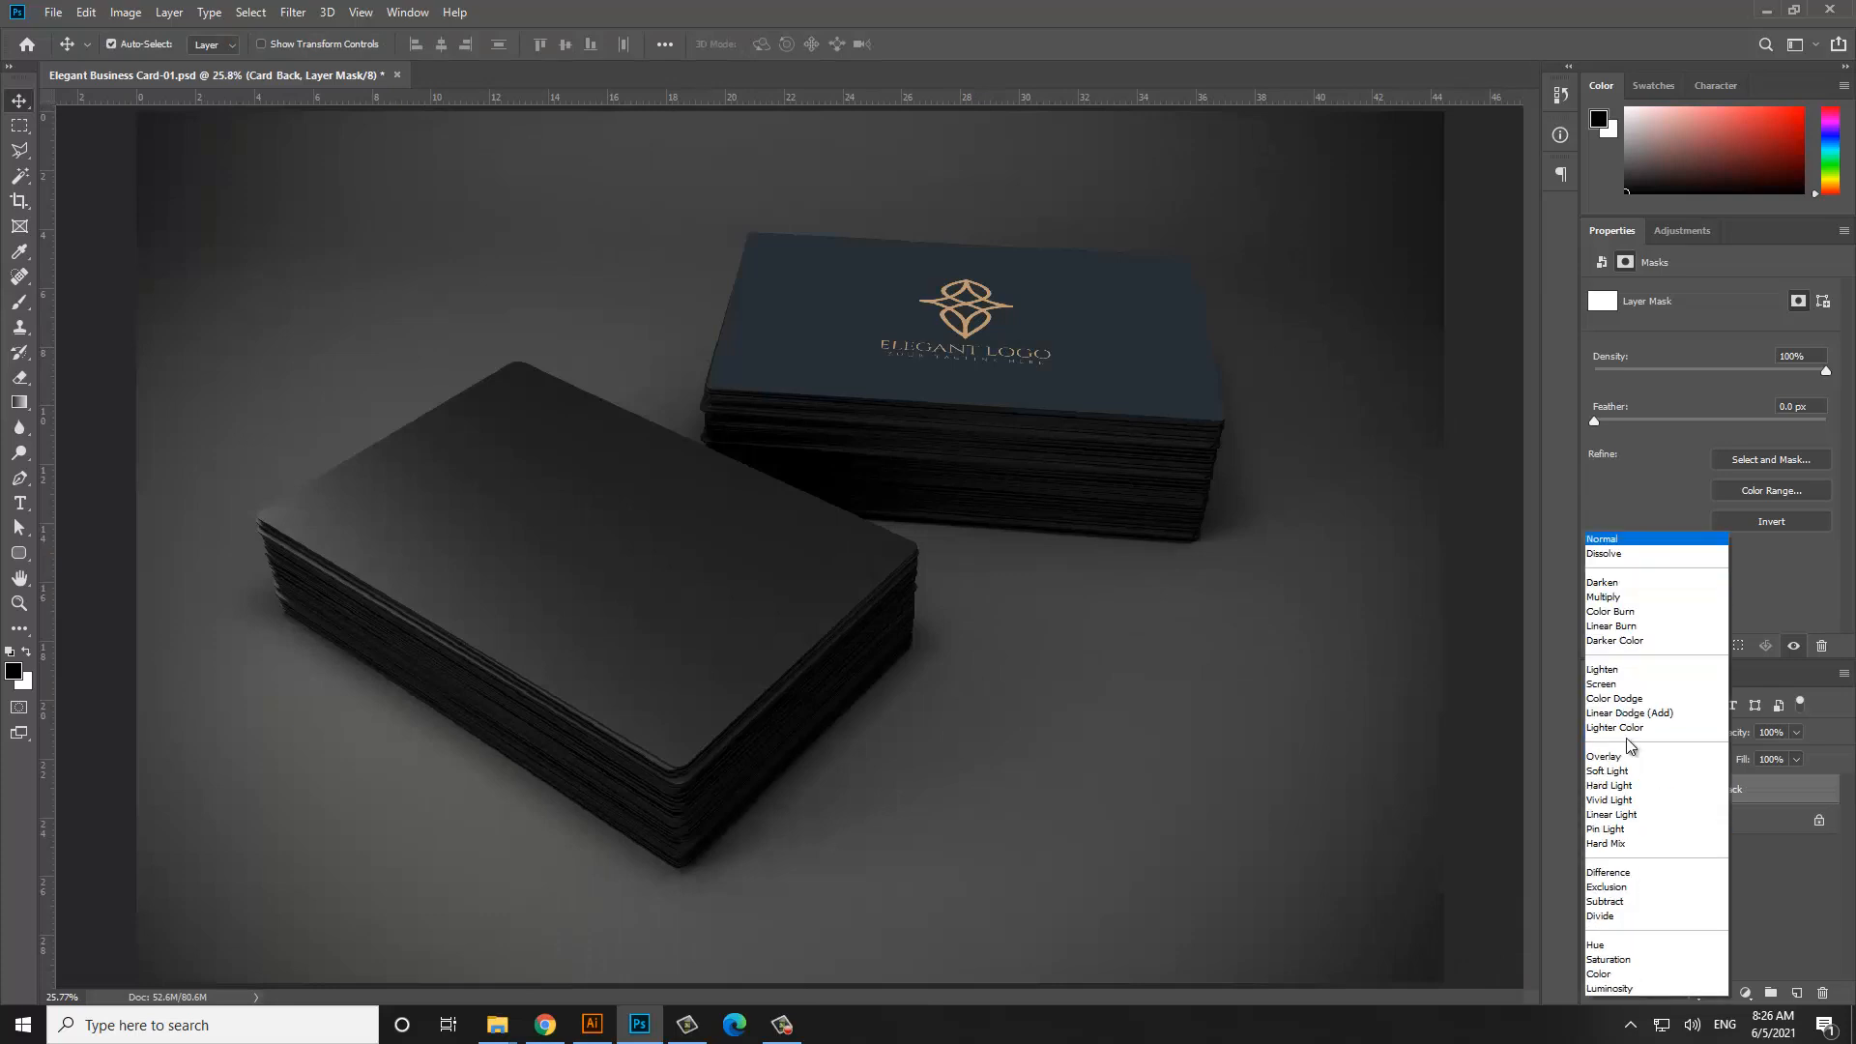
Blend Card Back with Color Dodge so only the gold logo shows, and duplicate the layer
click(1613, 640)
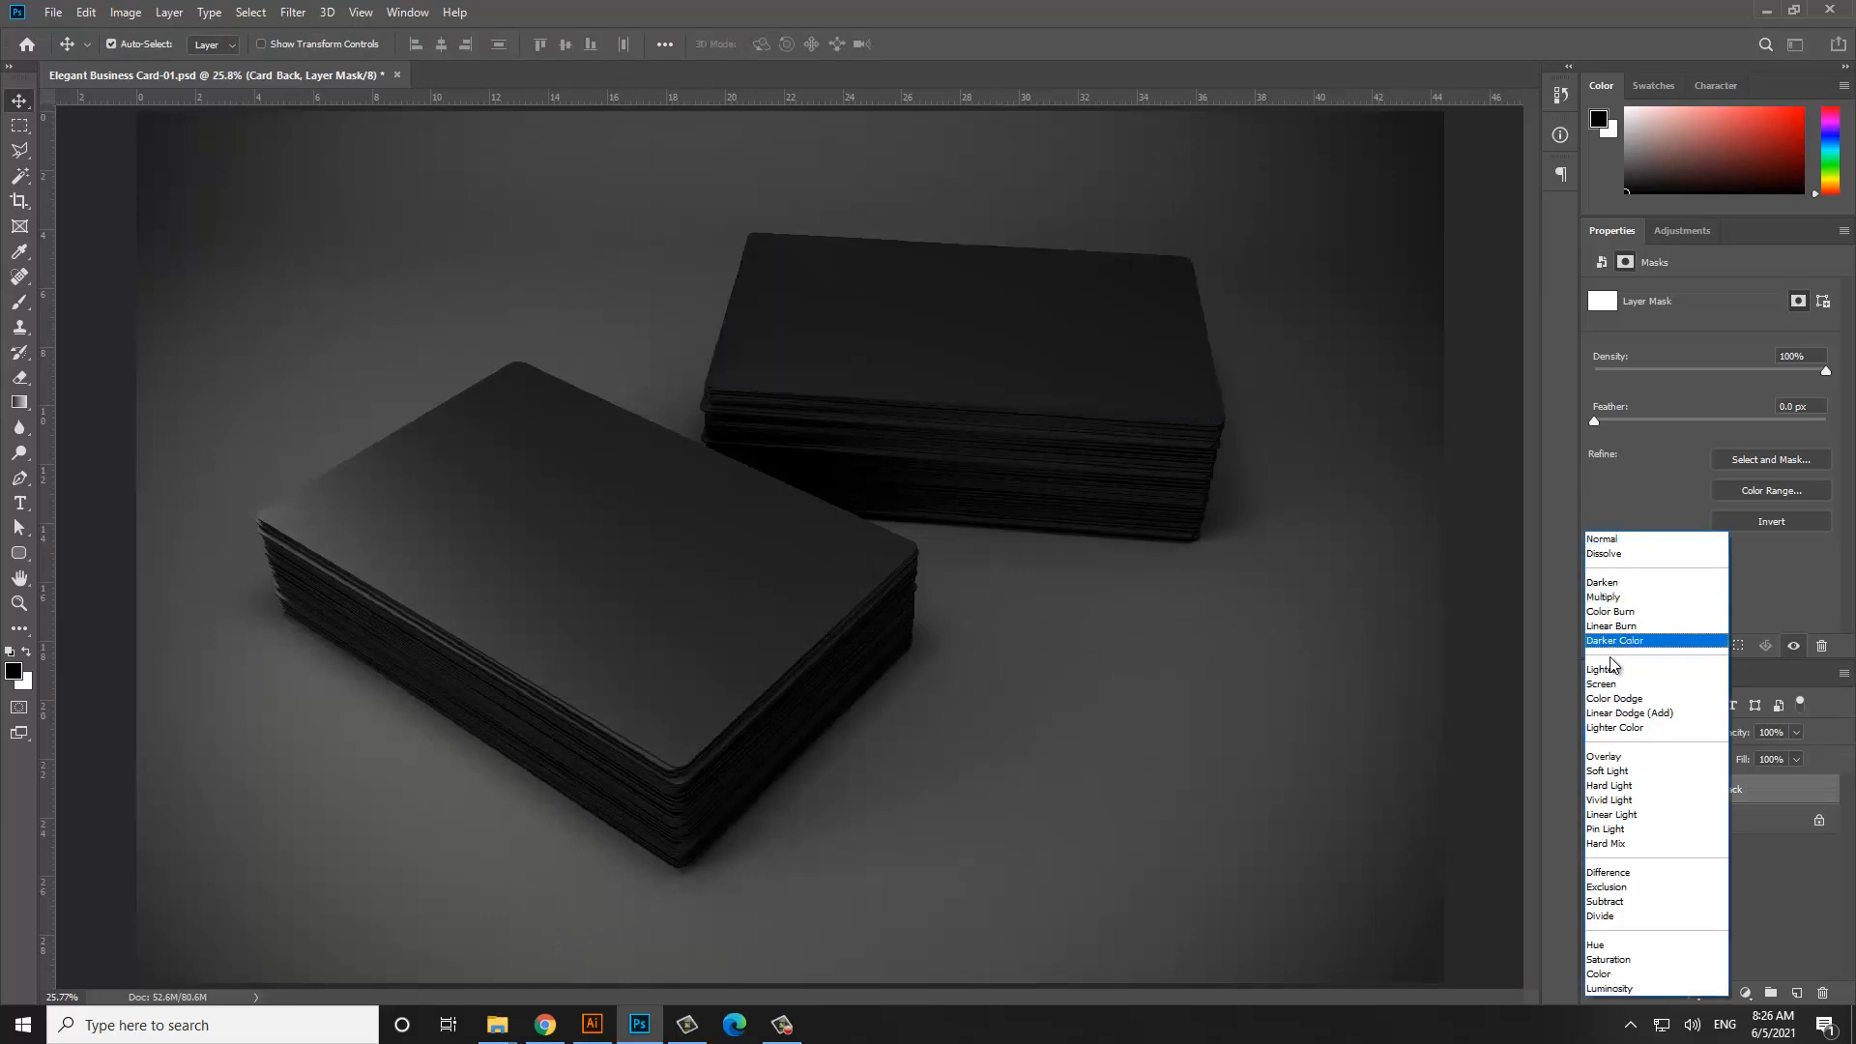
click(1614, 698)
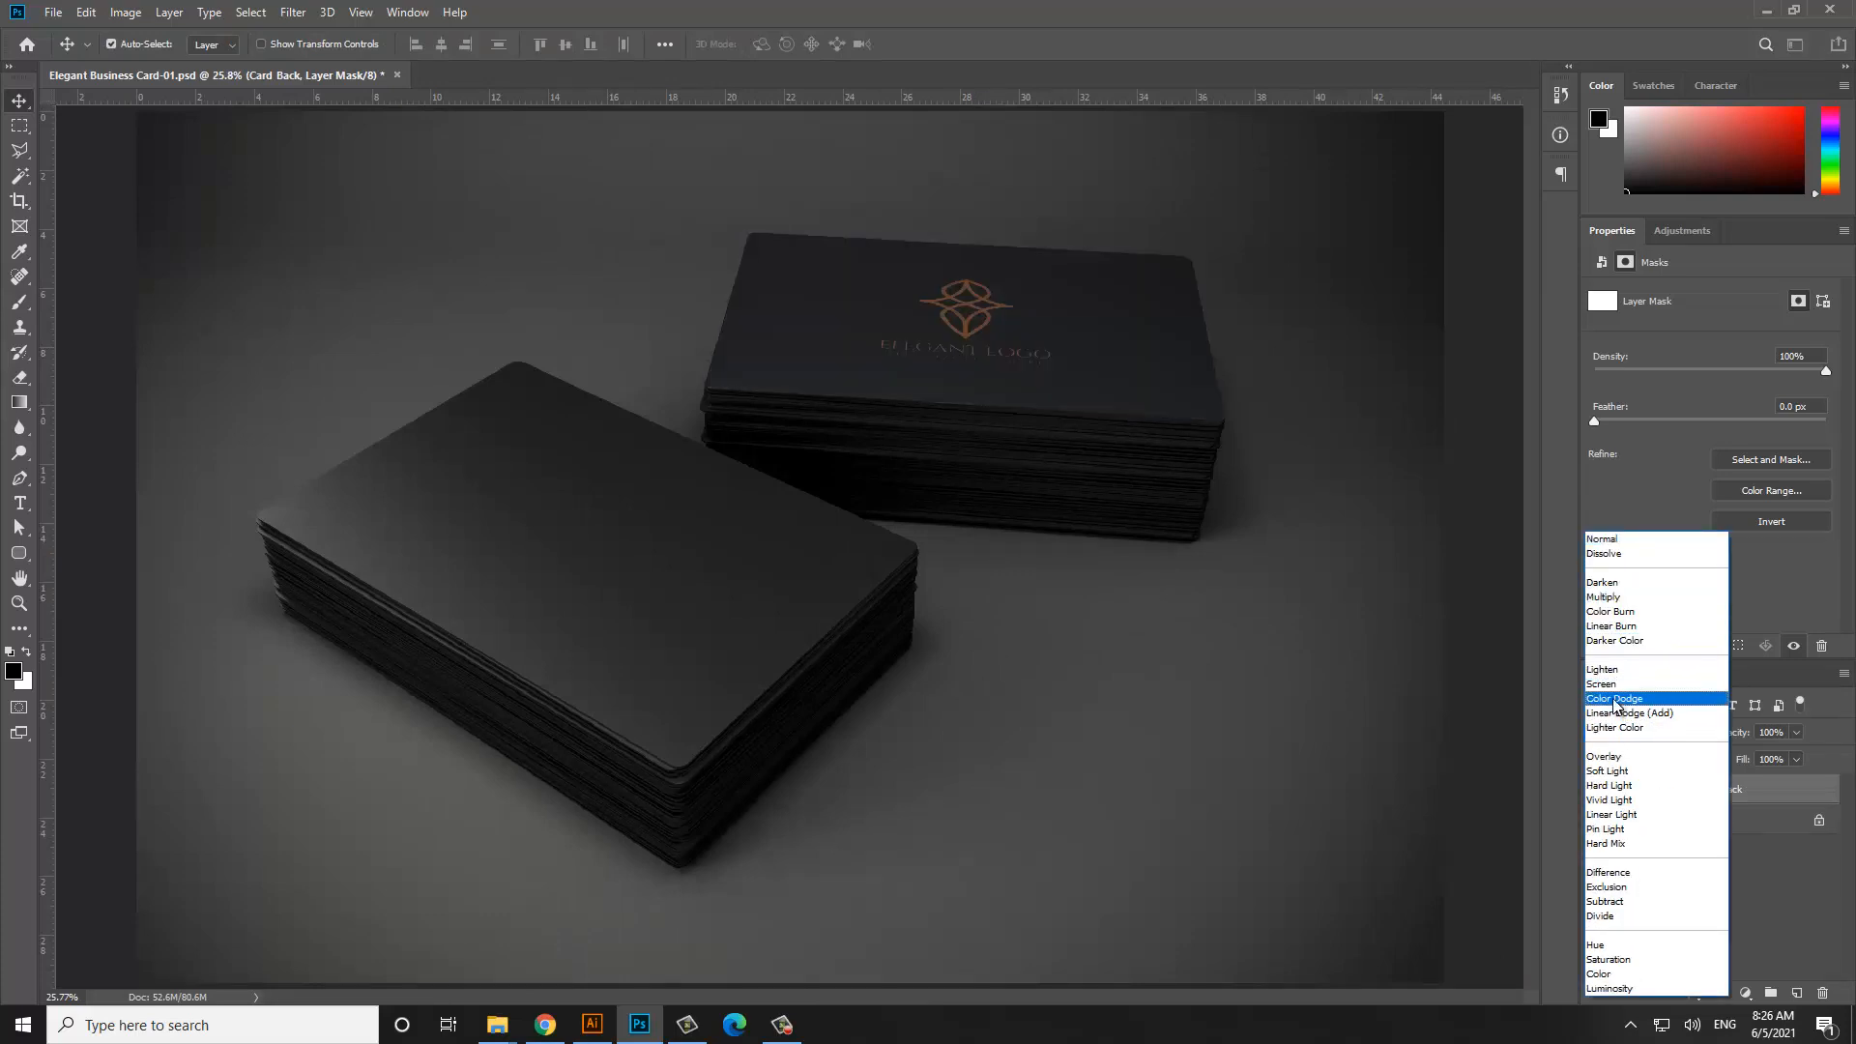
click(1617, 698)
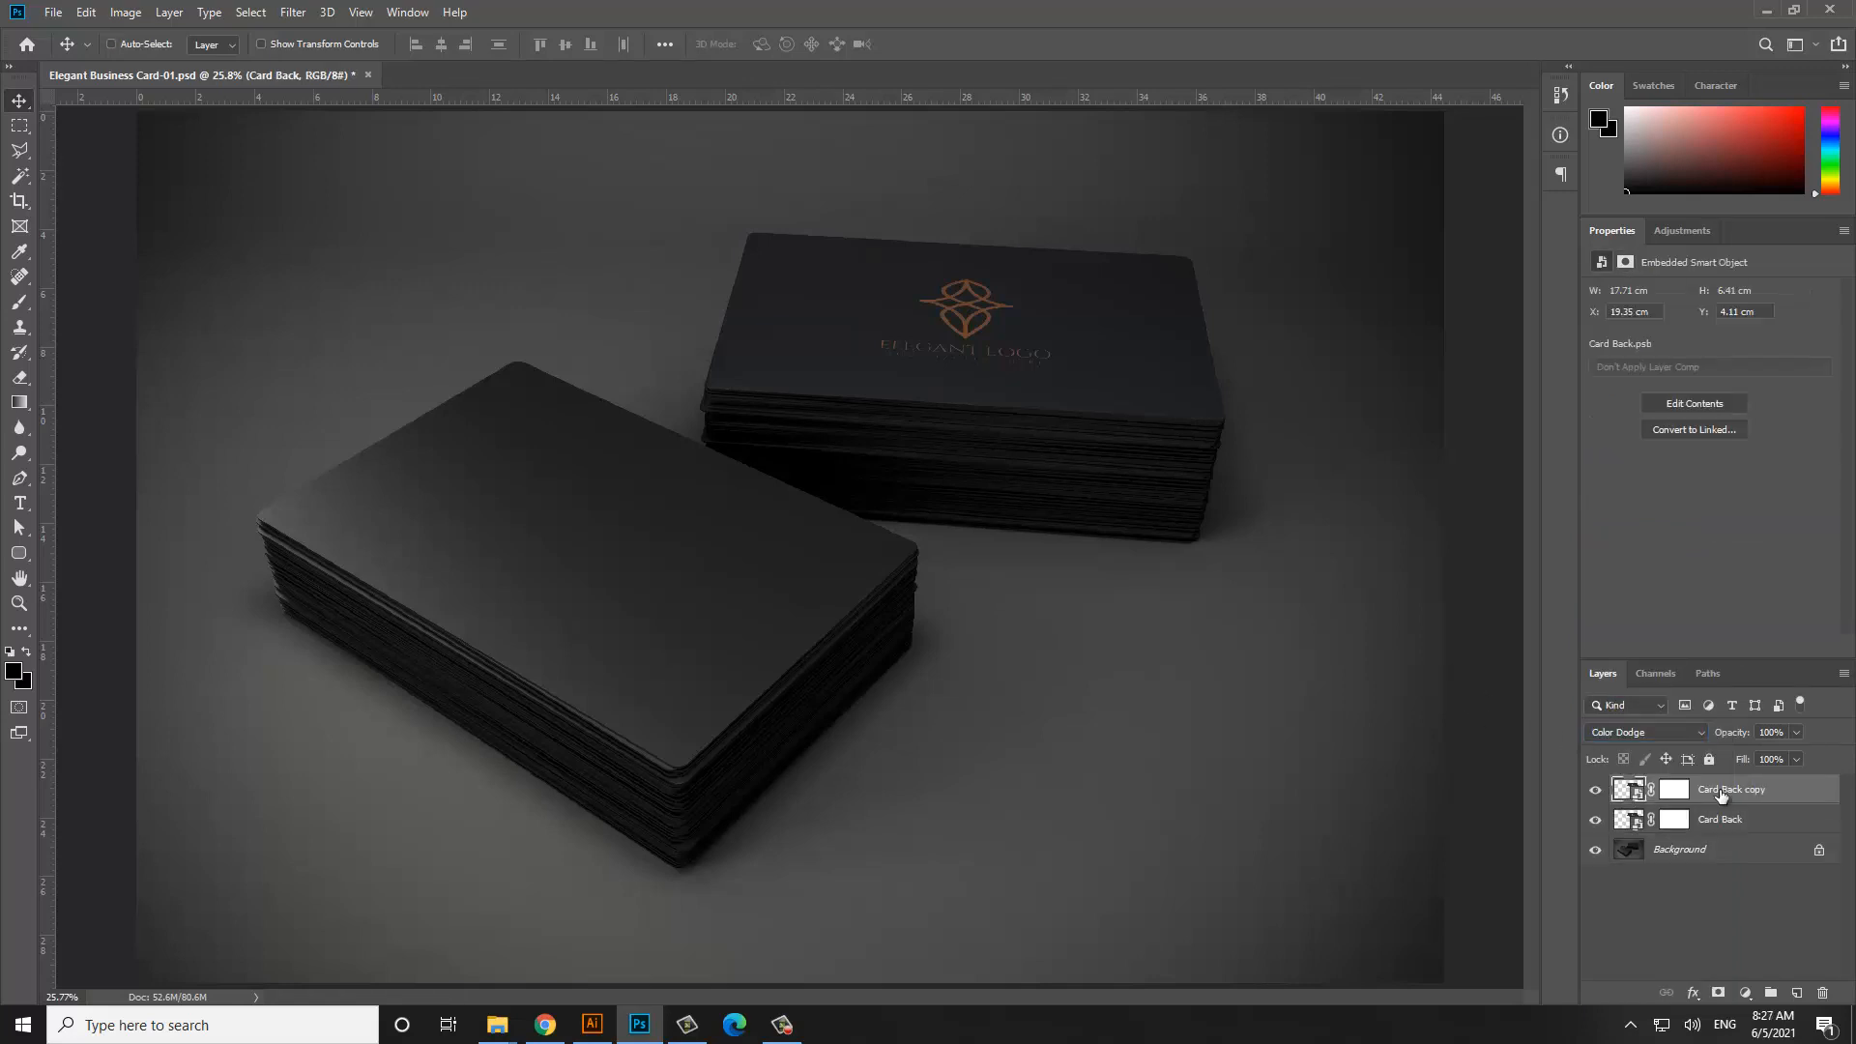
click(1643, 731)
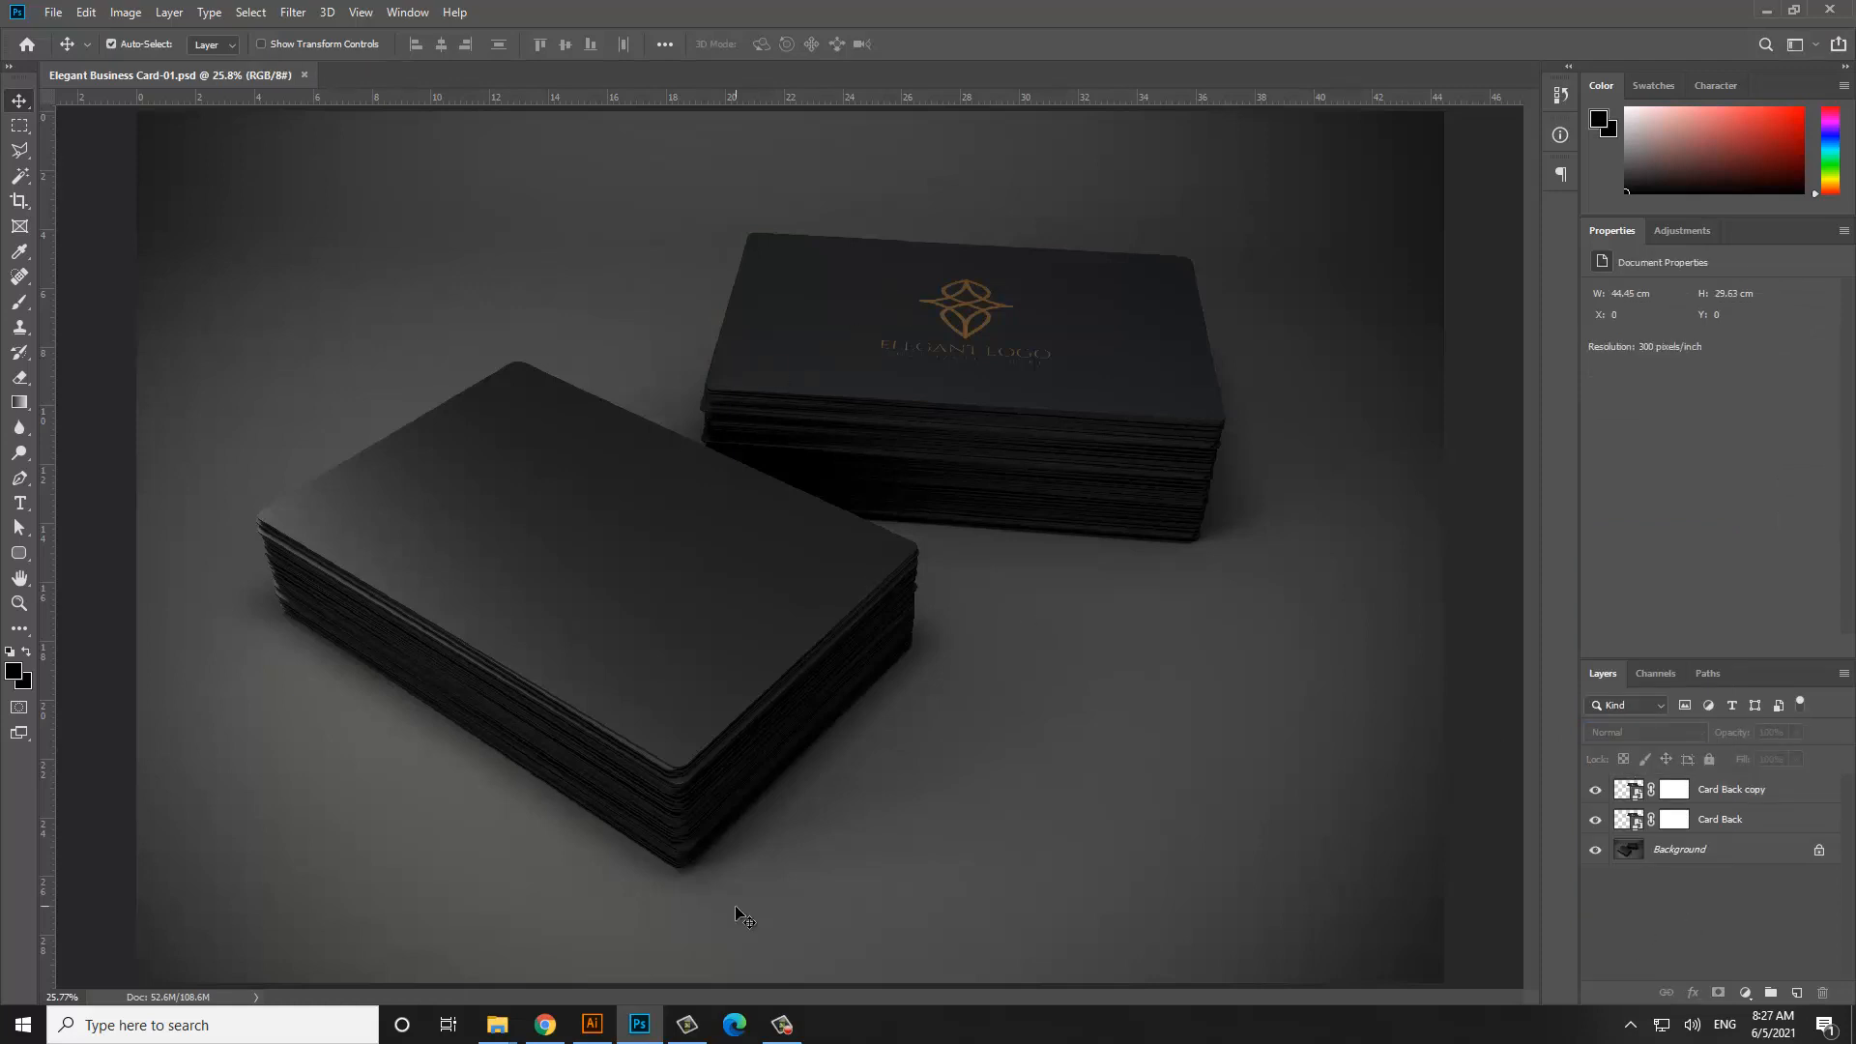
Switch to Illustrator and select the front-side card artwork for copying
click(592, 1025)
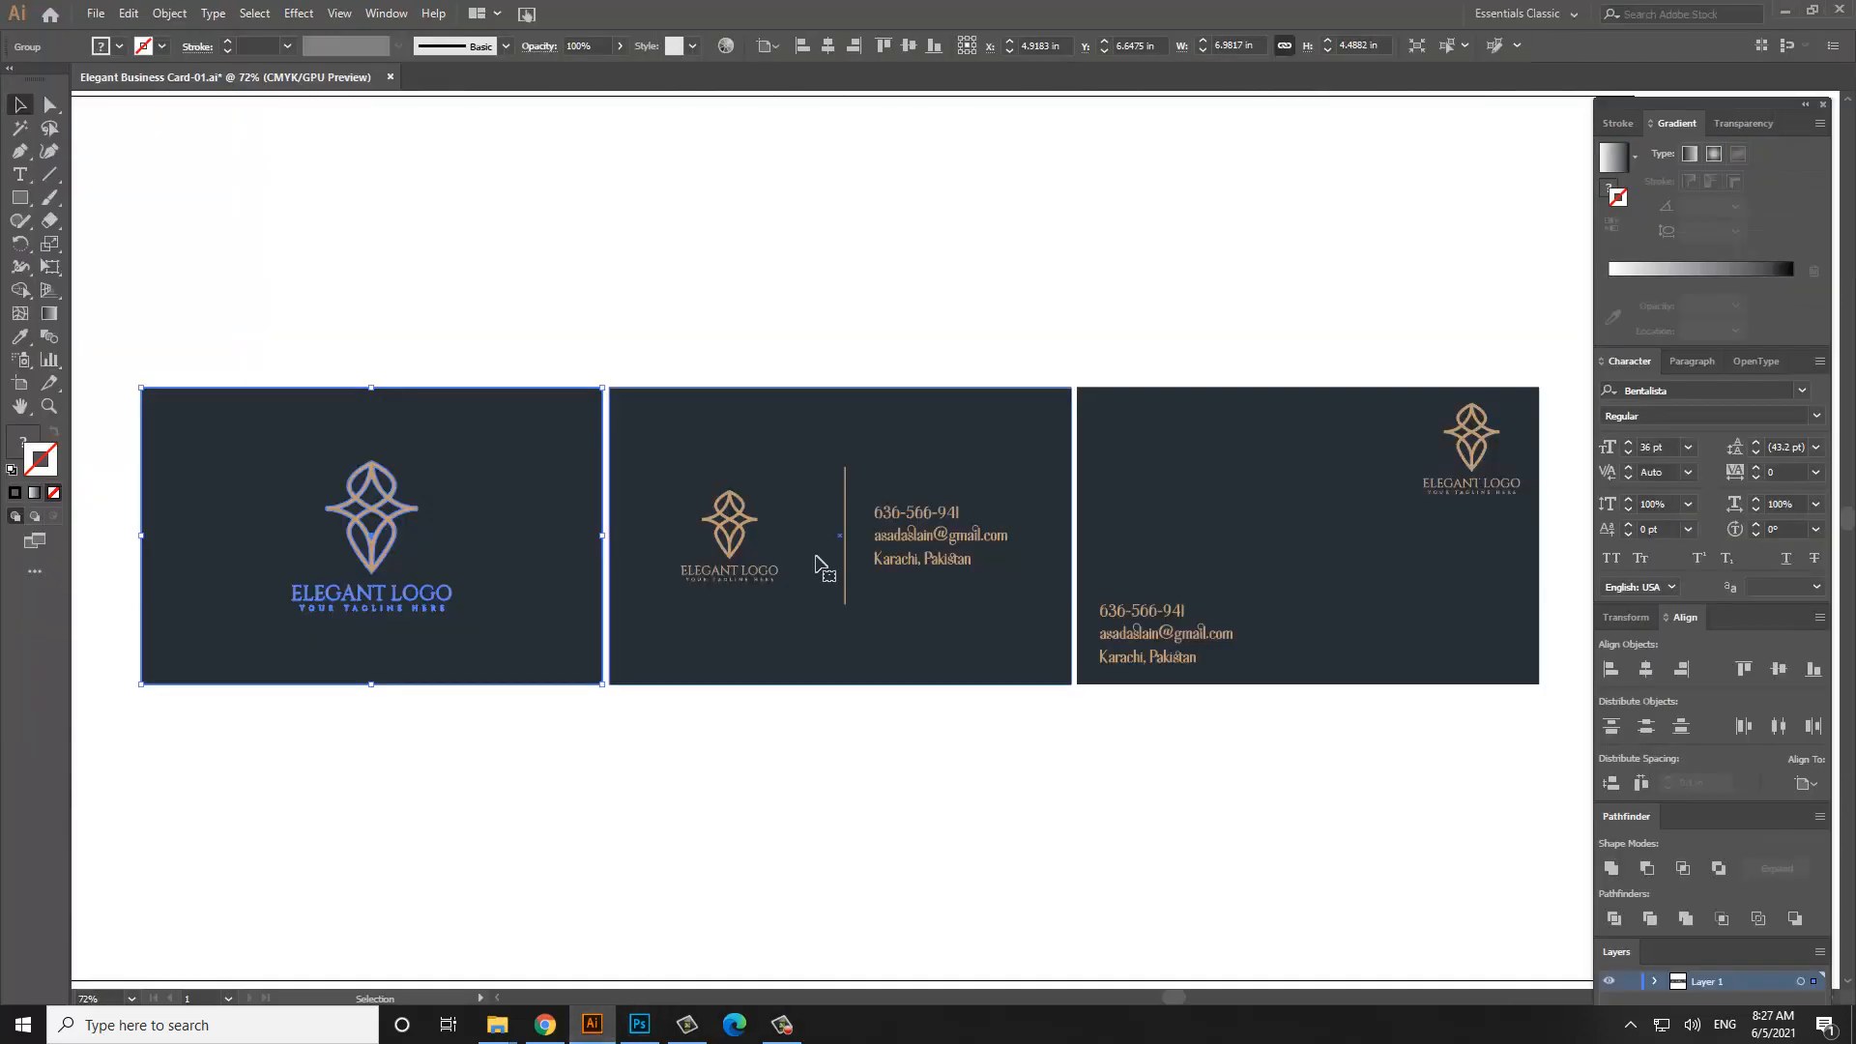
click(128, 14)
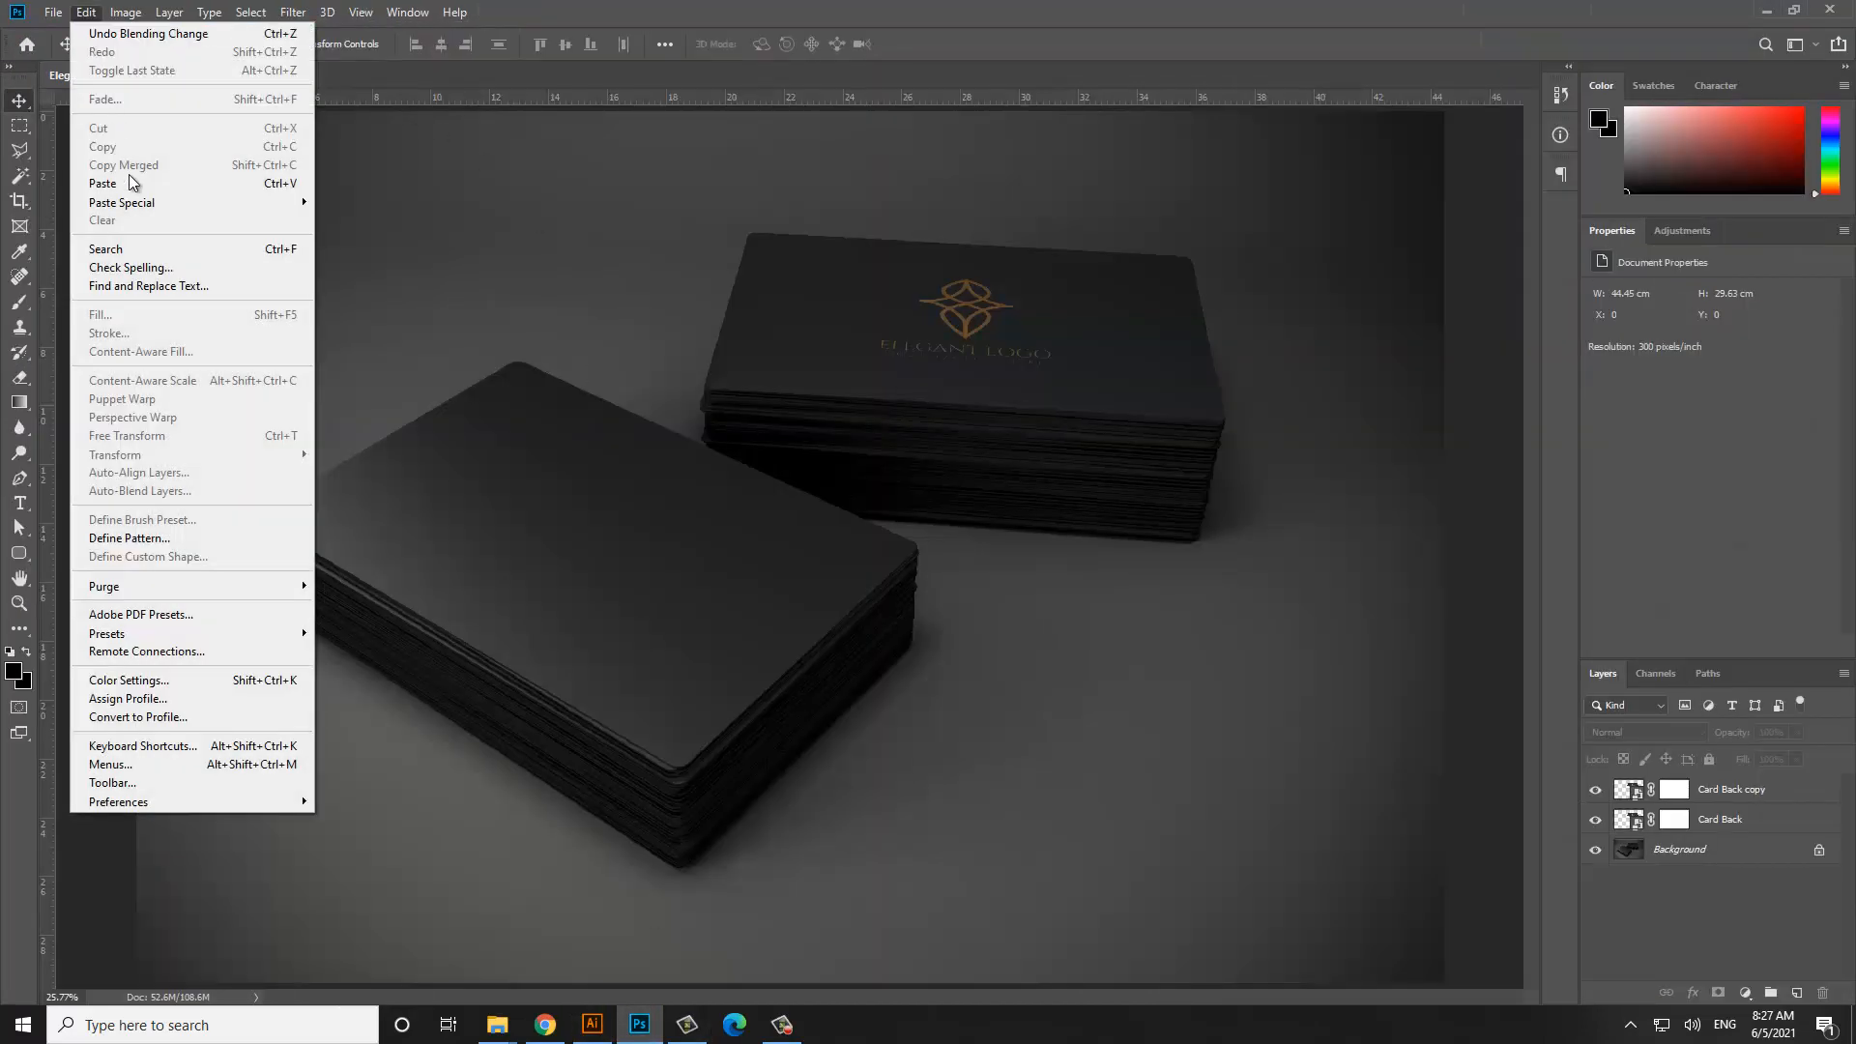
Paste the front artwork into the mockup as a layer named Card Front, ready to distort
click(102, 181)
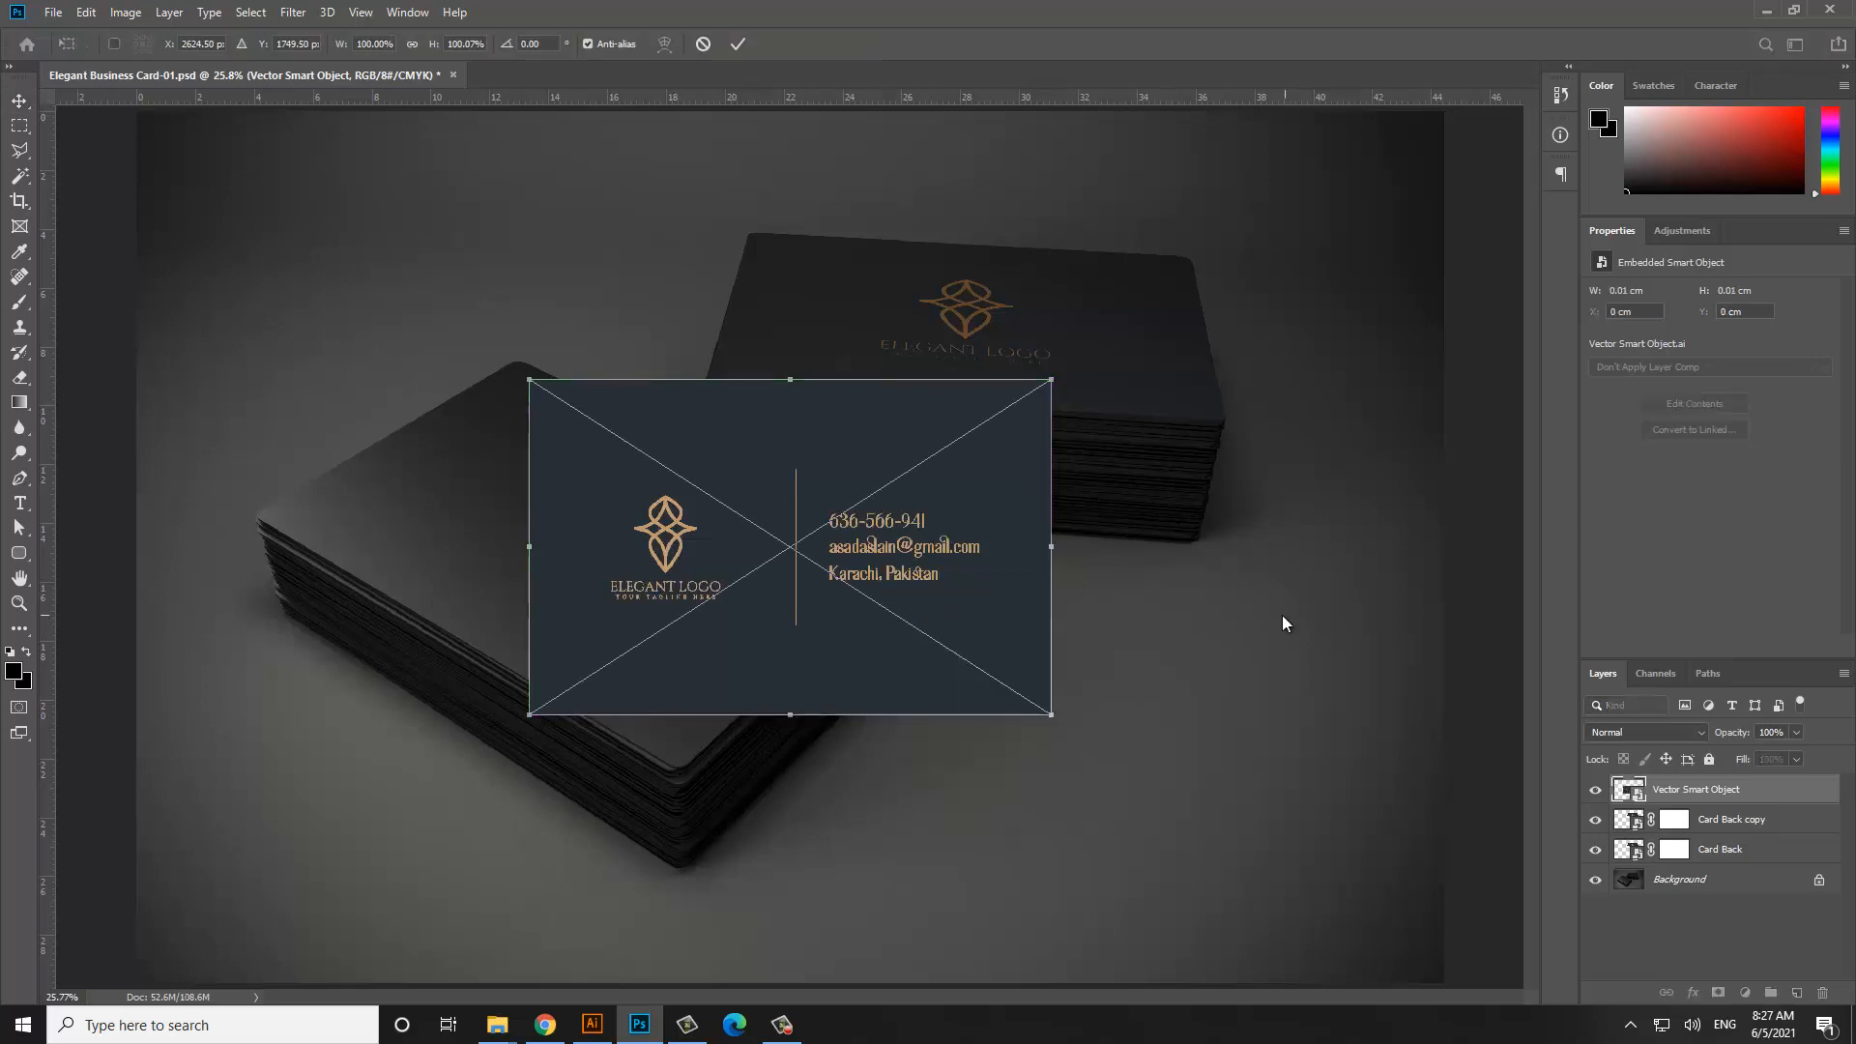
right_click(1728, 789)
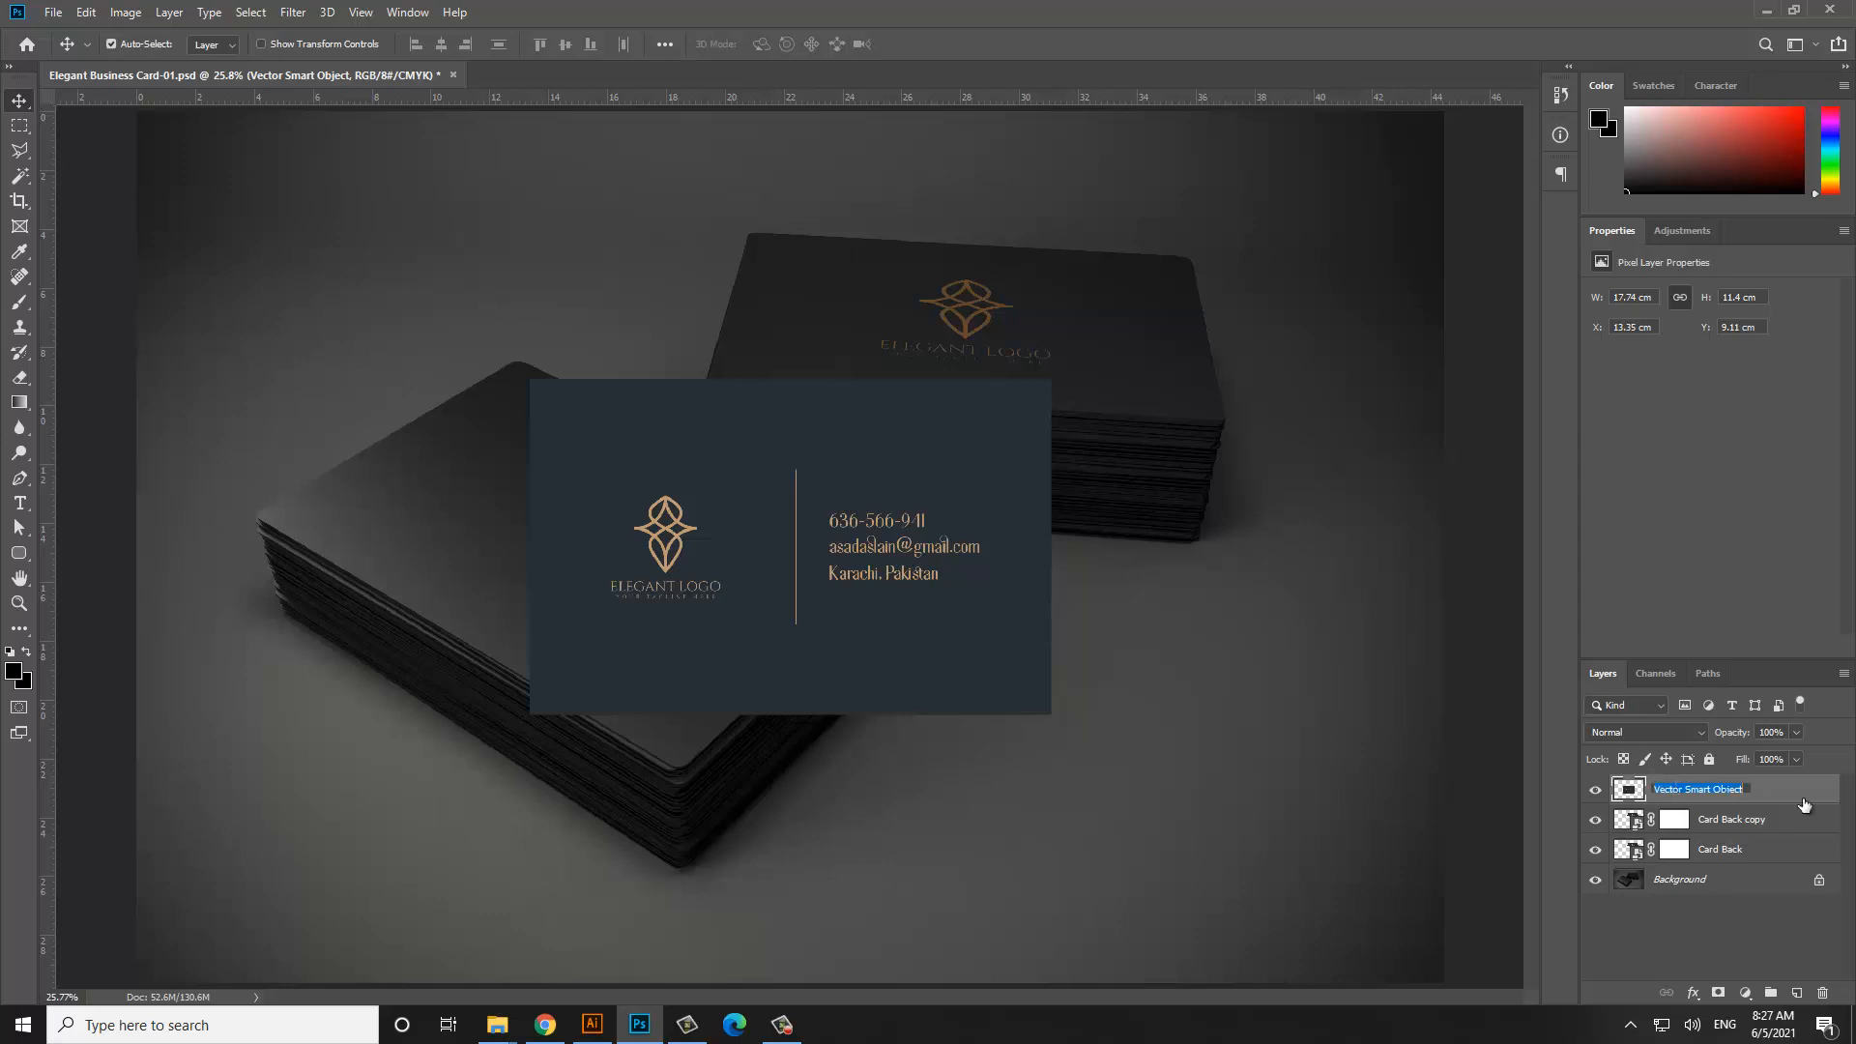
text(Card Front)
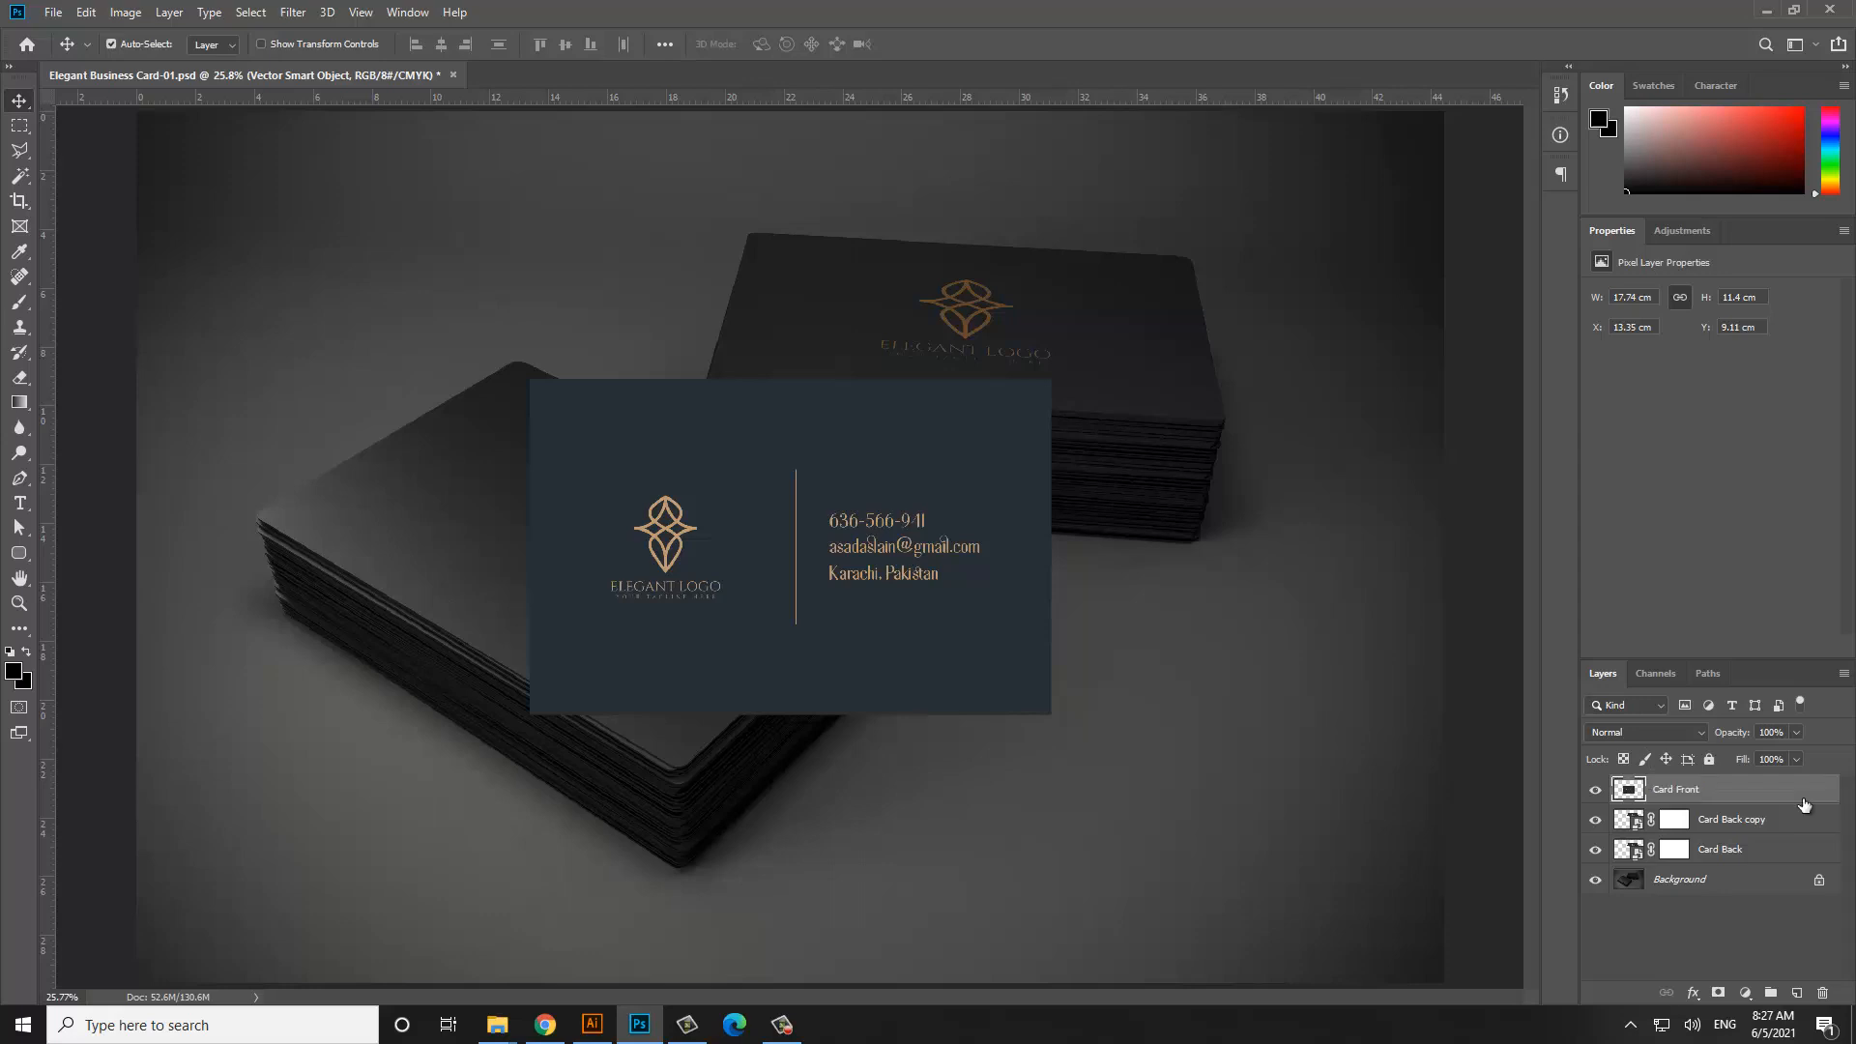
right_click(1675, 789)
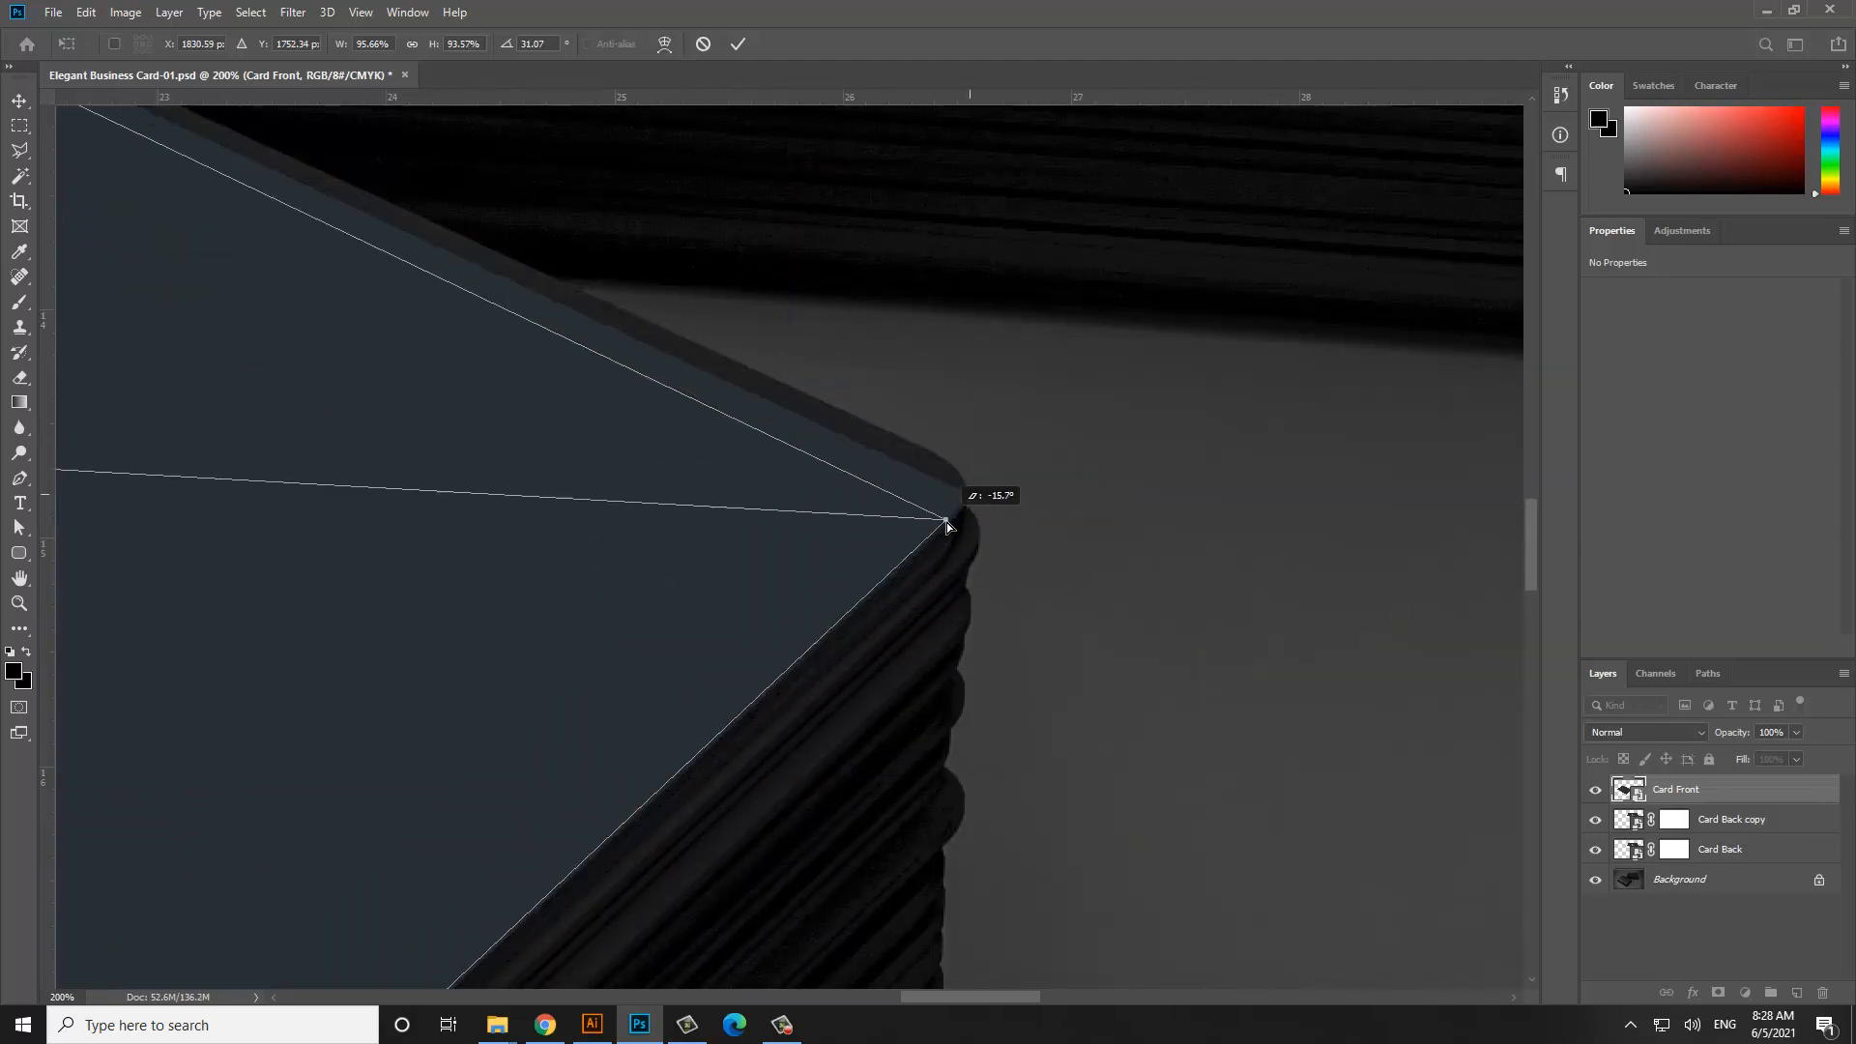
Distort Card Front so its corners sit exactly on the front card stack's corners
drag(947, 526, 982, 478)
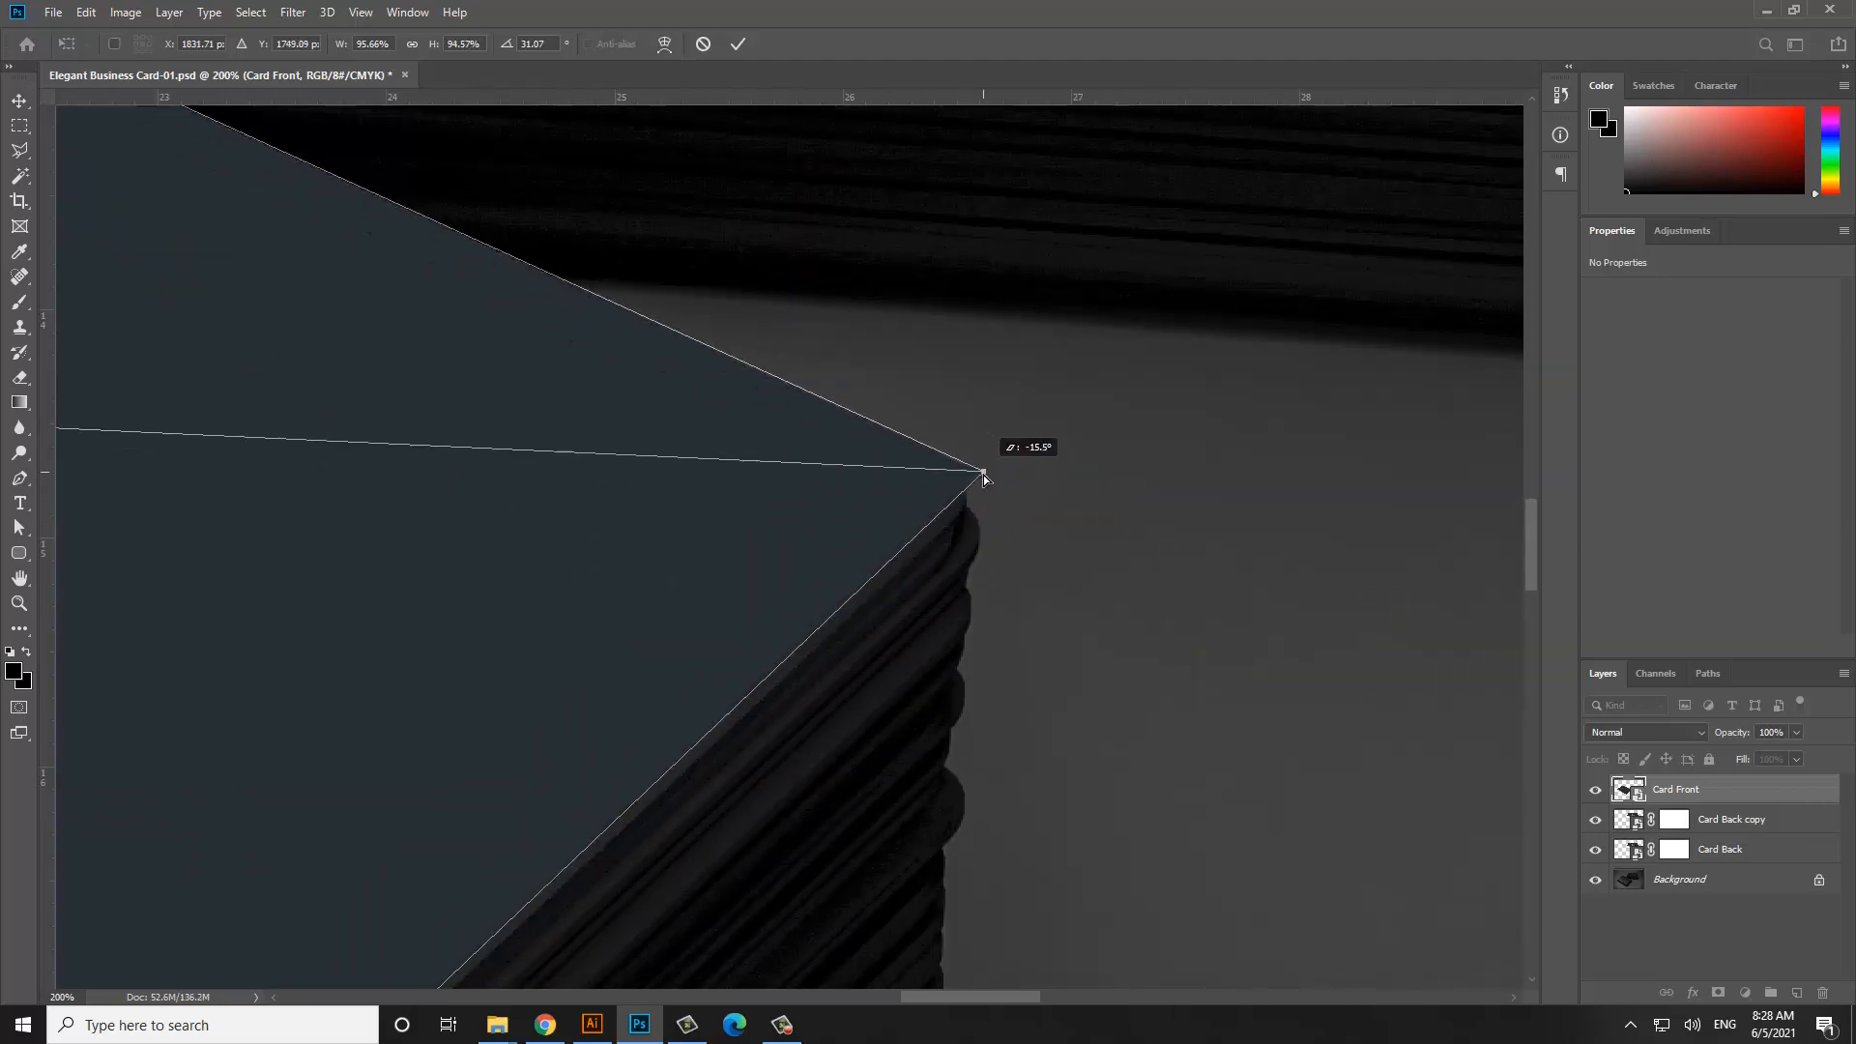
drag(982, 478, 992, 485)
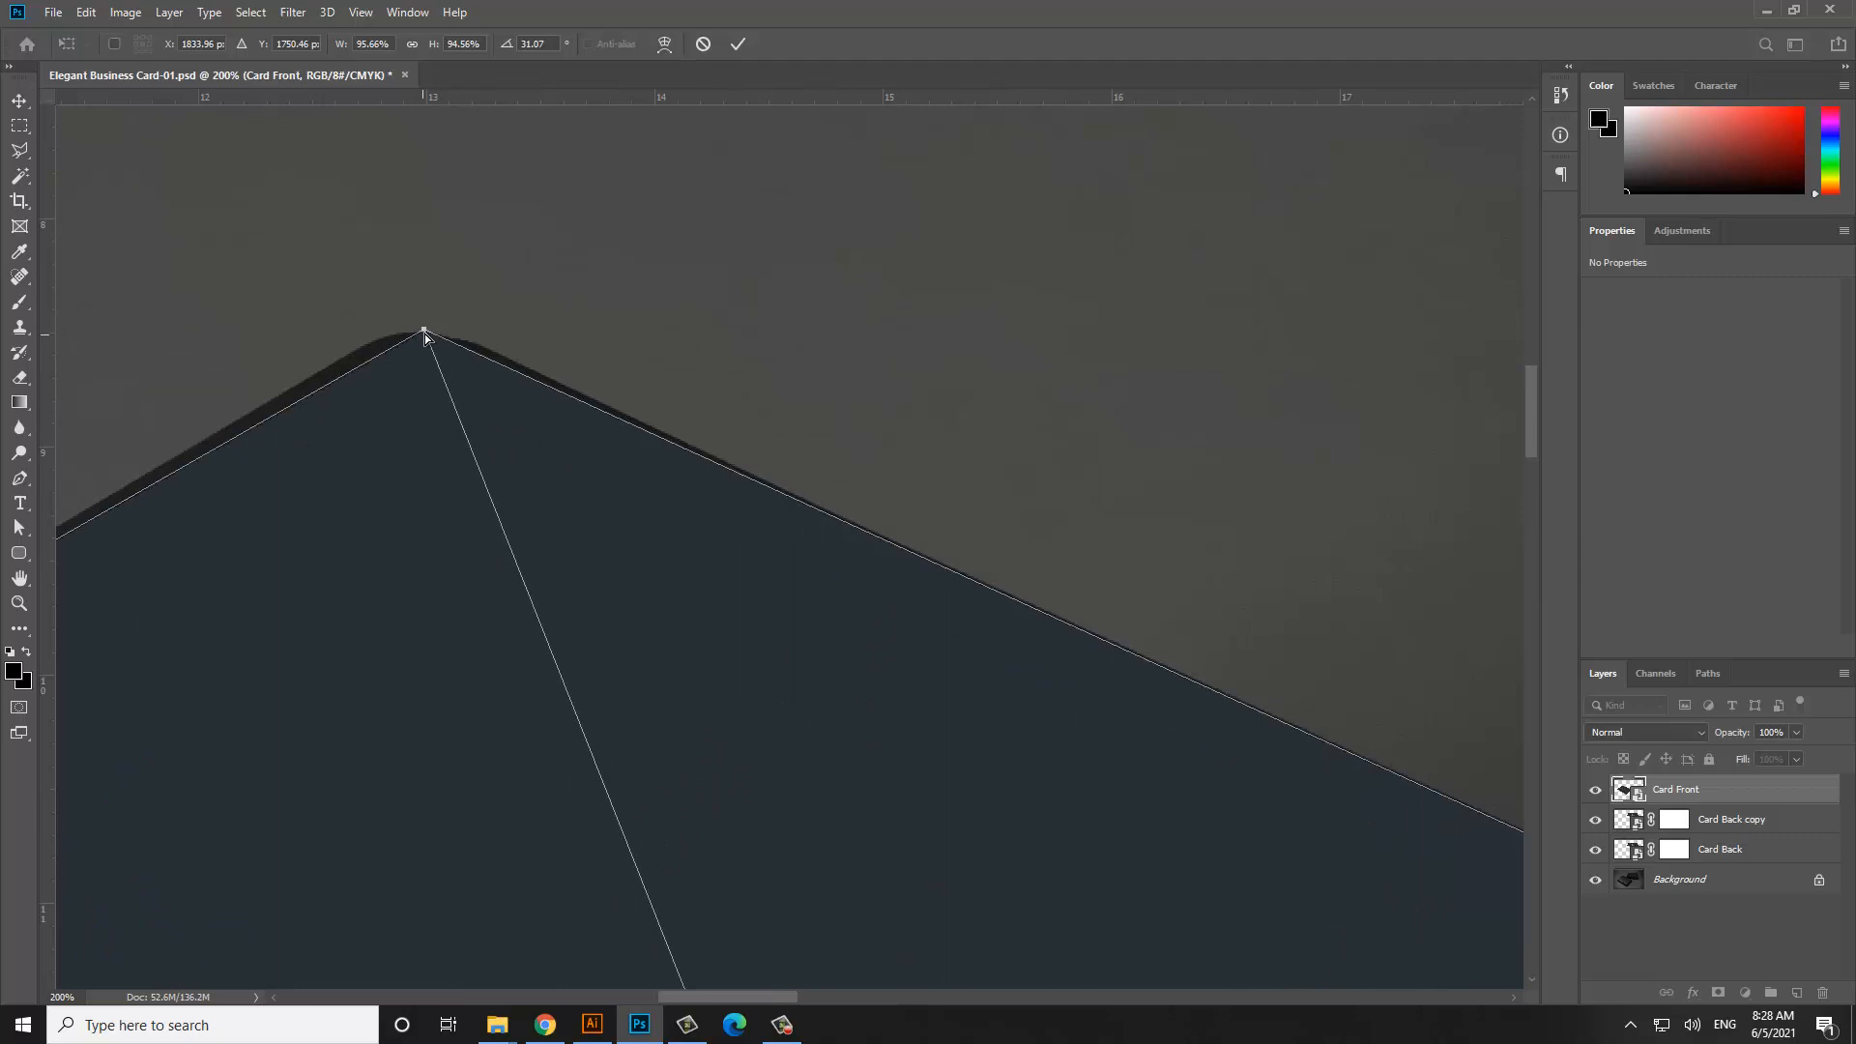
drag(424, 331, 463, 344)
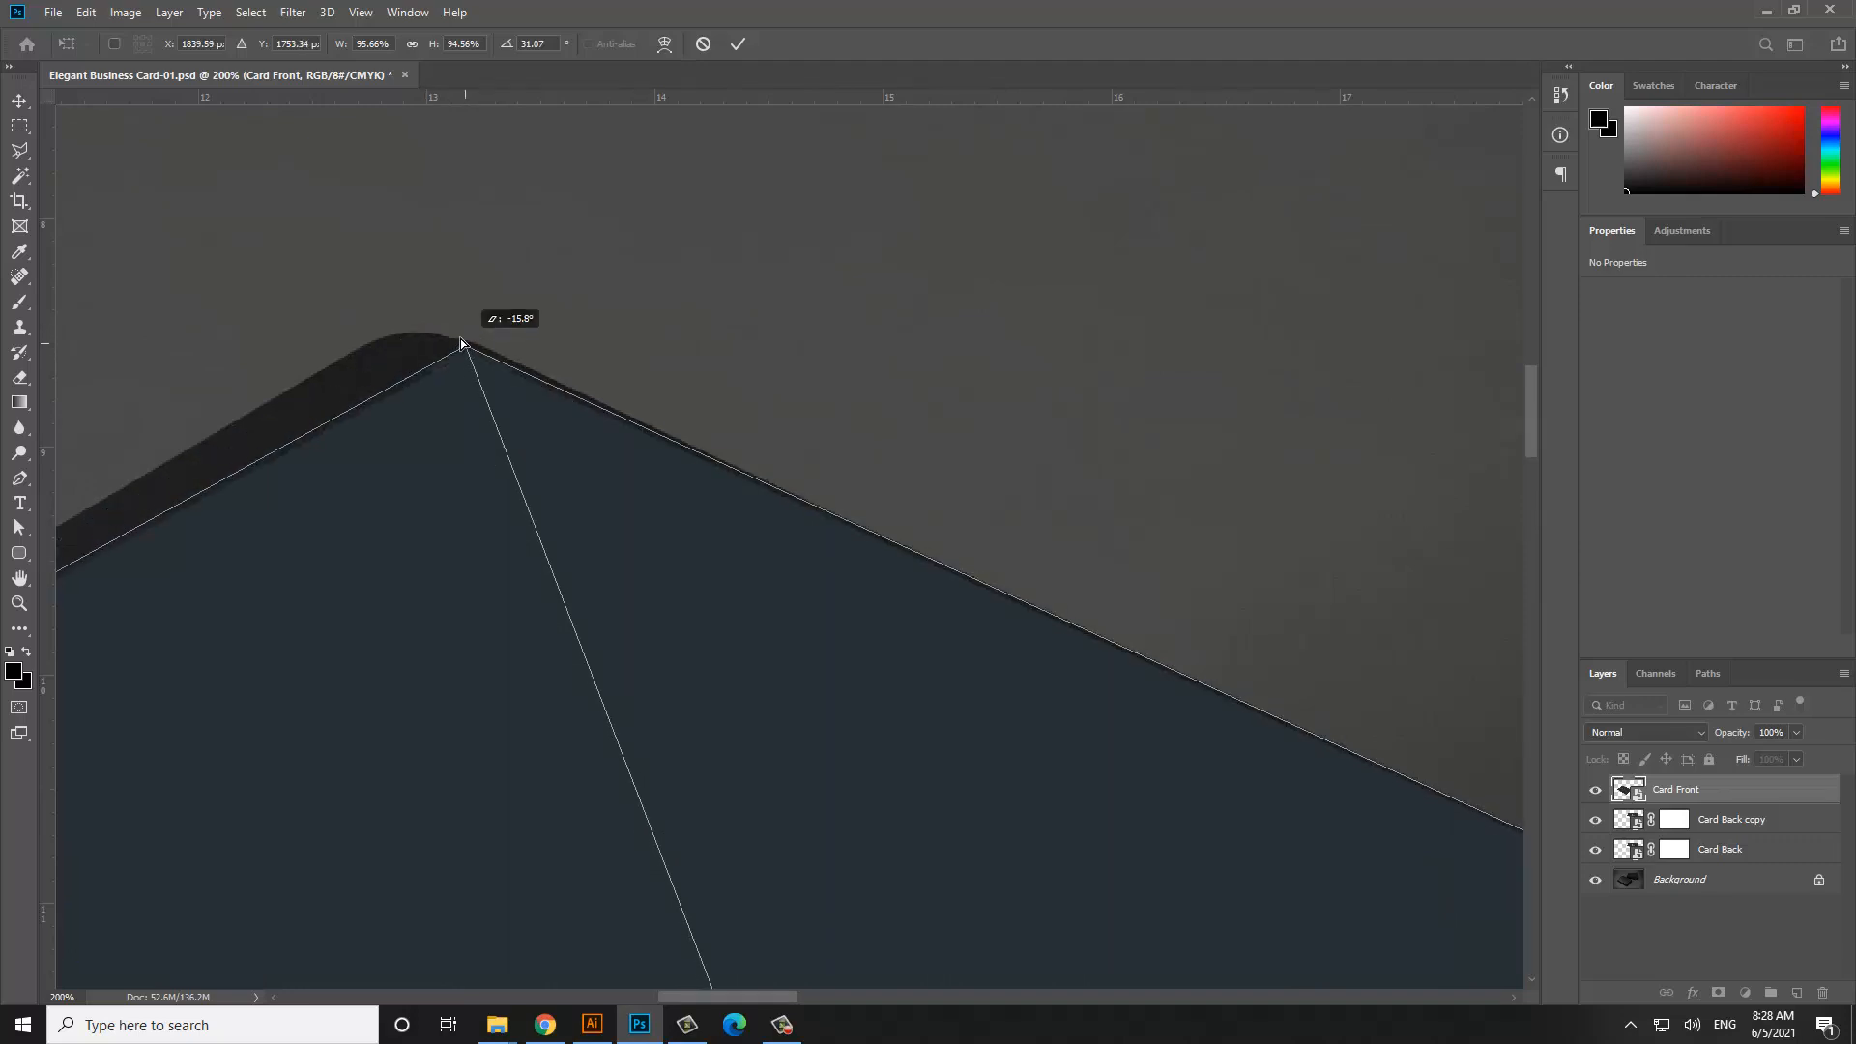
drag(462, 344, 456, 429)
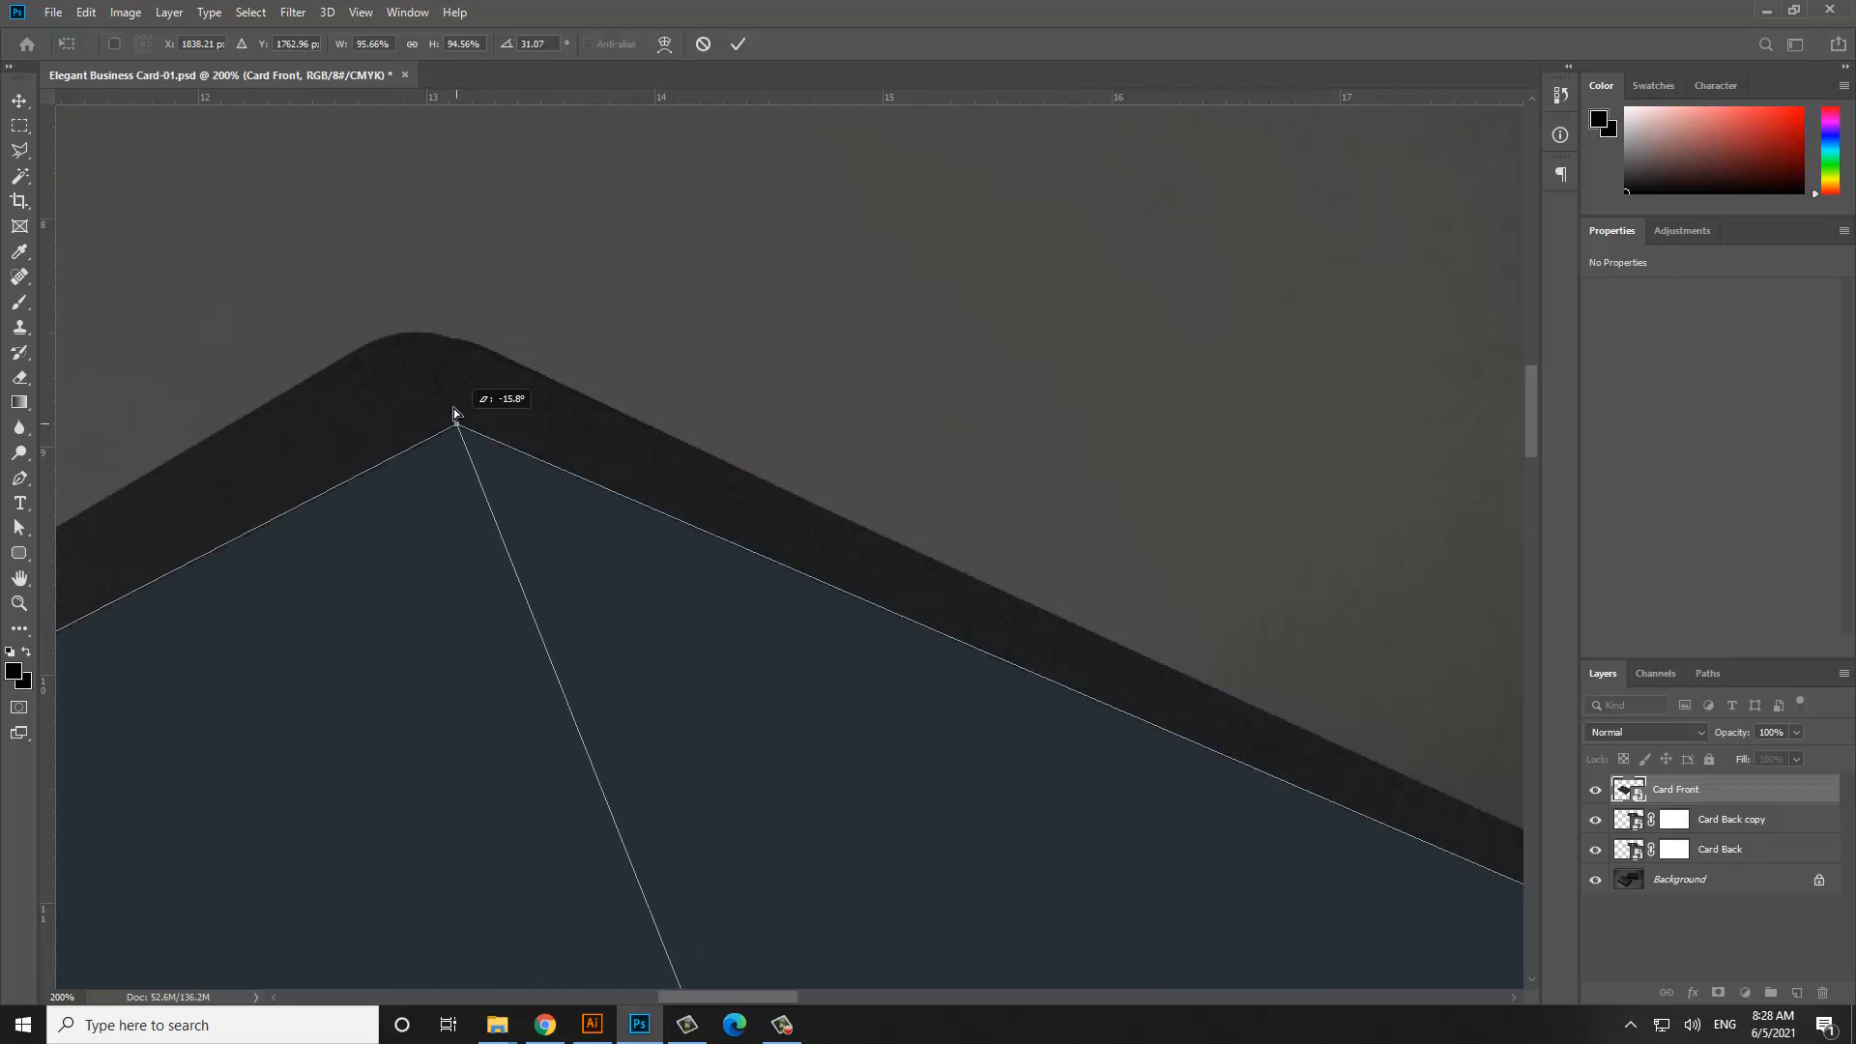
drag(456, 426, 420, 318)
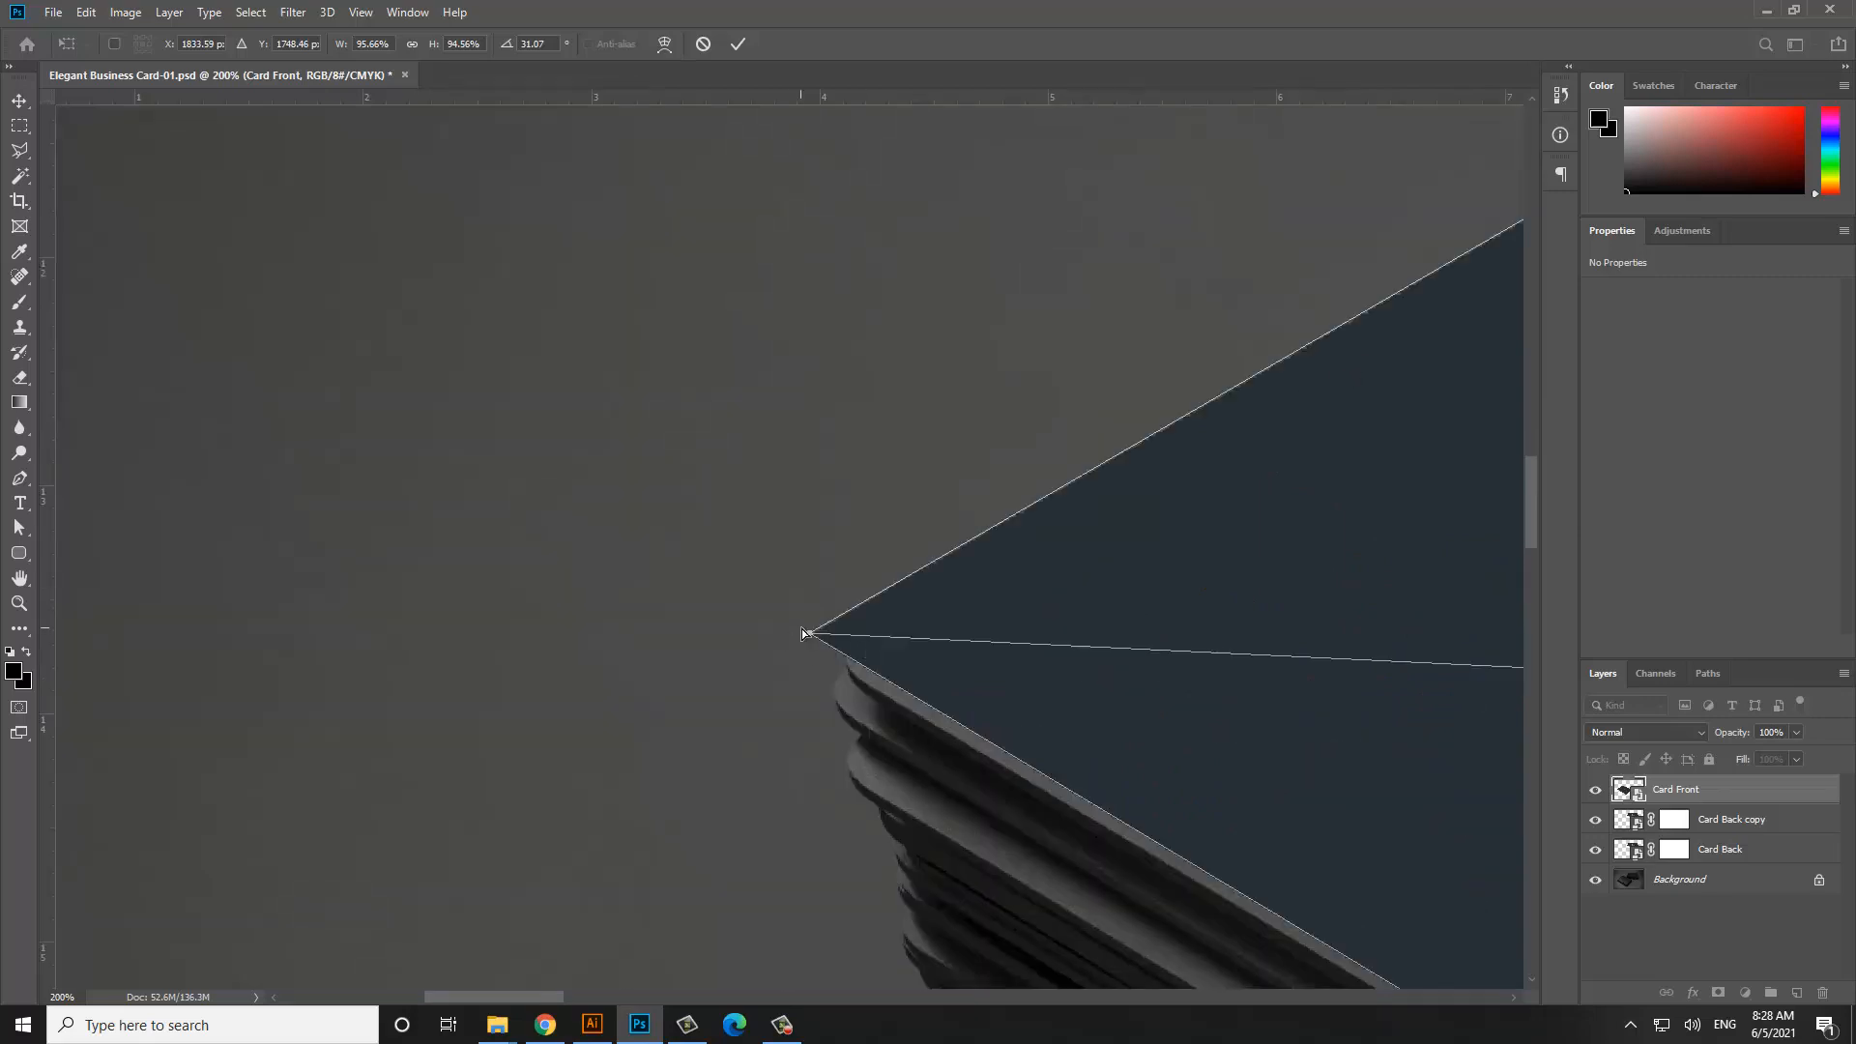
drag(805, 634, 816, 646)
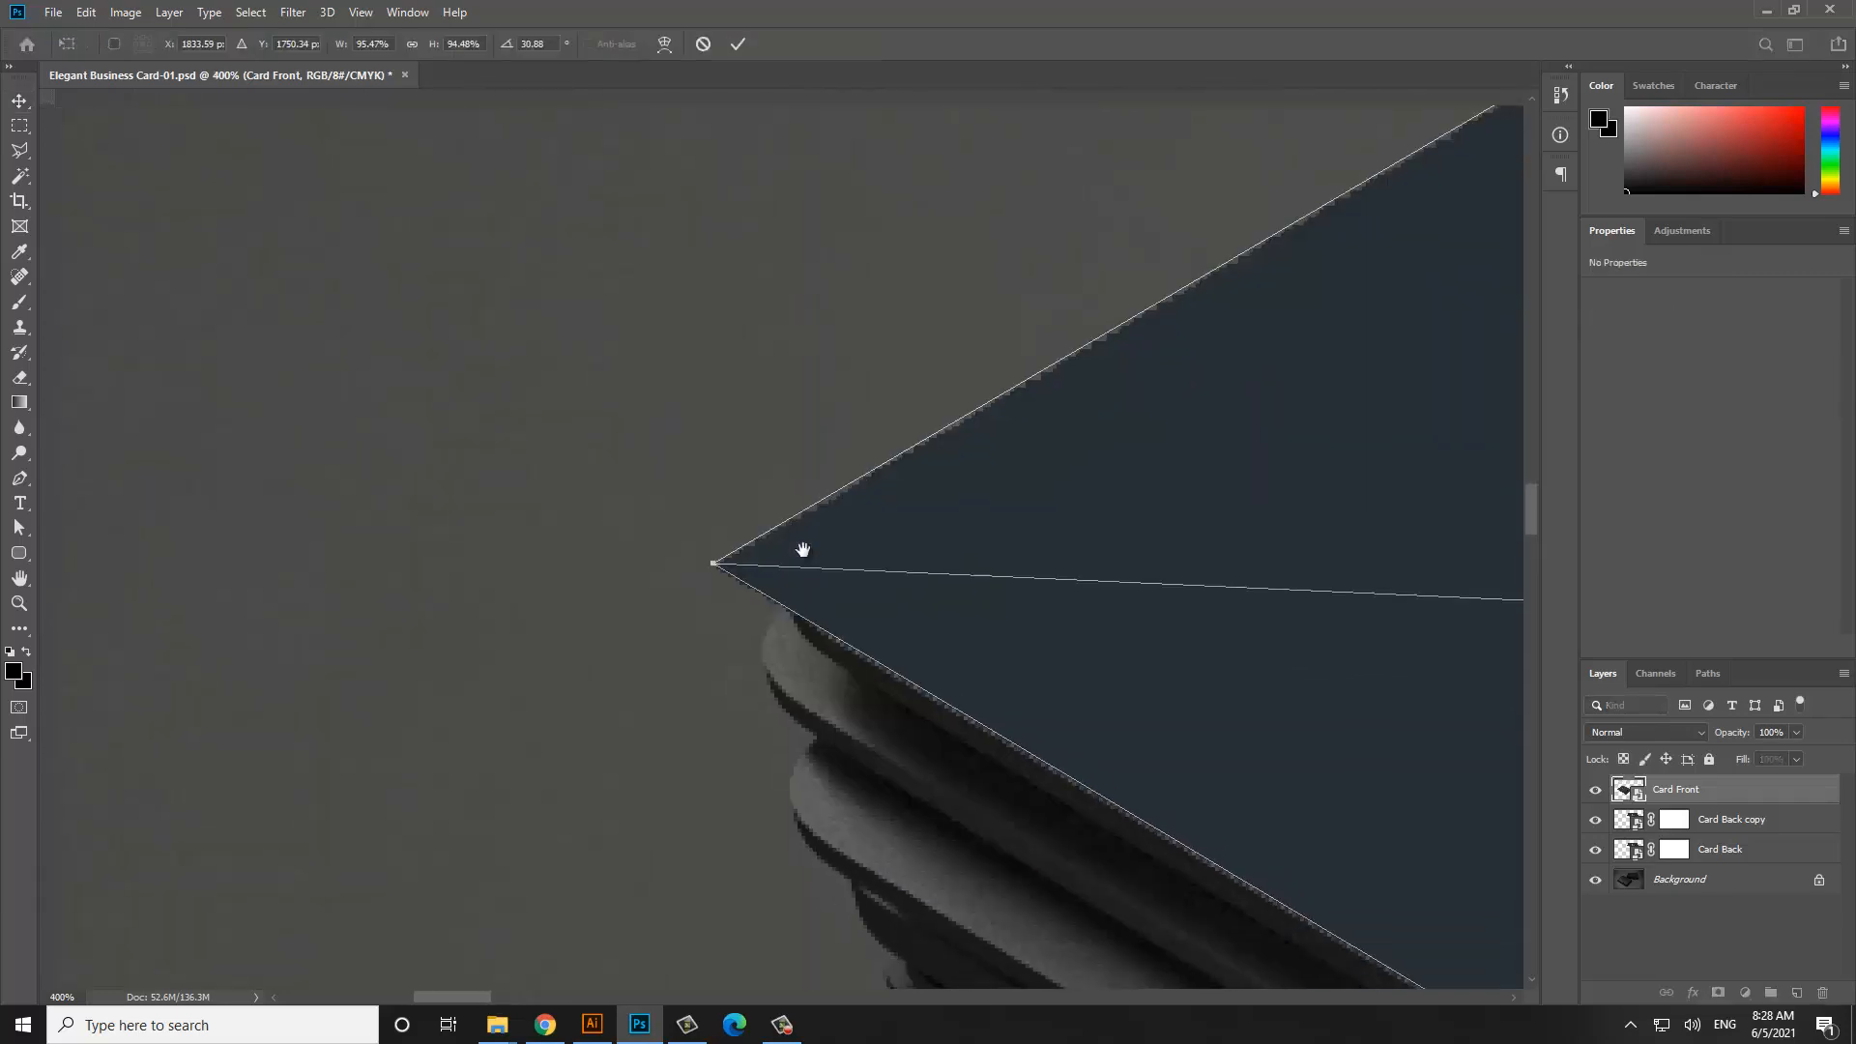
right_click(802, 549)
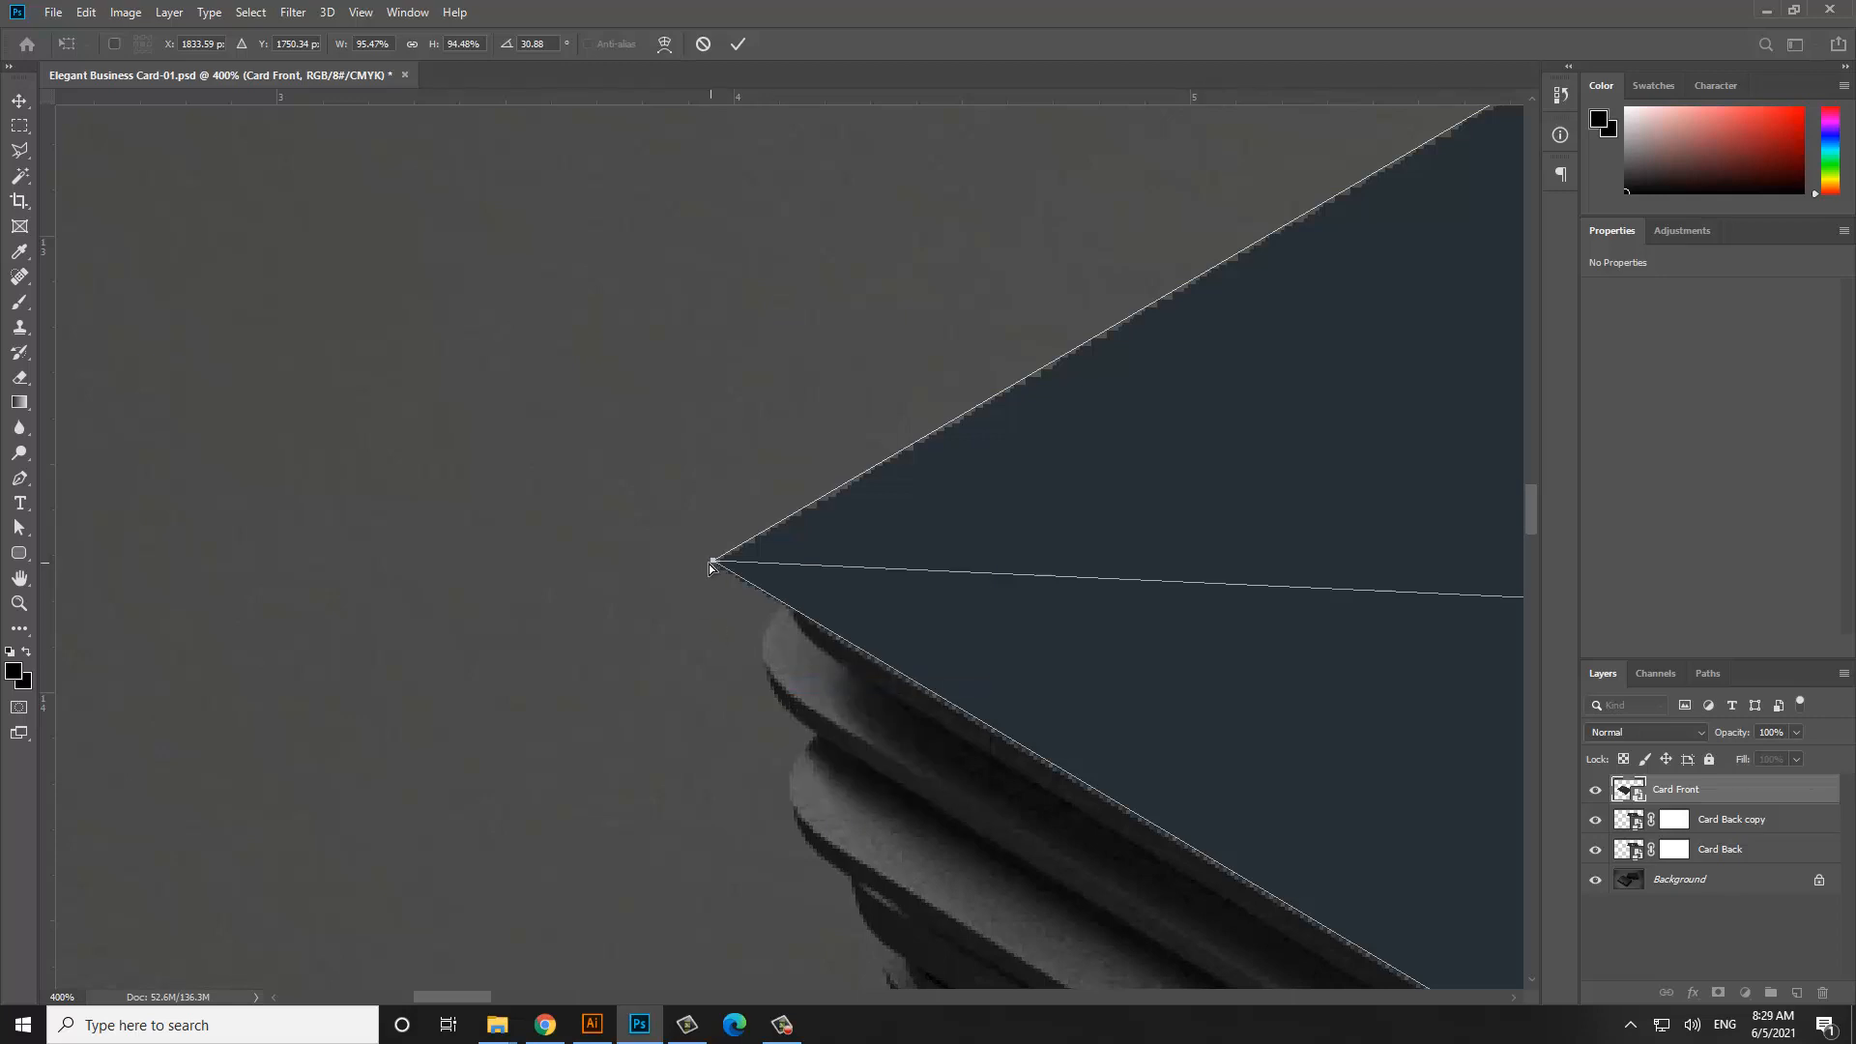
drag(710, 569, 709, 578)
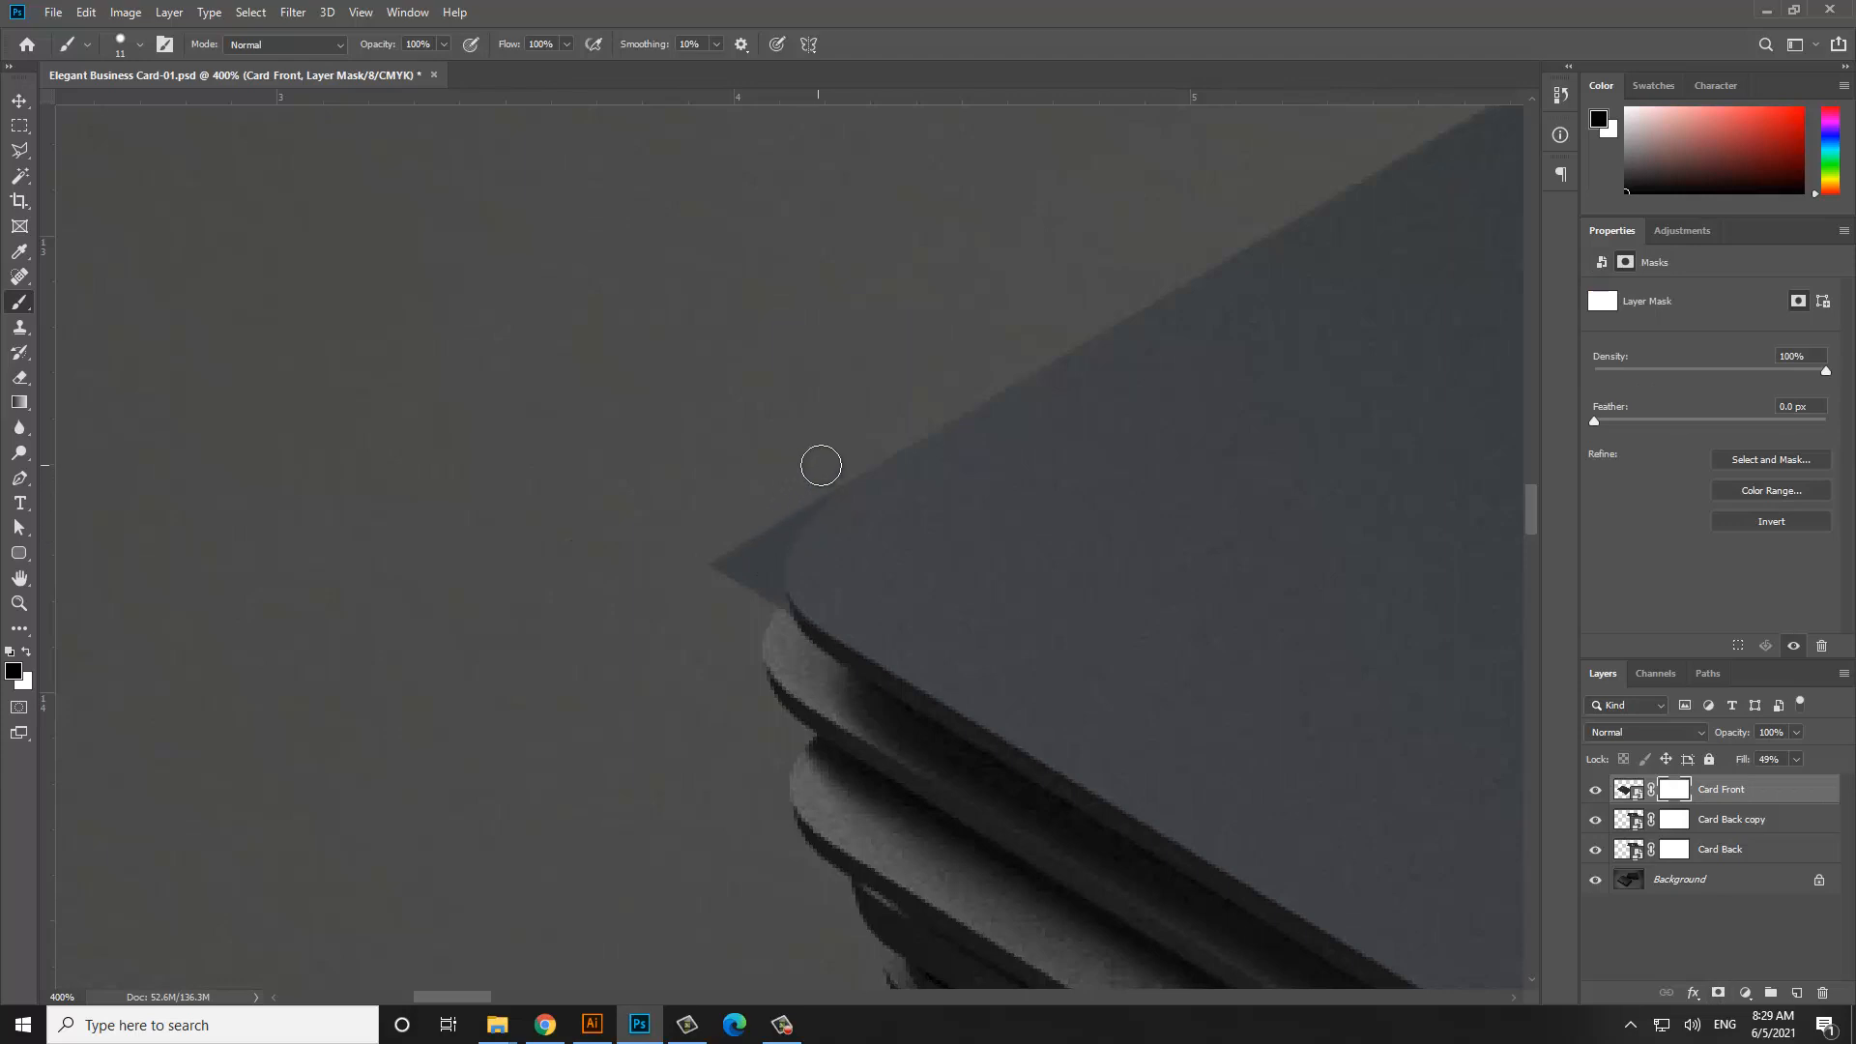
mouse_move(830, 463)
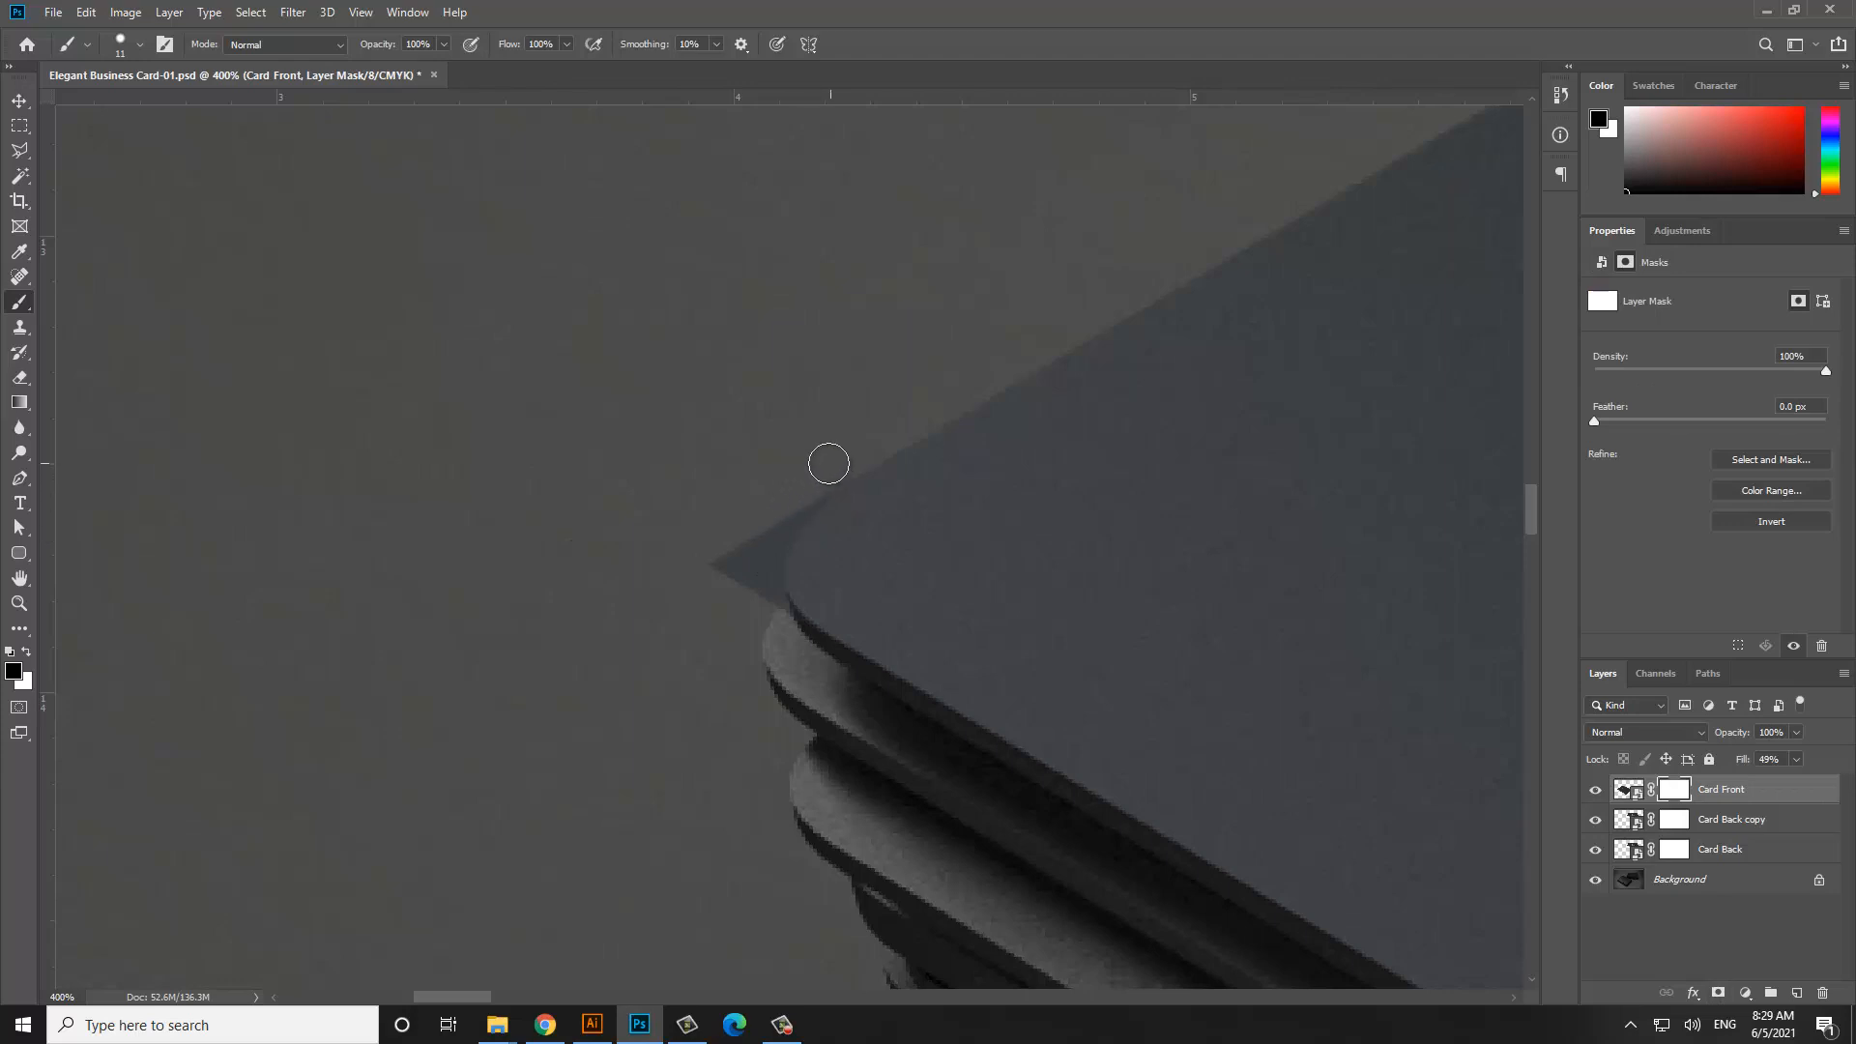
Mask out the artwork overhanging the front card's rounded top and bottom corners
drag(830, 463, 788, 507)
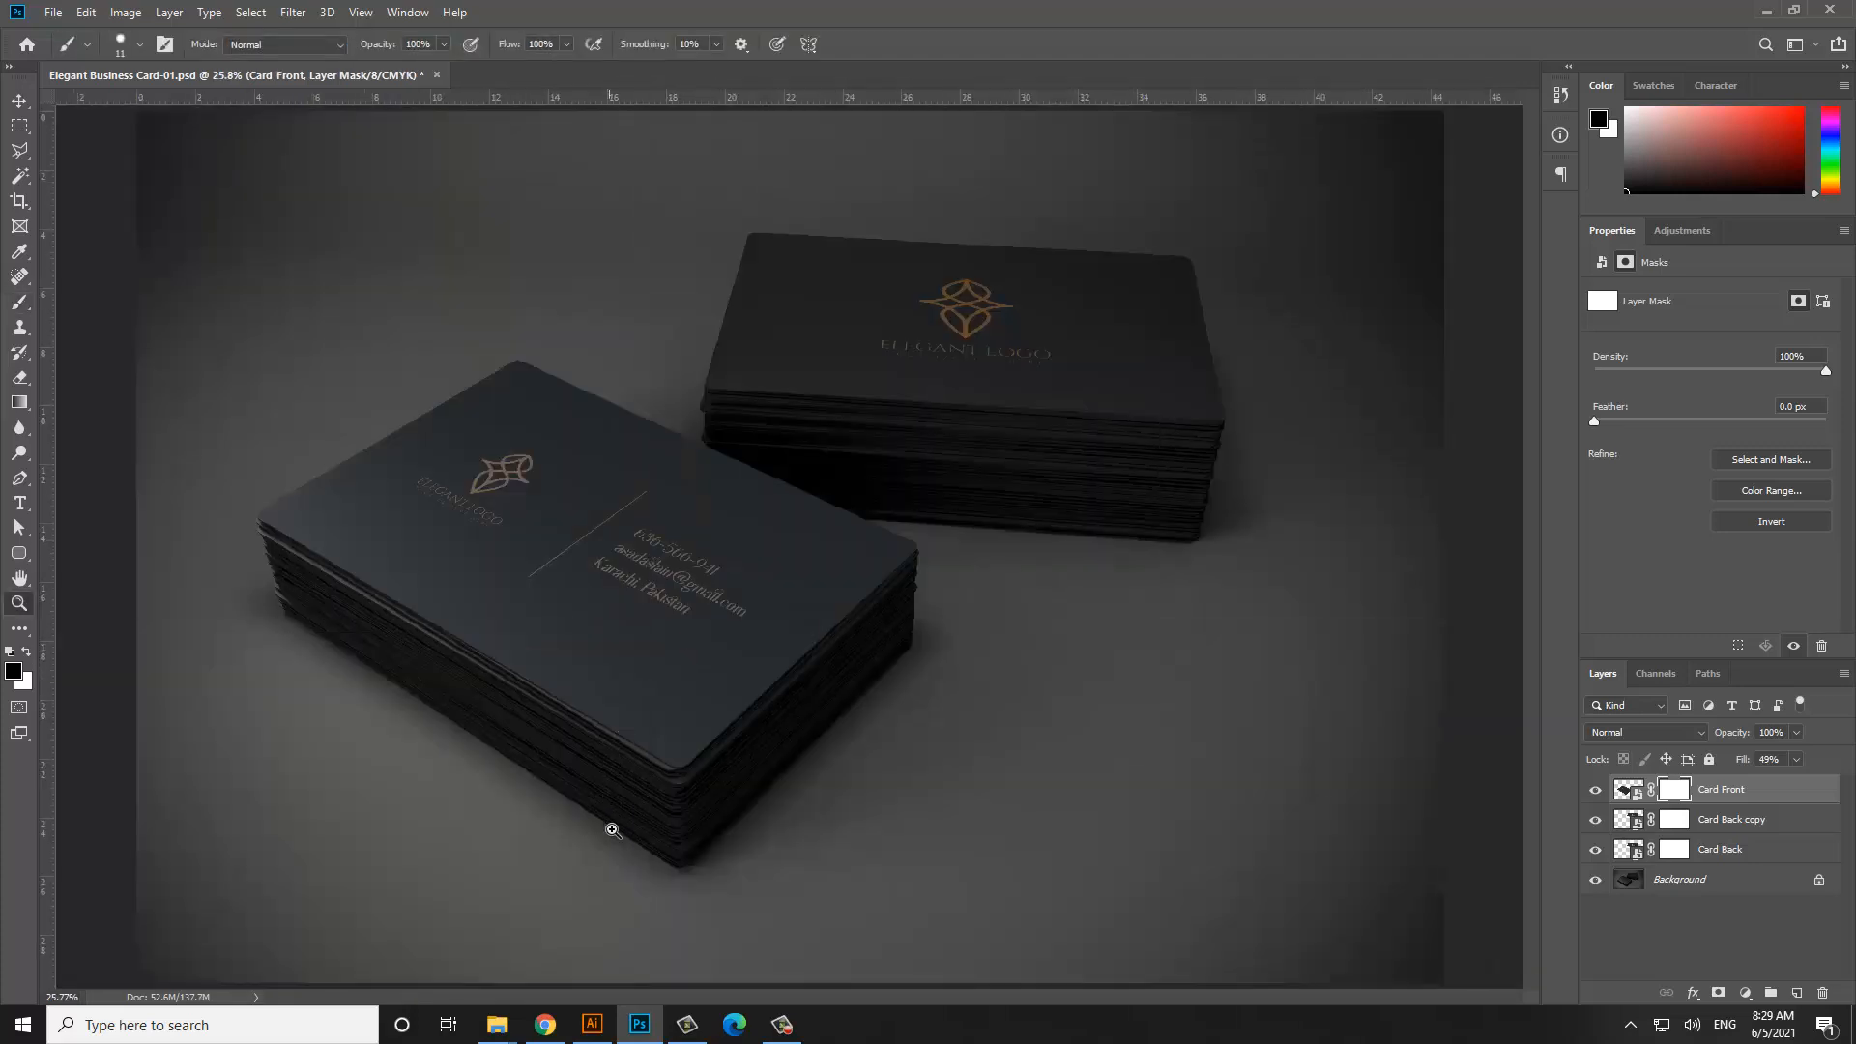
click(754, 706)
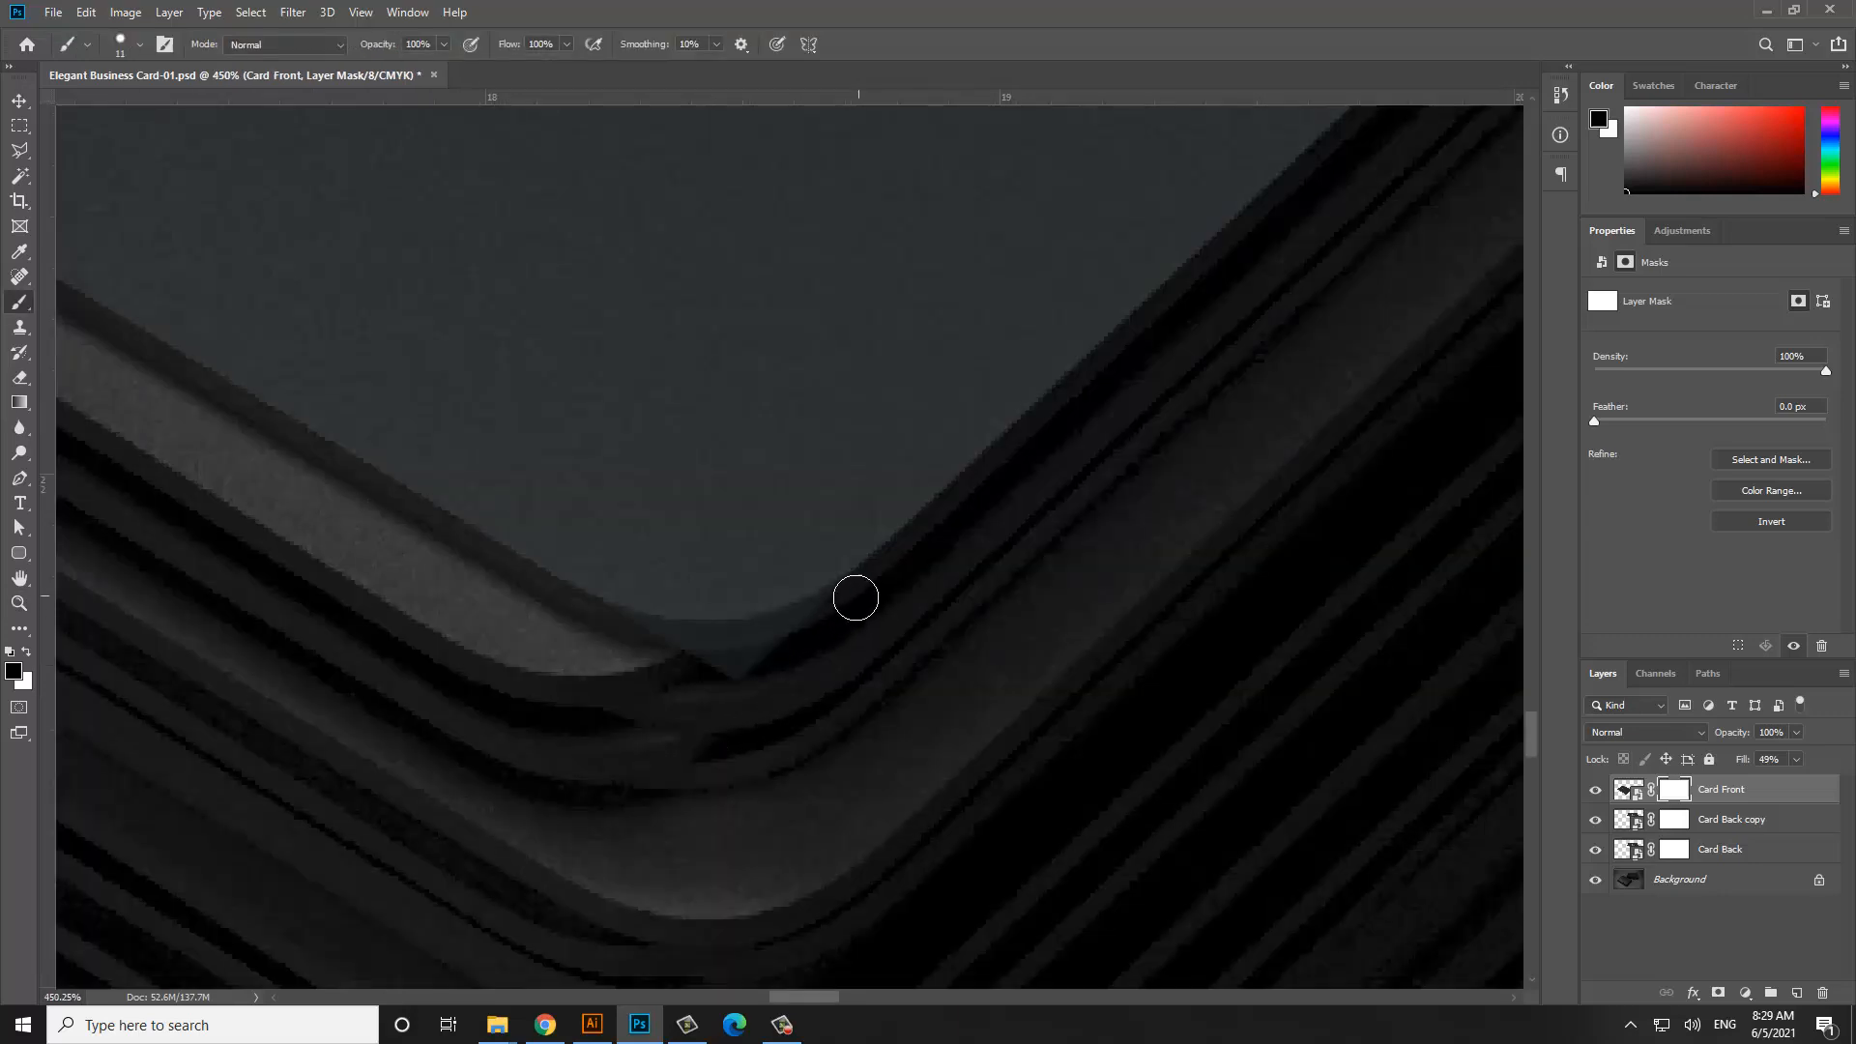
drag(854, 597, 740, 646)
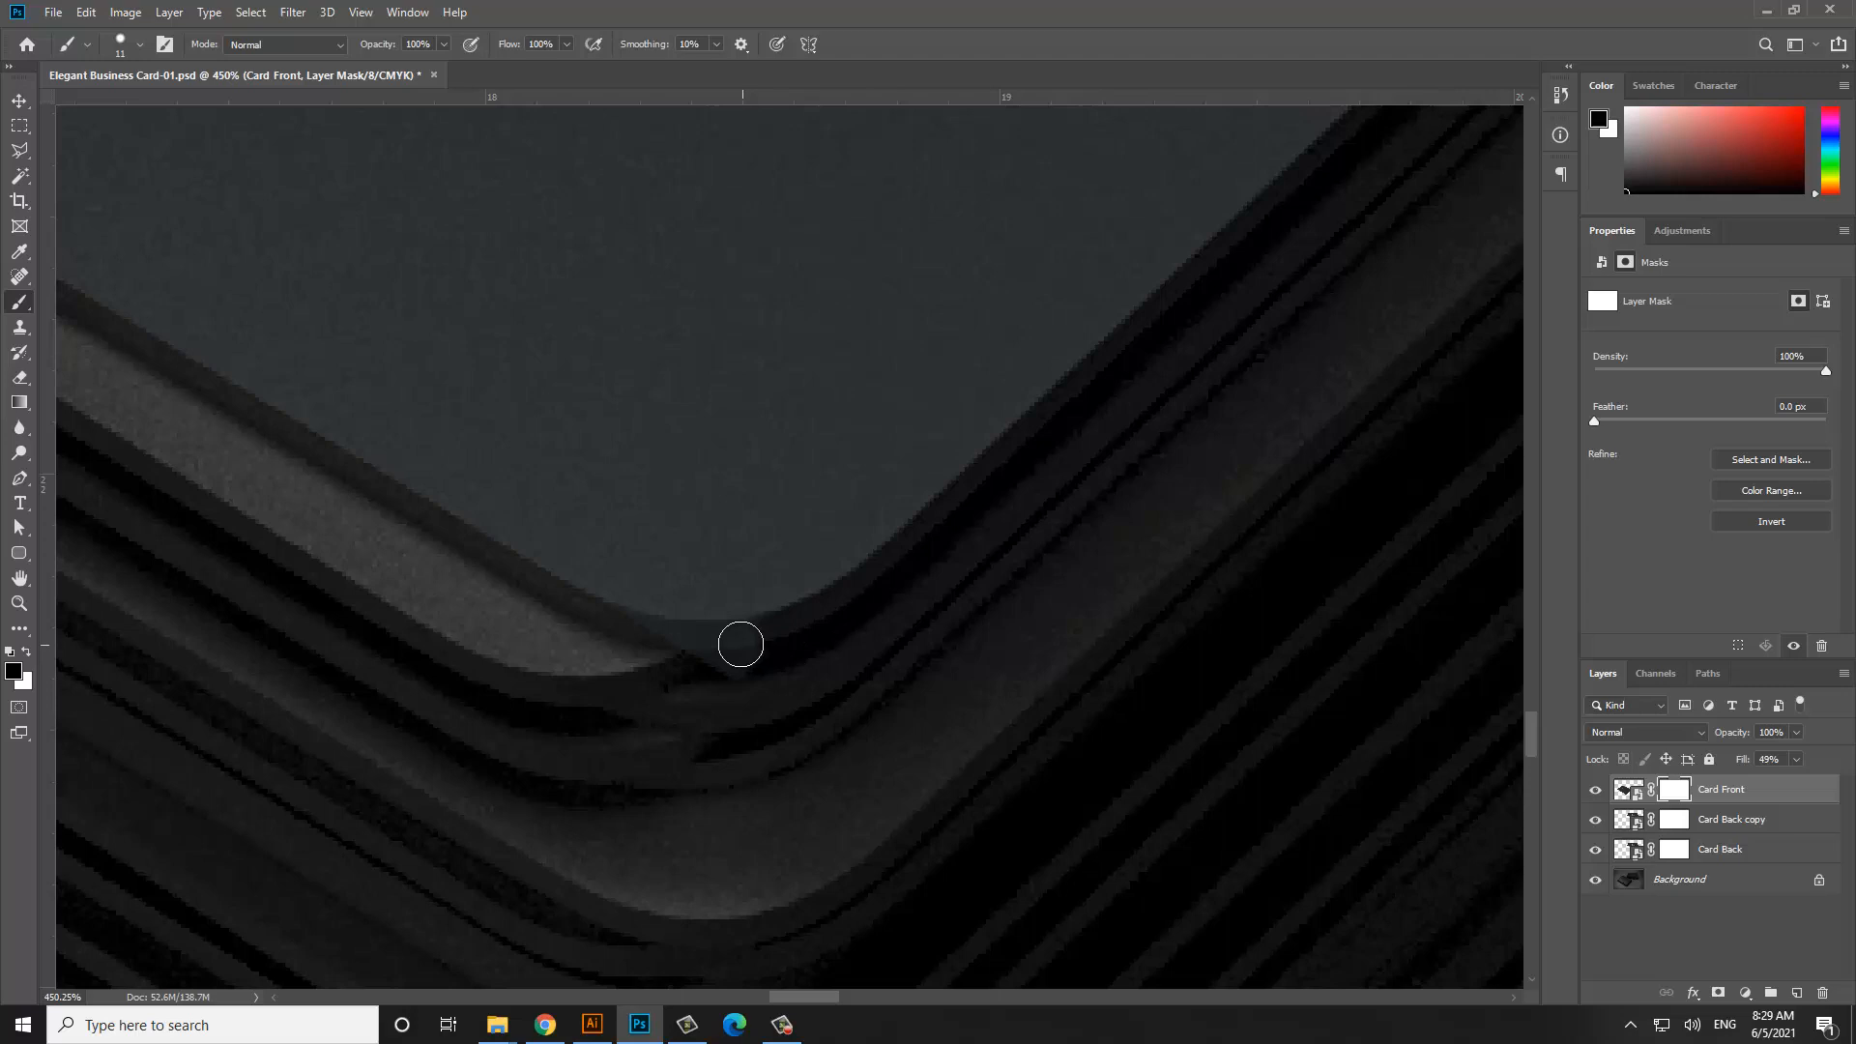
drag(741, 644, 615, 626)
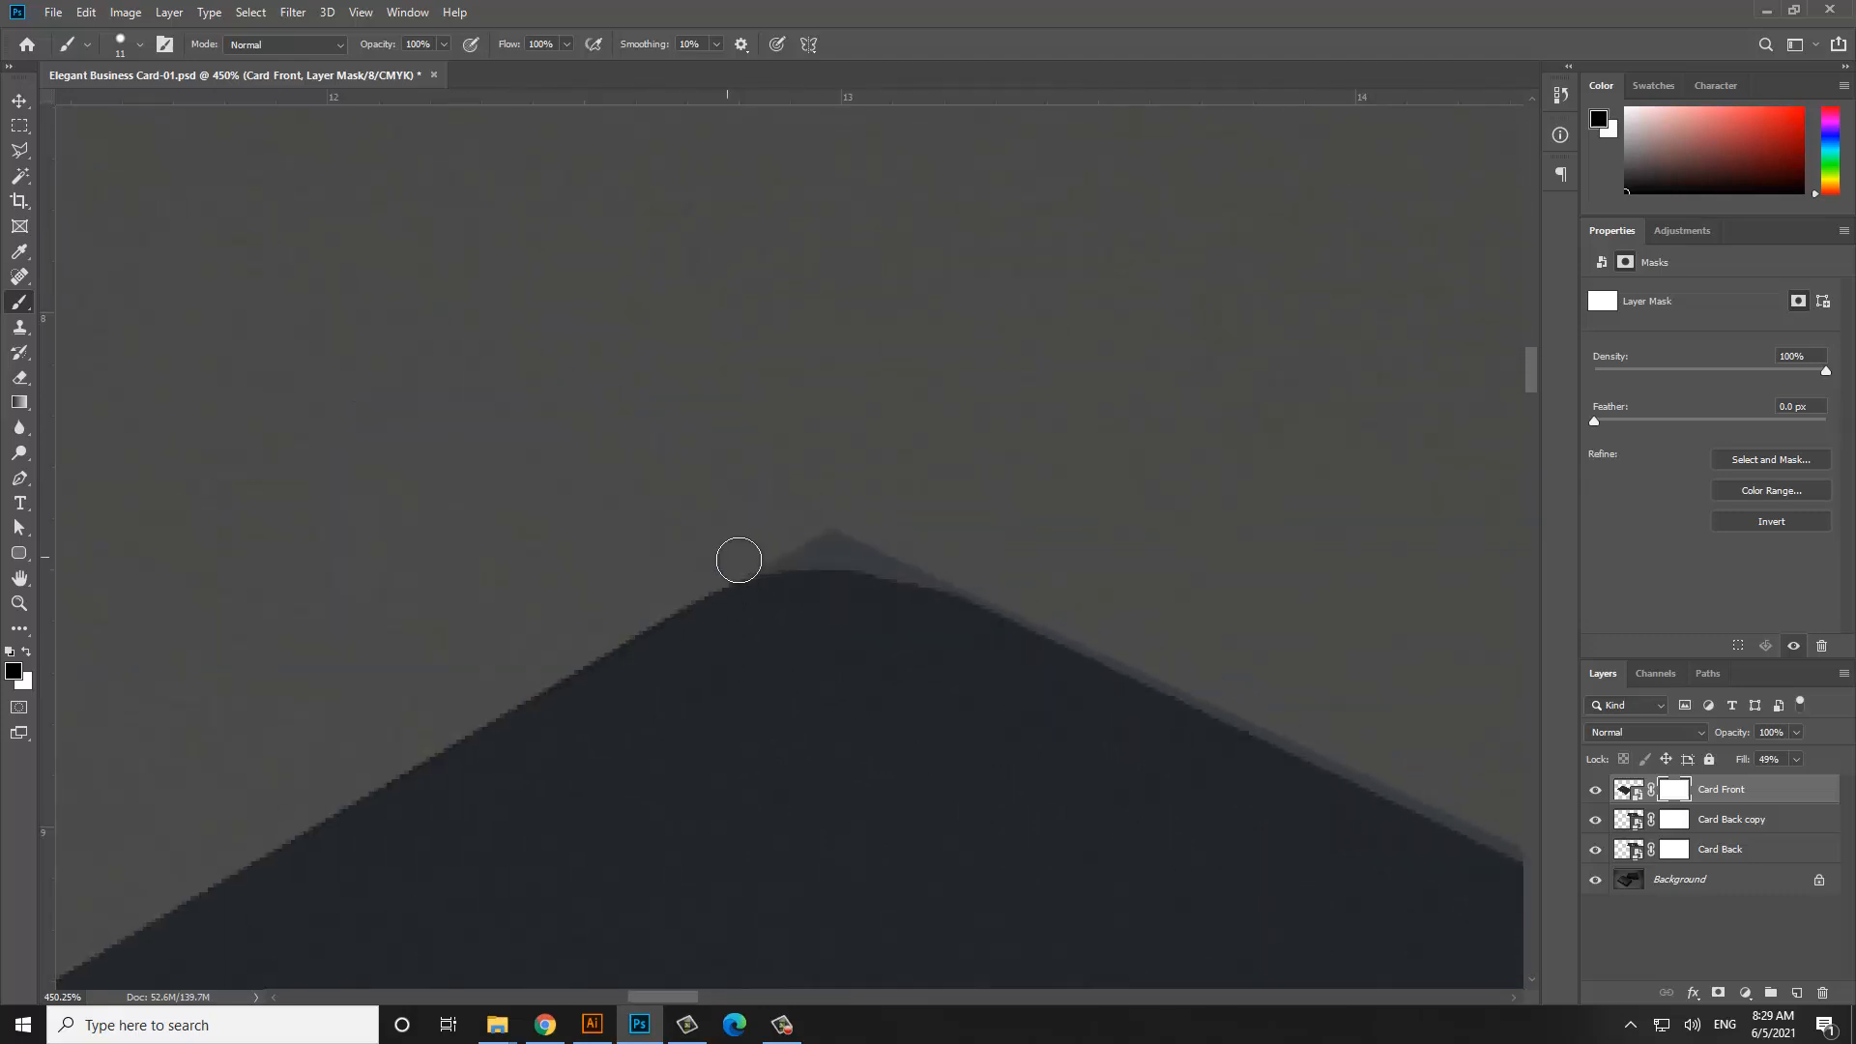
mouse_move(909, 580)
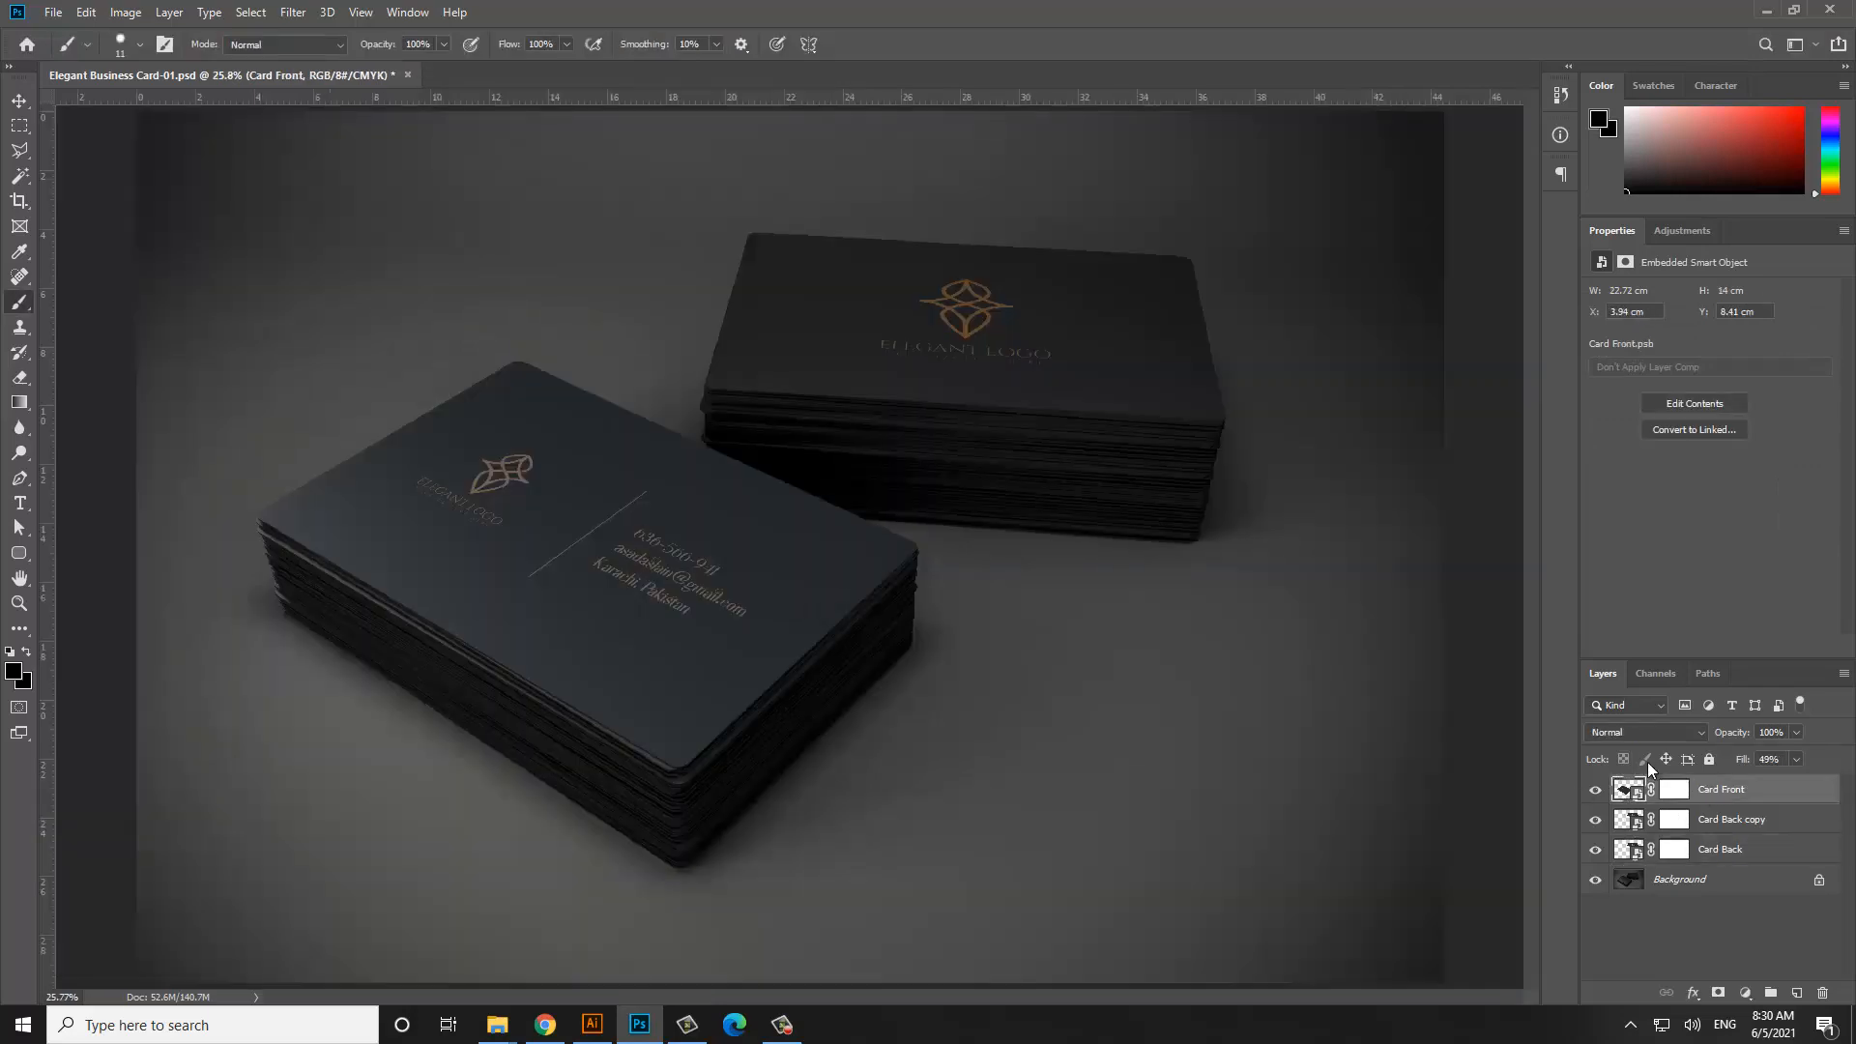
Blend Card Front with Color Dodge and set its duplicate to Hard Light
click(1644, 731)
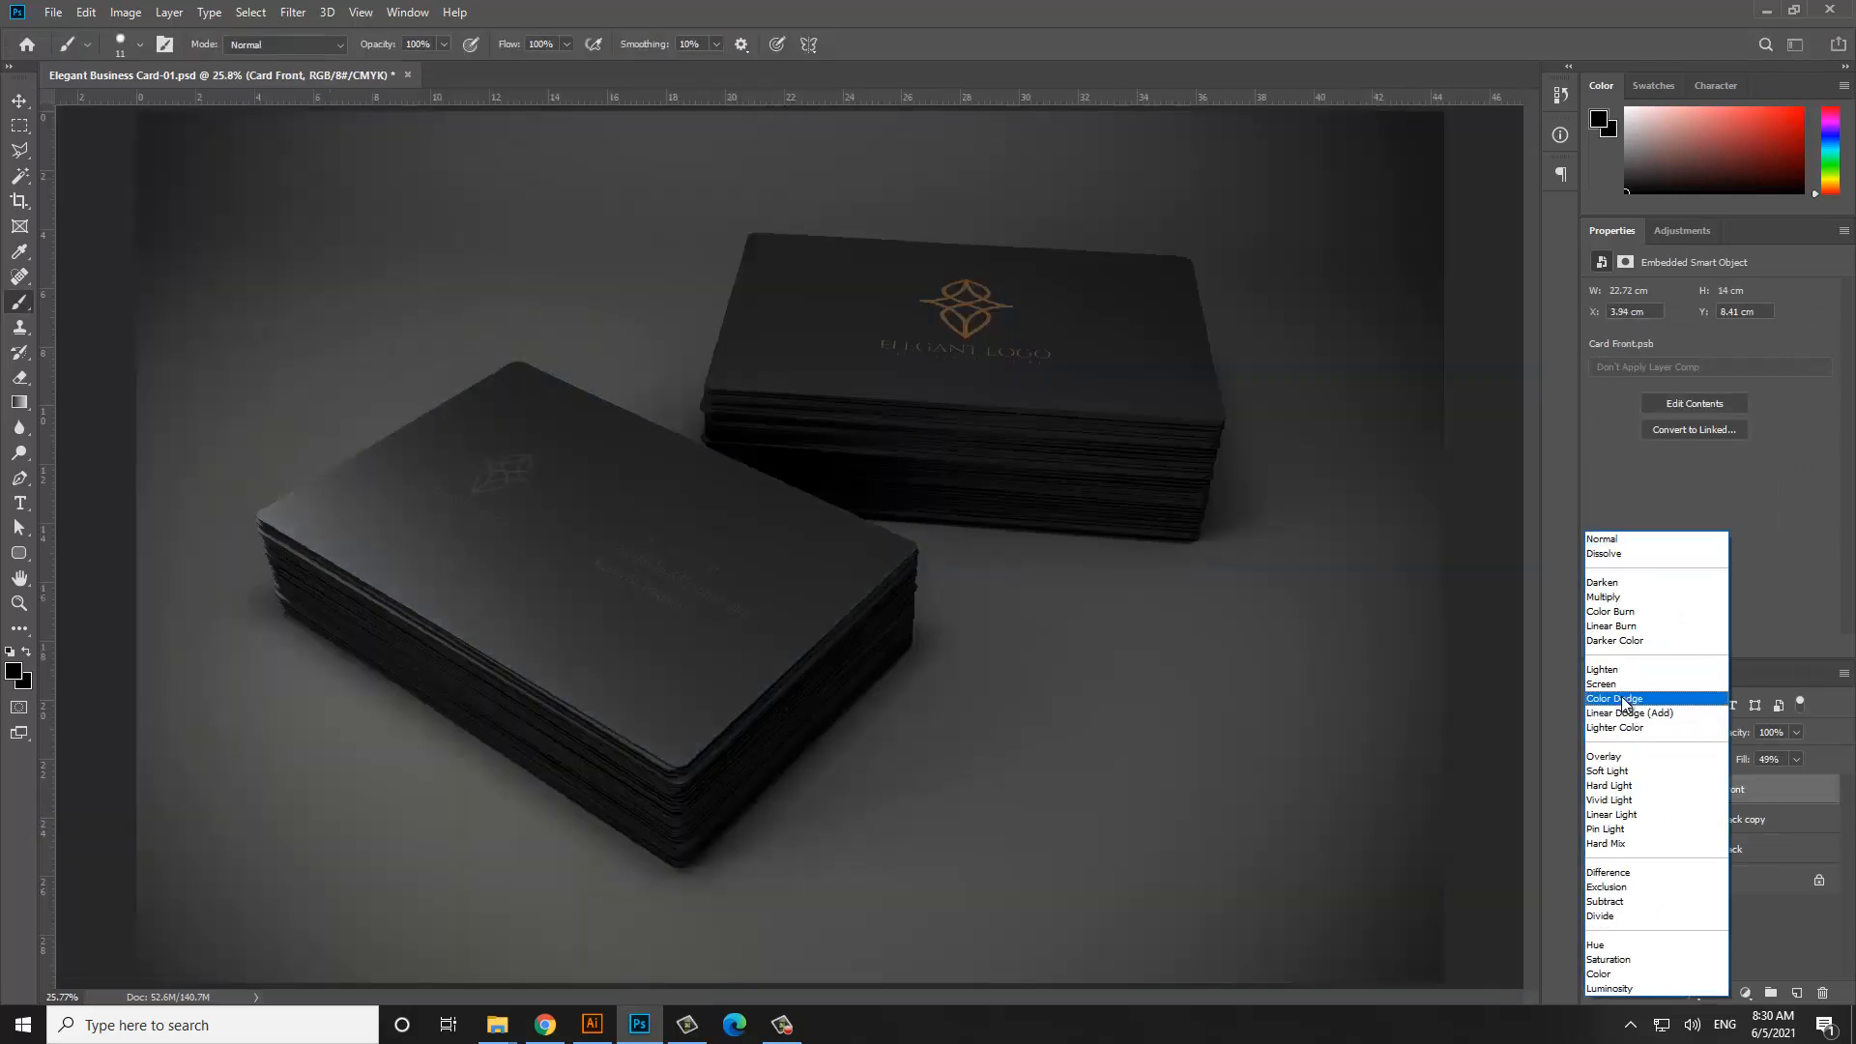
click(1616, 698)
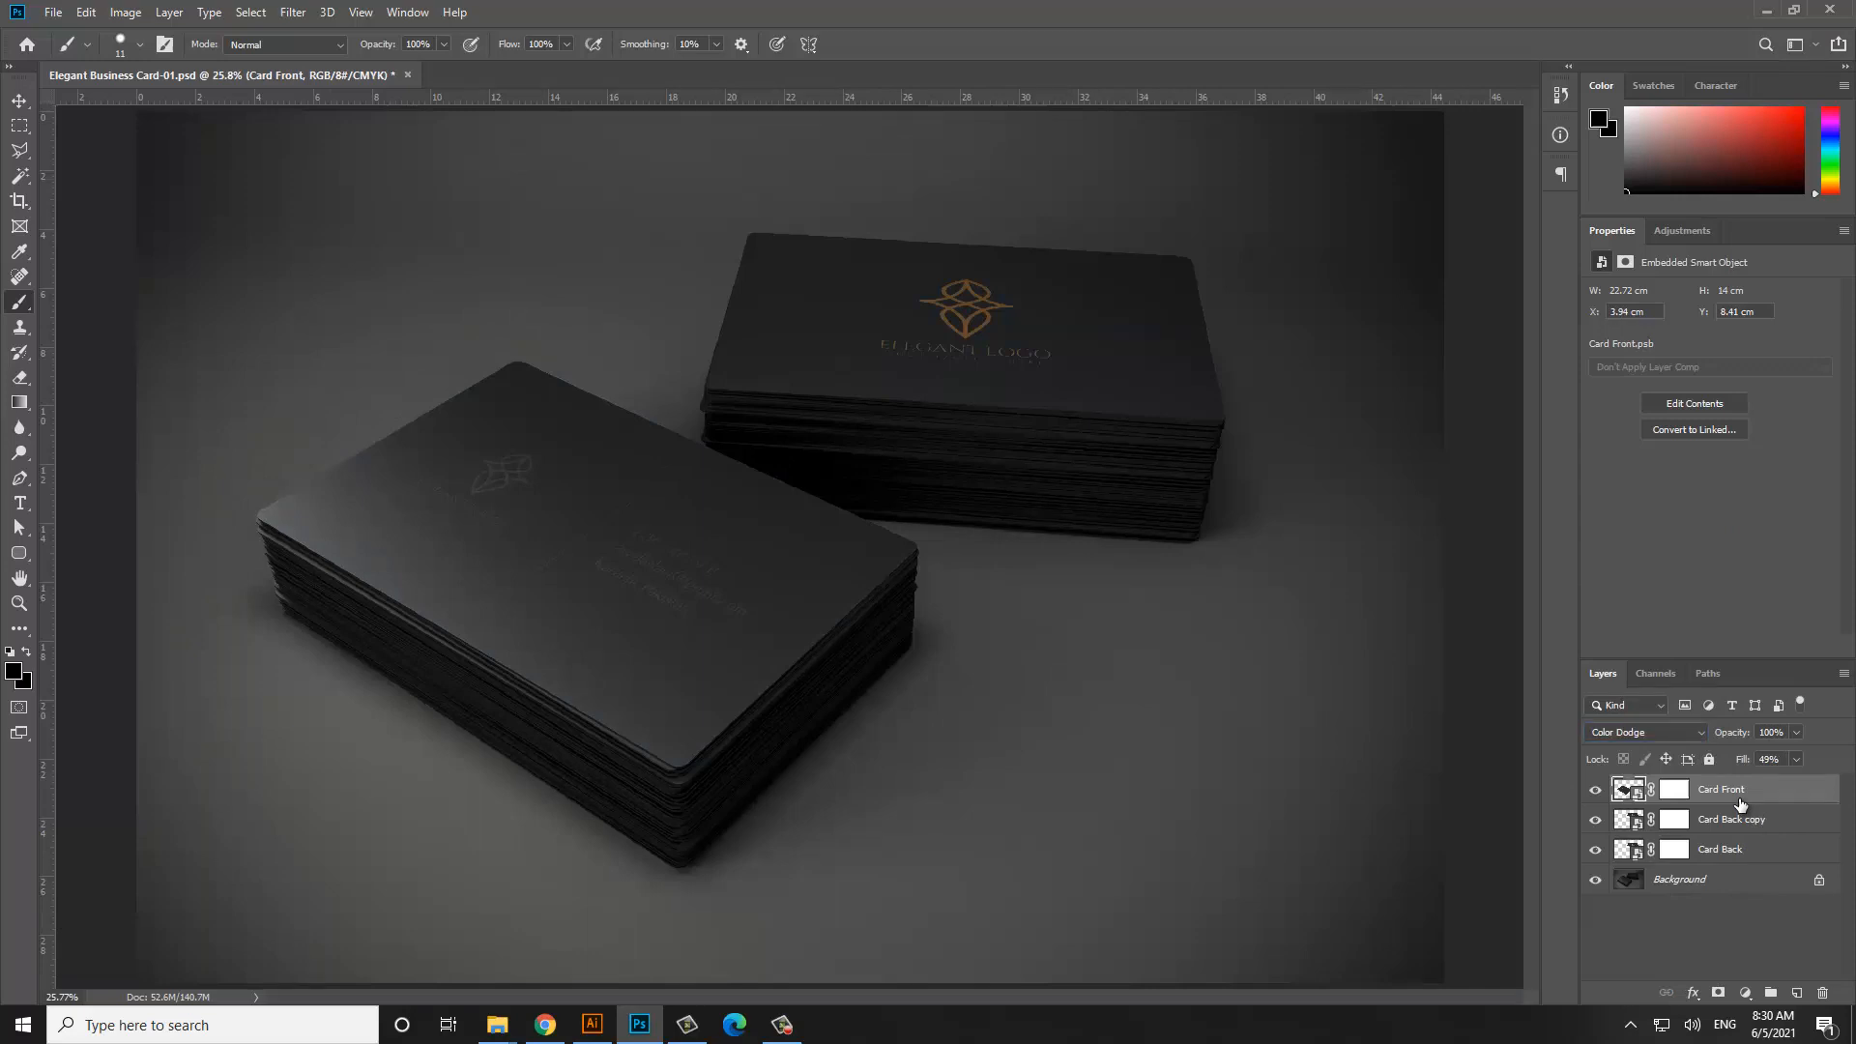
click(1644, 731)
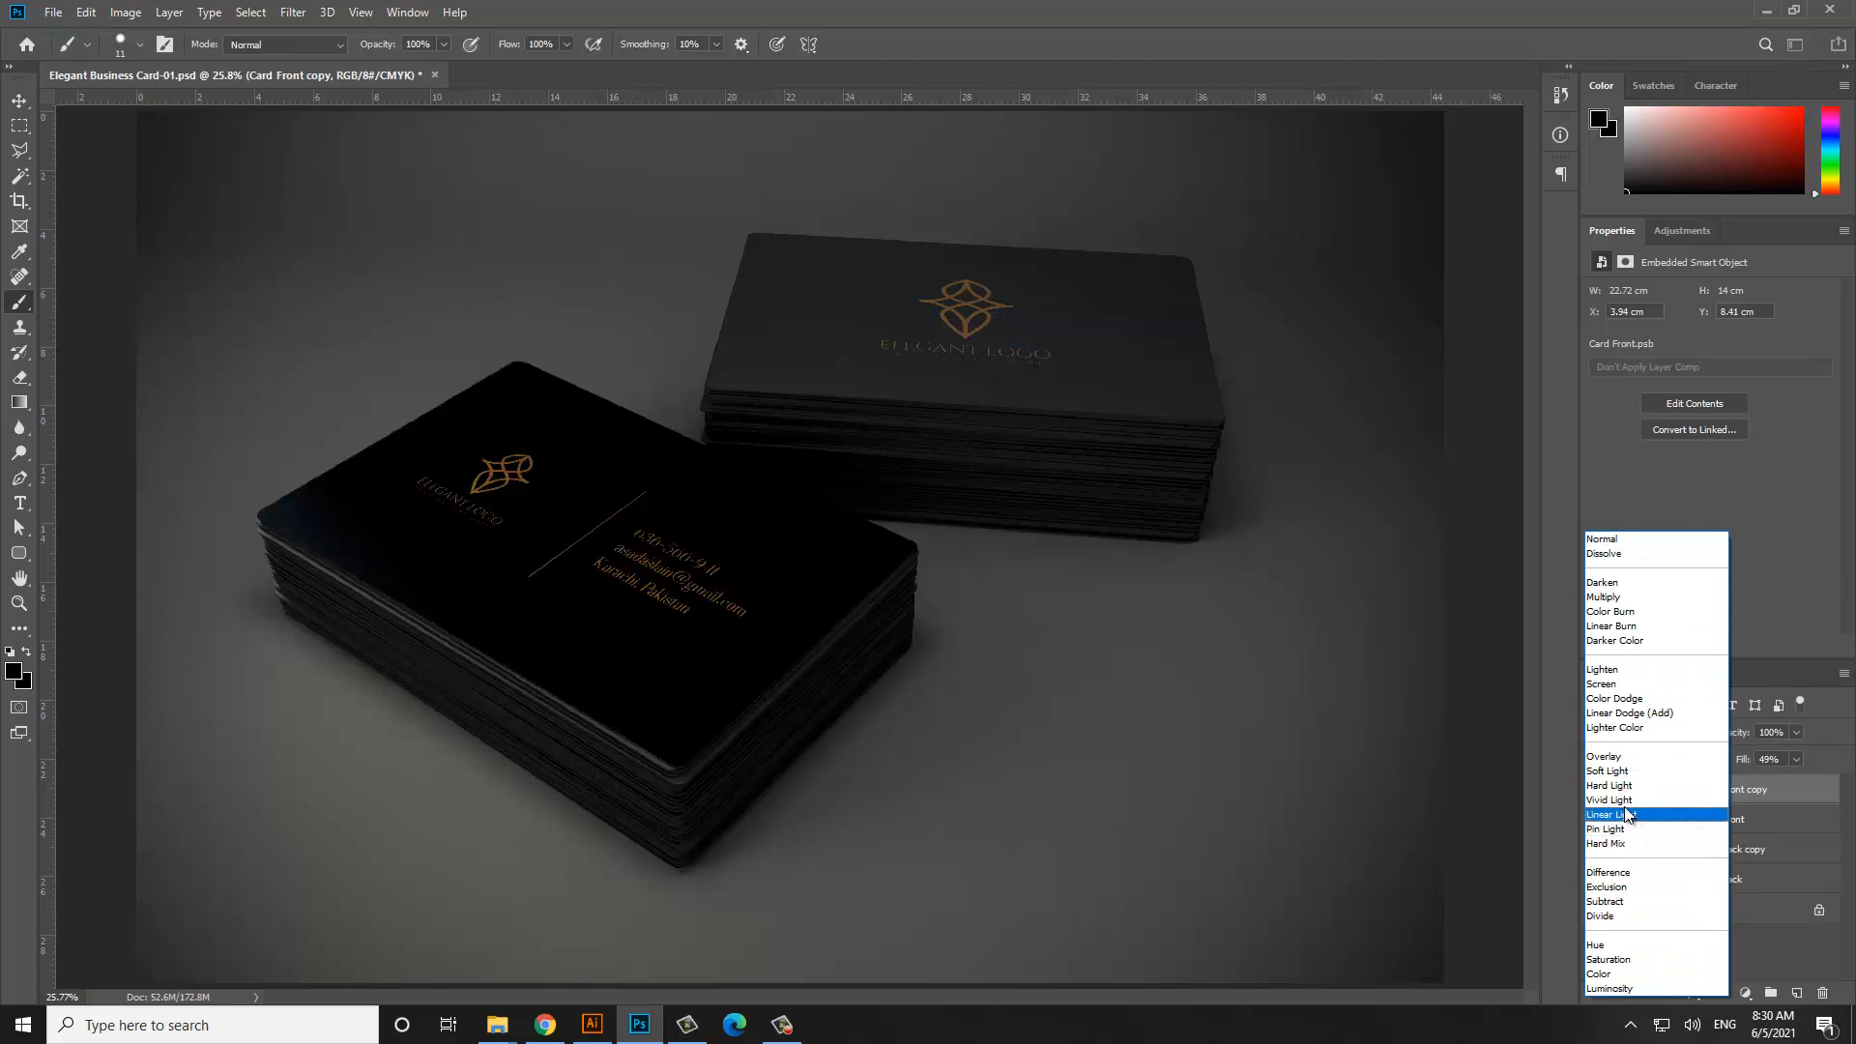
click(1606, 785)
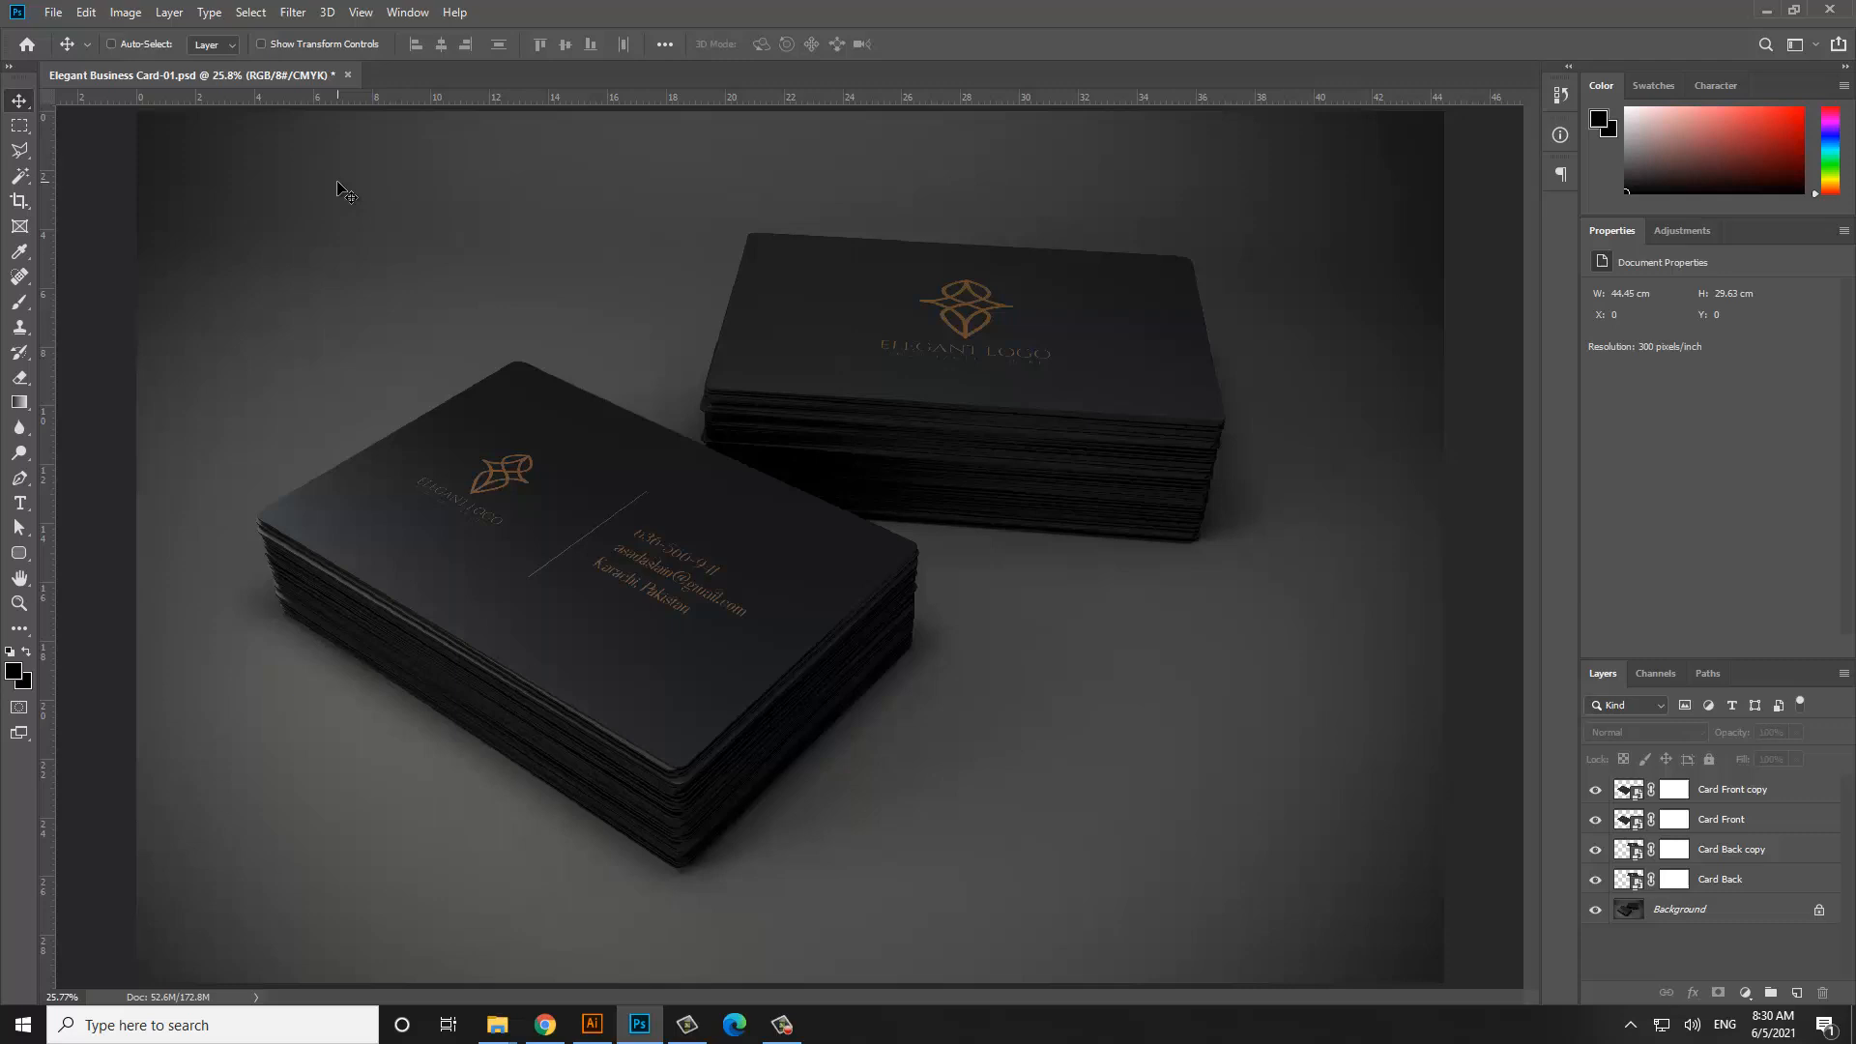
mouse_move(367, 245)
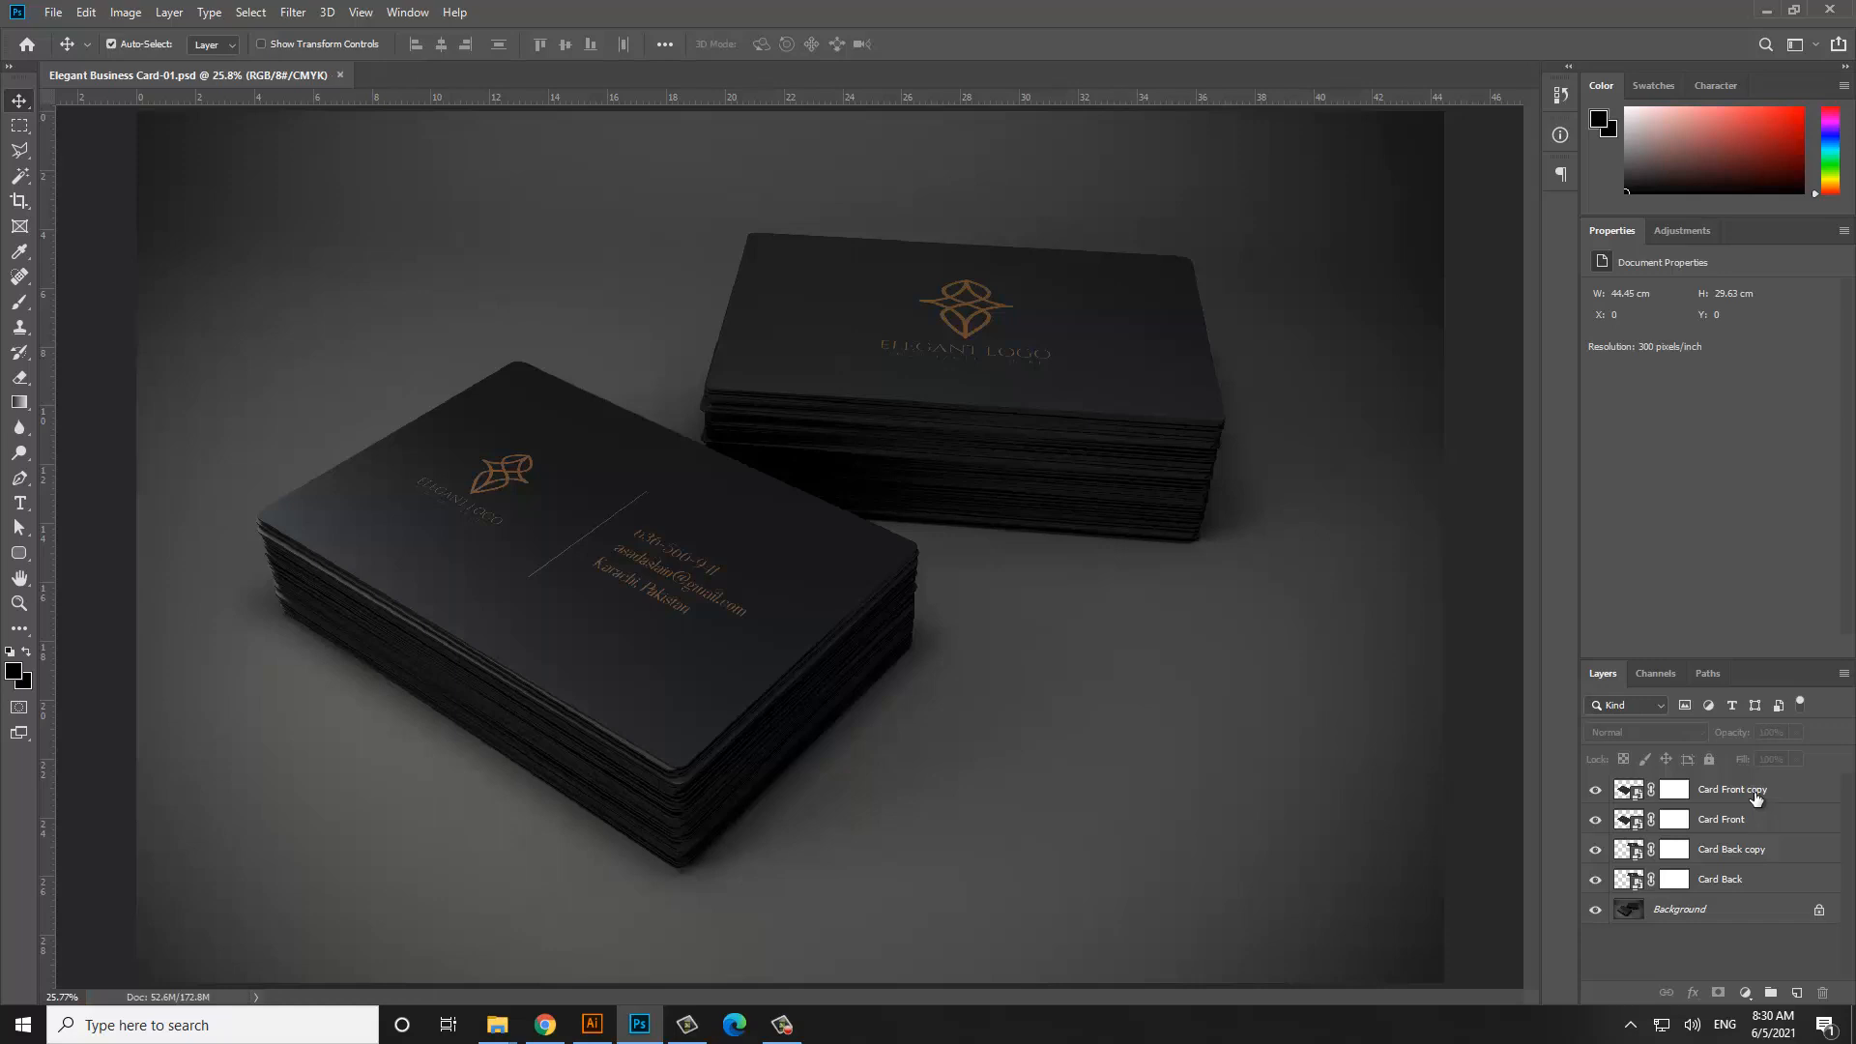
Rename the duplicate front and back artwork layers to tidy the layer stack
click(1728, 789)
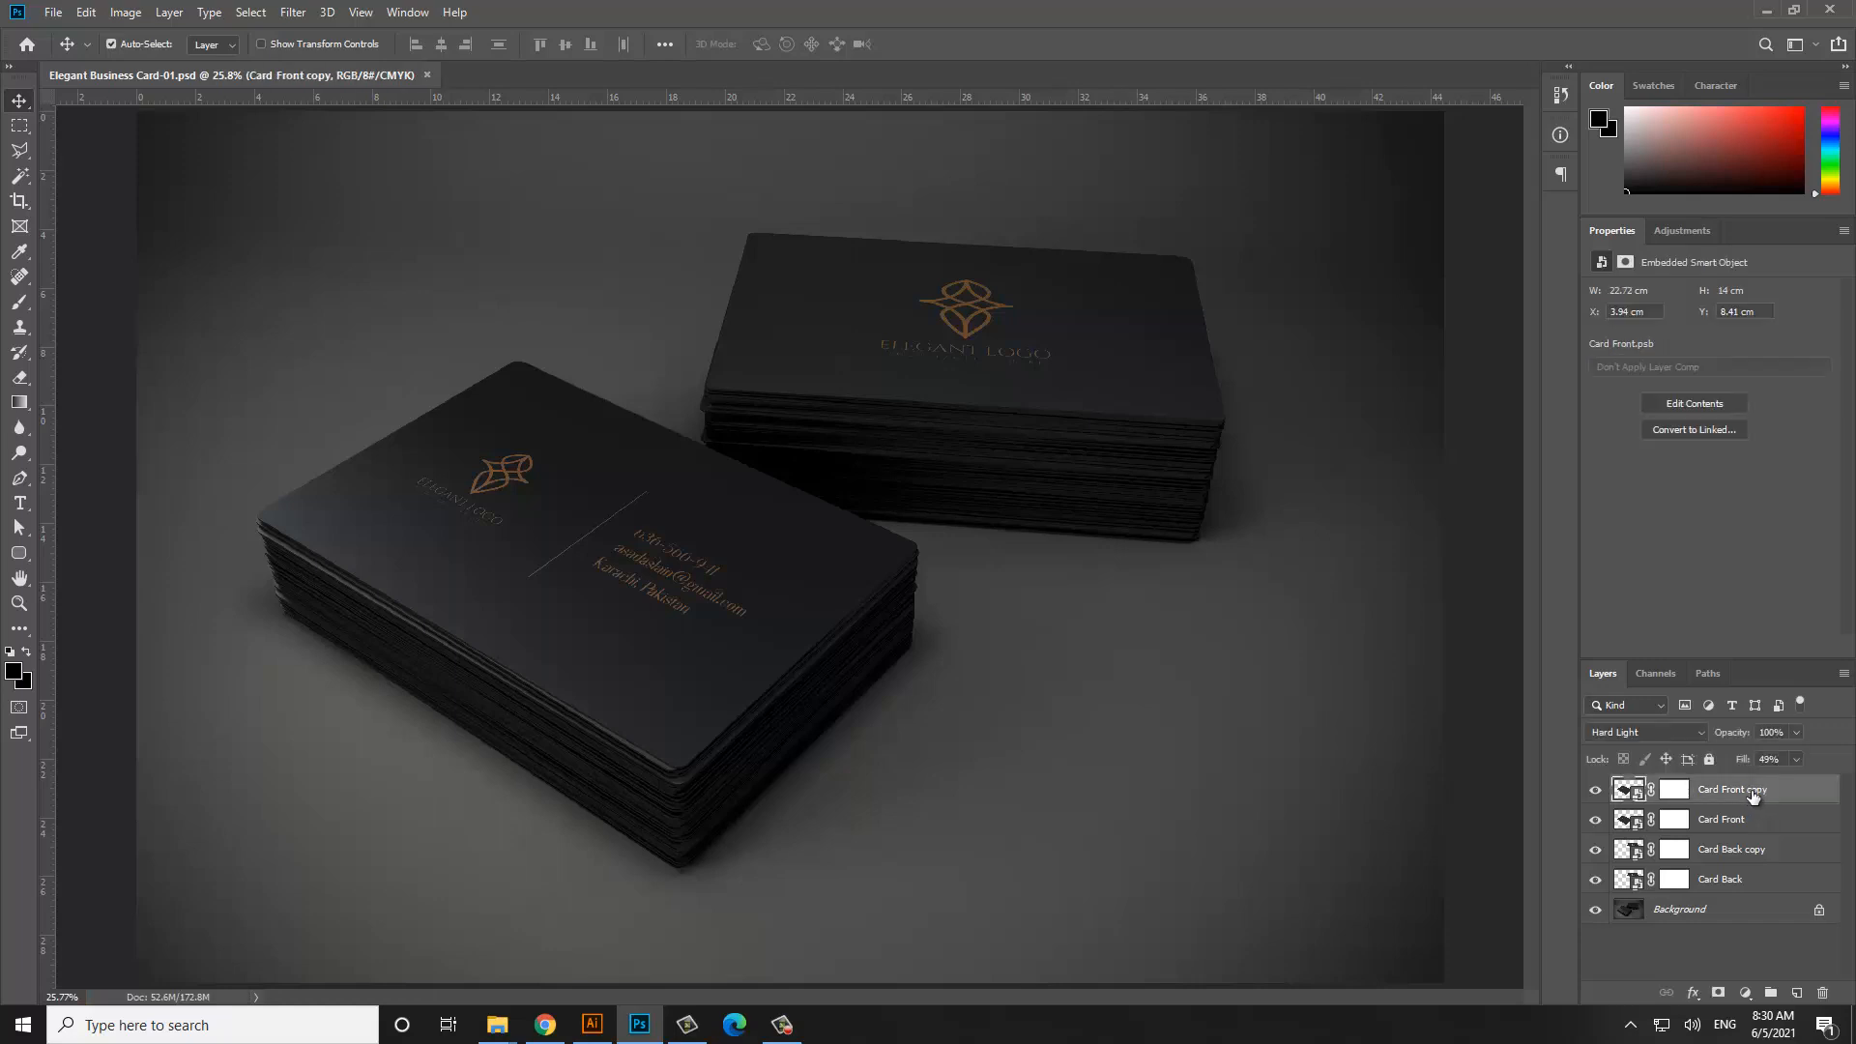
double_click(1732, 788)
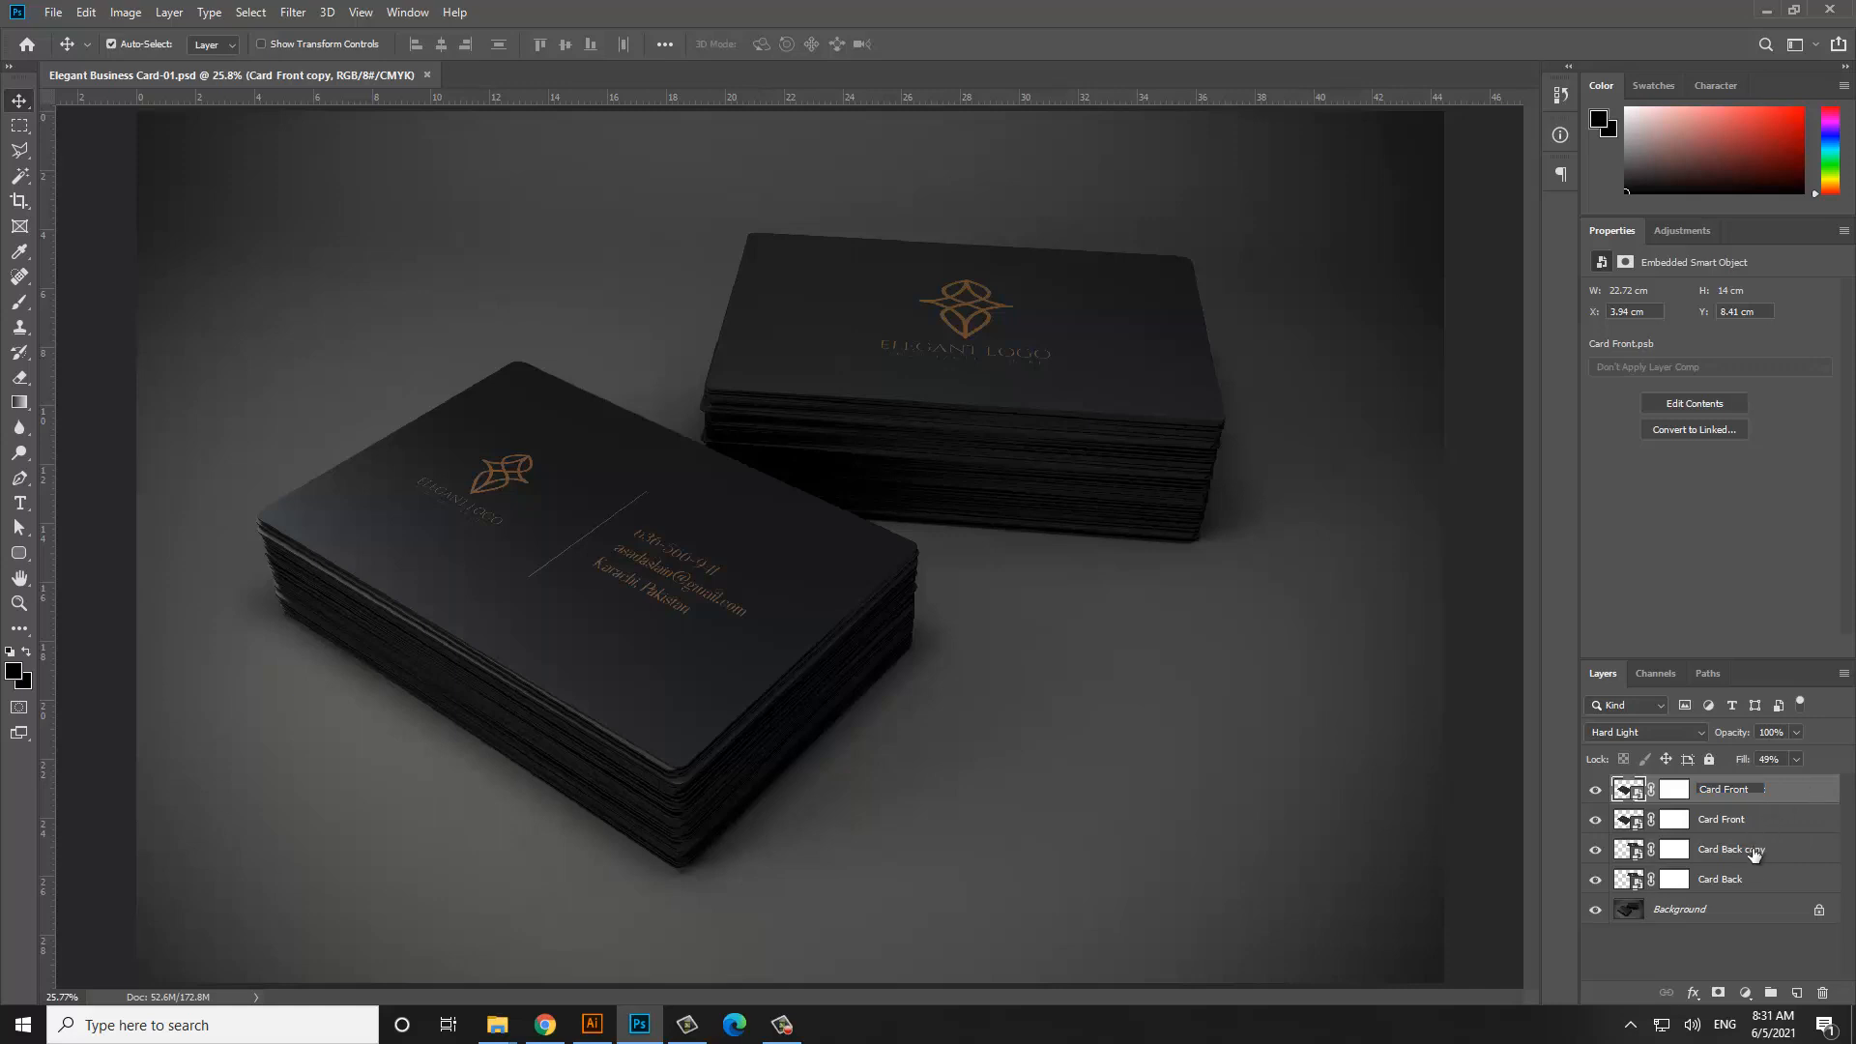
click(1722, 849)
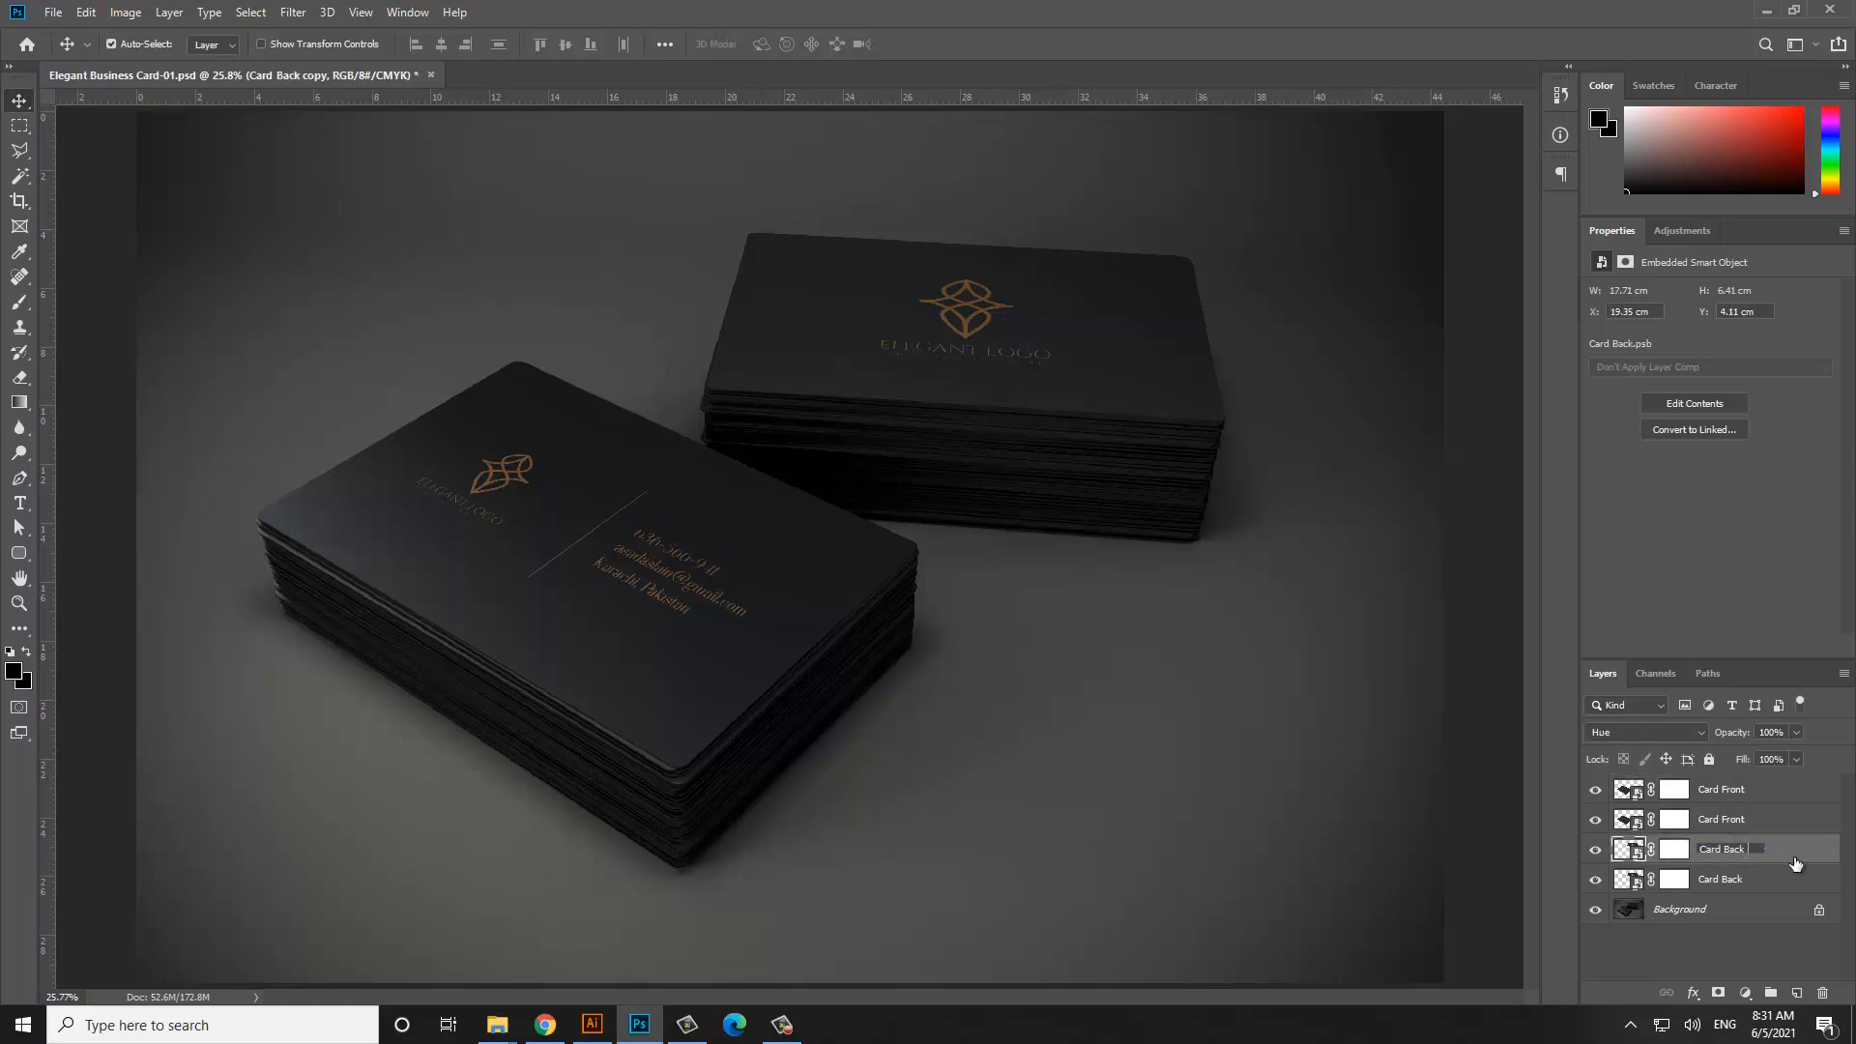
click(1721, 878)
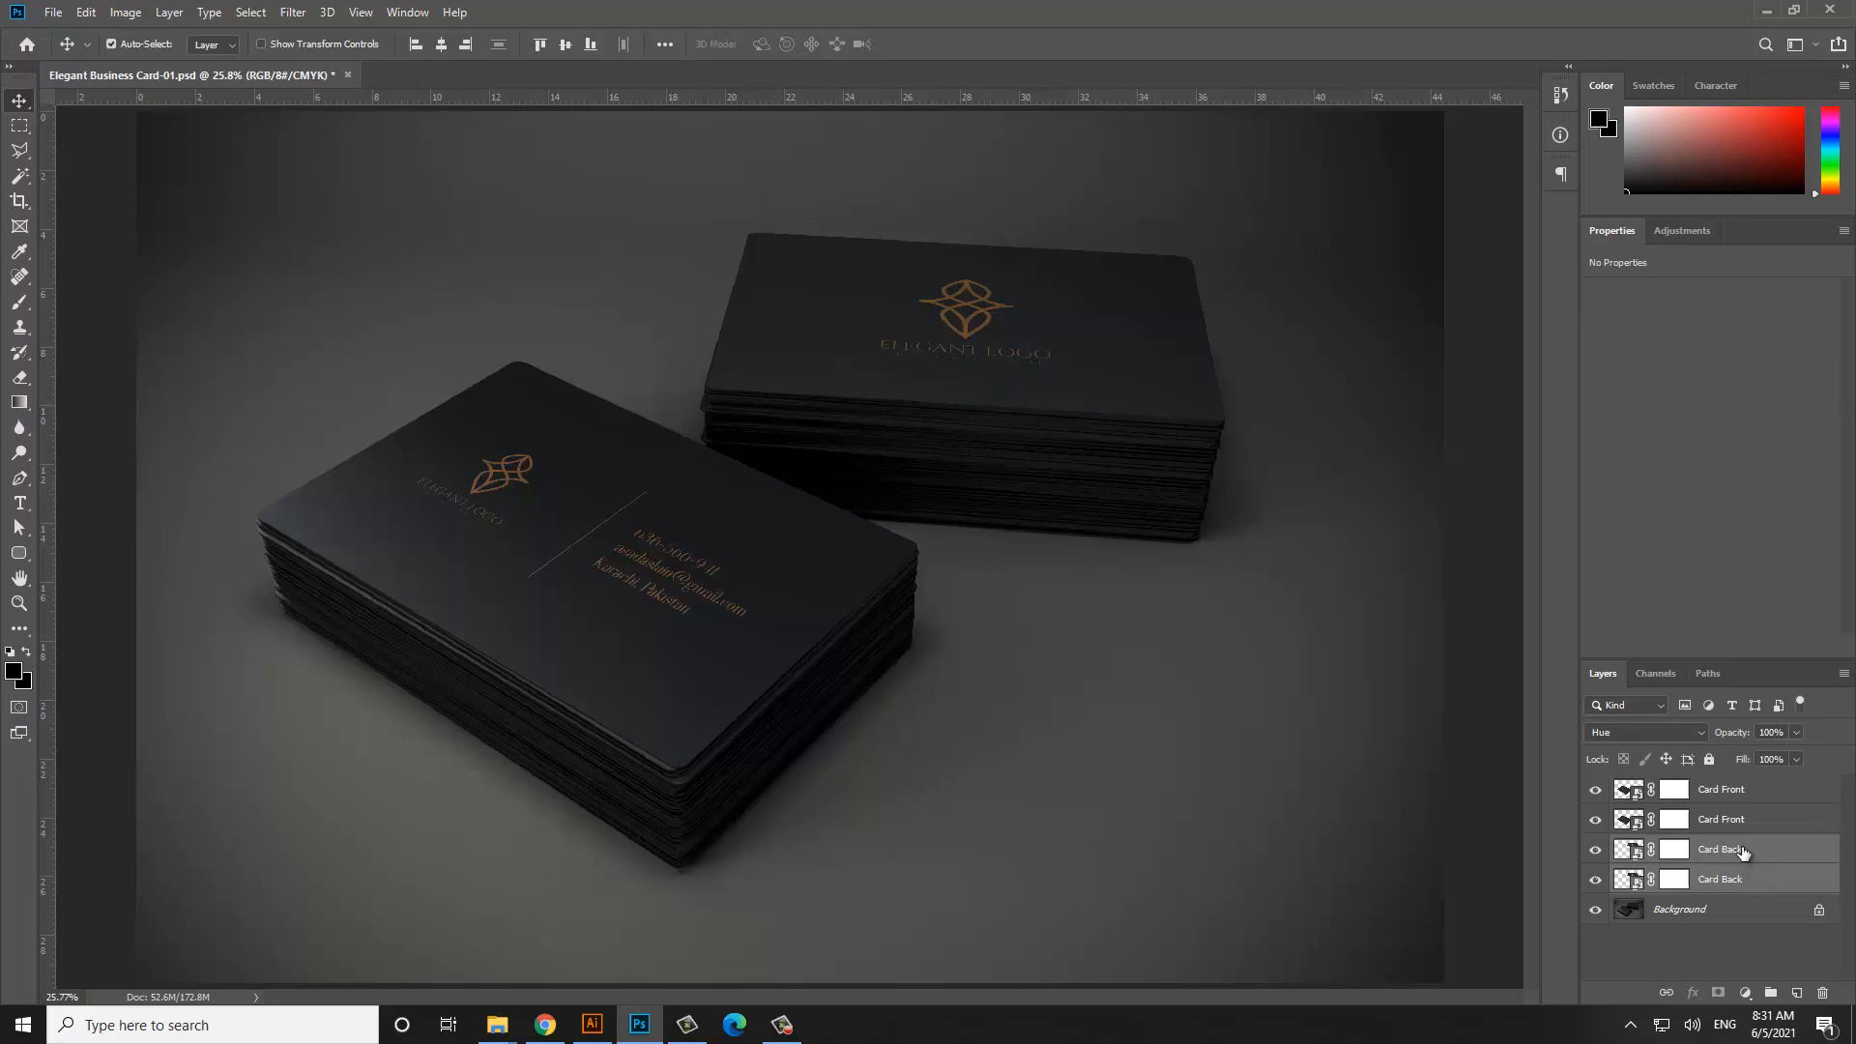